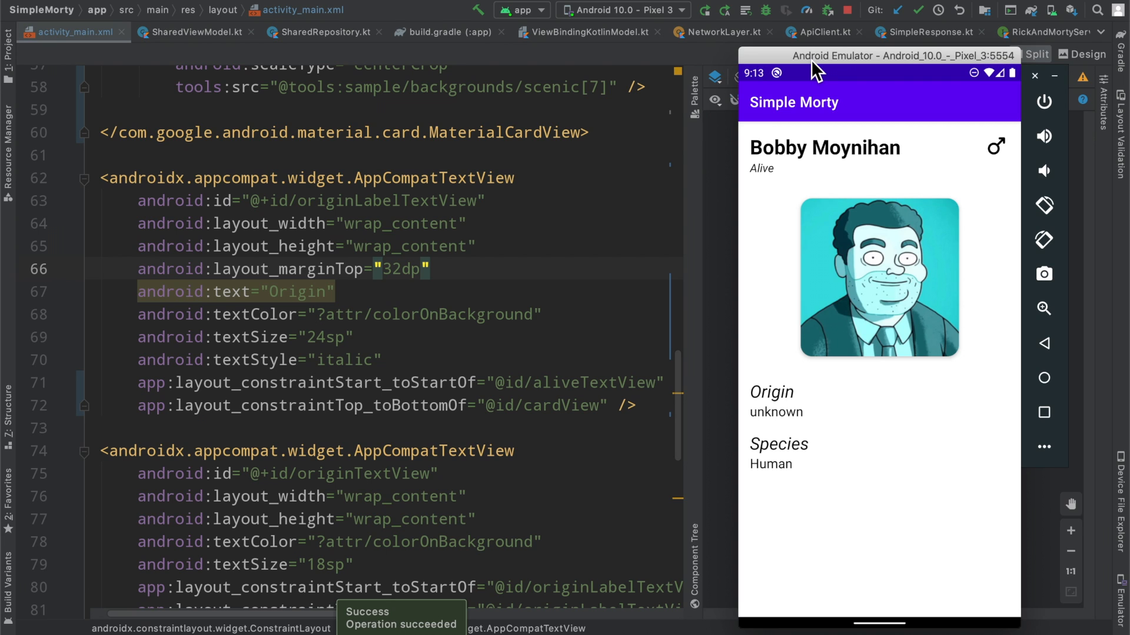
mouse_move(666, 94)
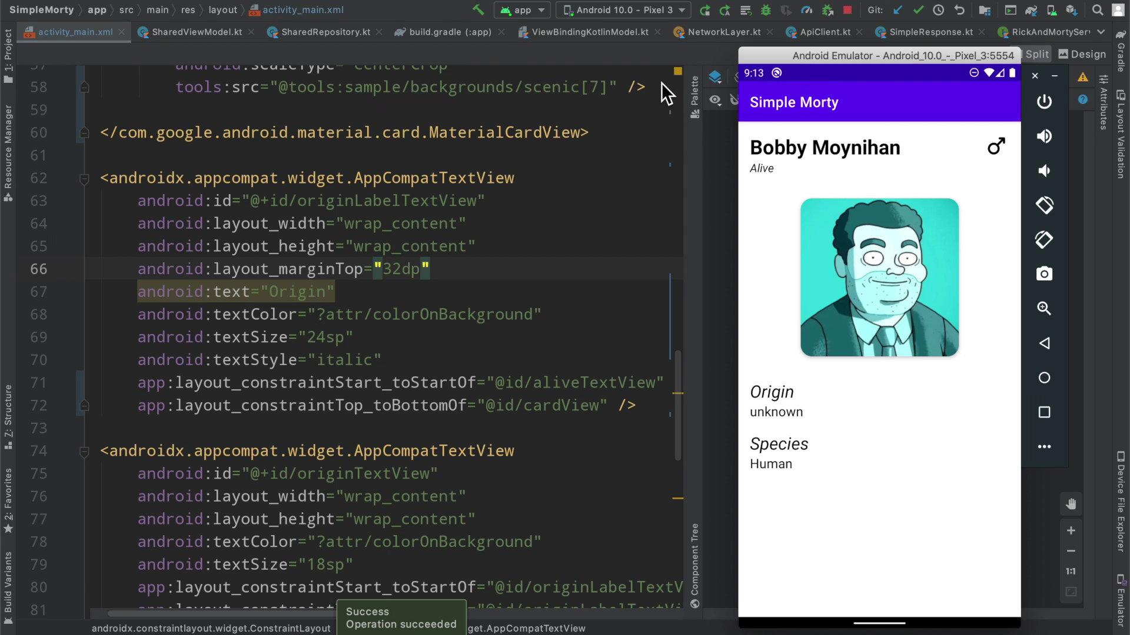
mouse_move(608, 106)
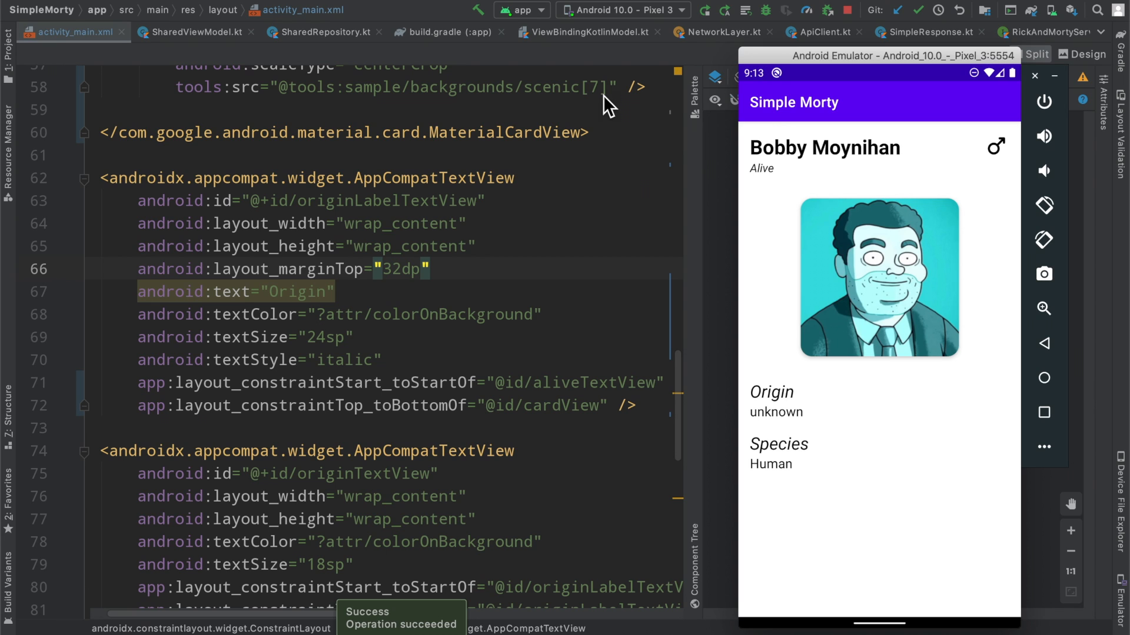
mouse_move(634, 176)
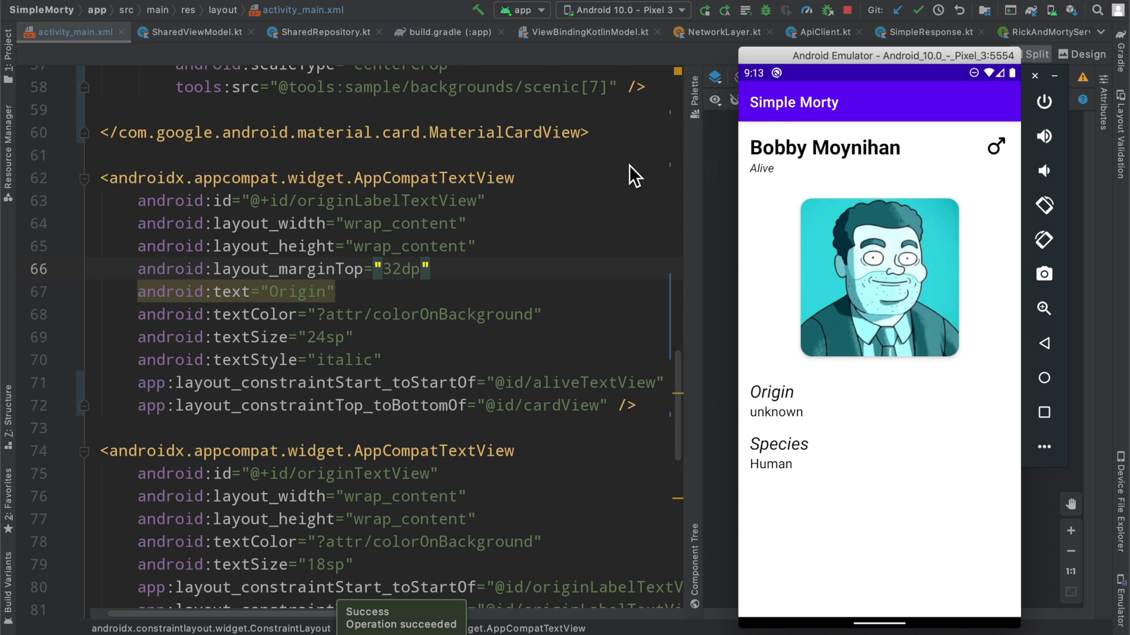
mouse_move(957, 399)
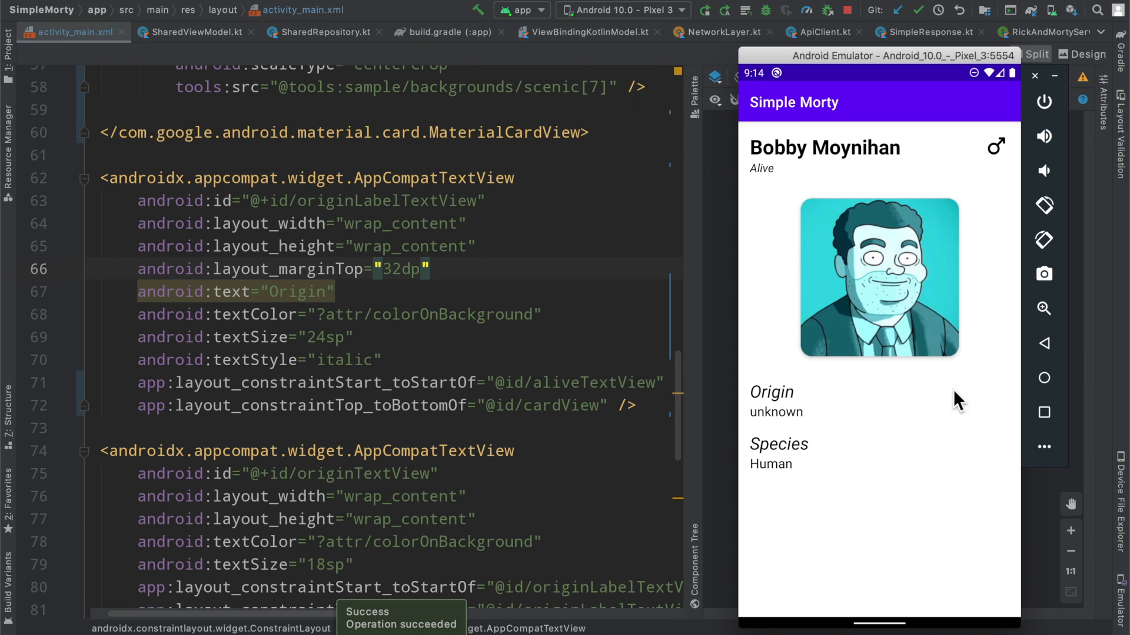
mouse_move(875, 64)
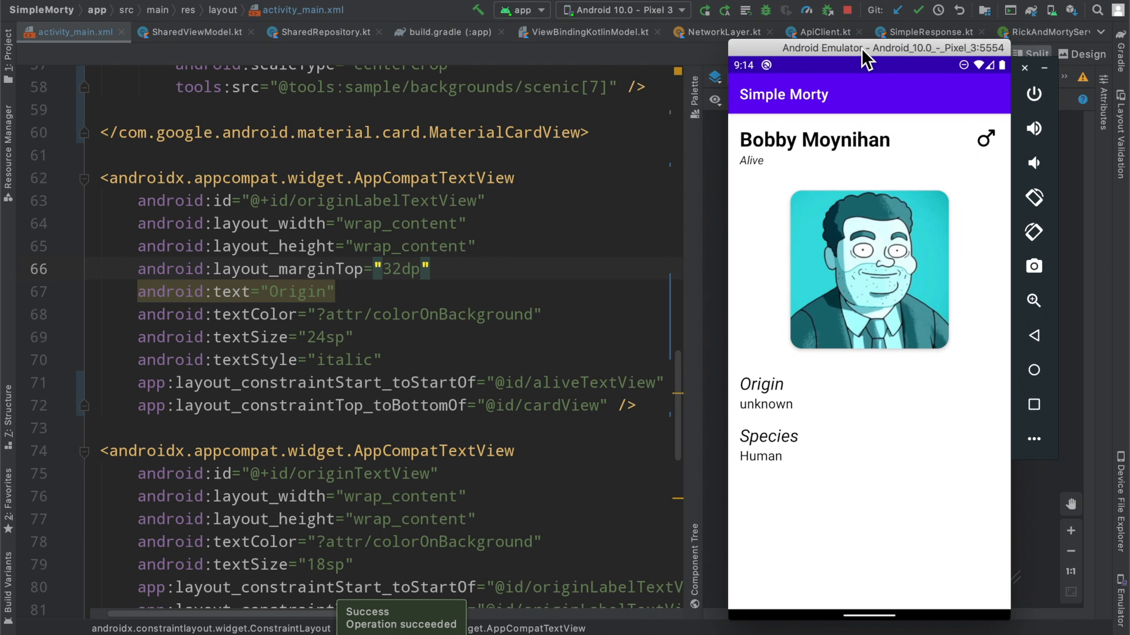
mouse_move(836, 188)
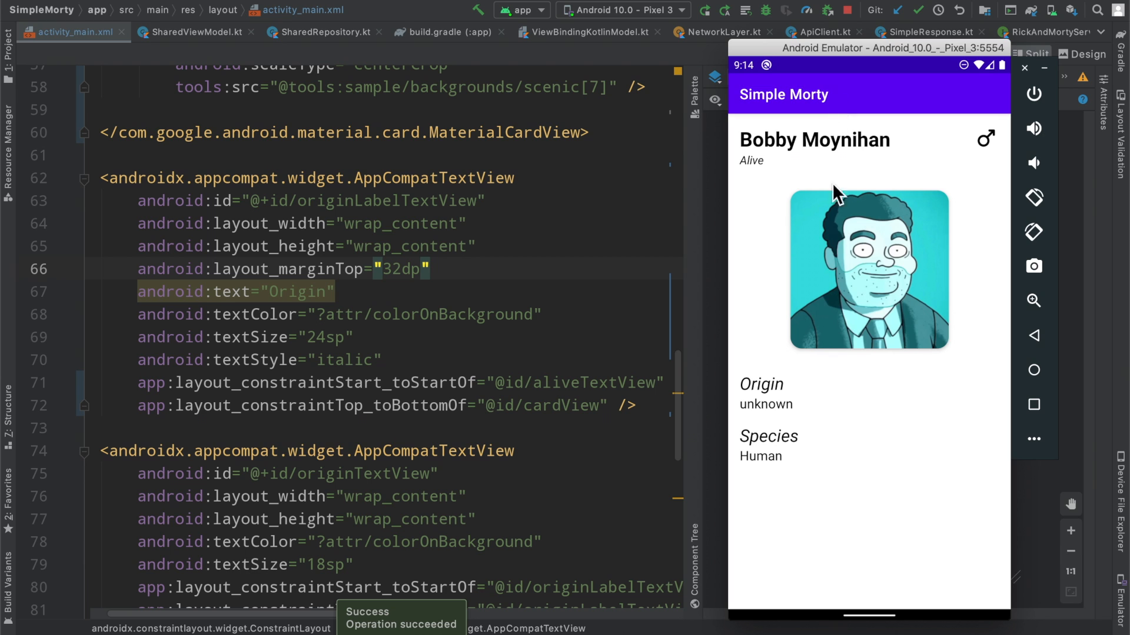
mouse_move(793, 291)
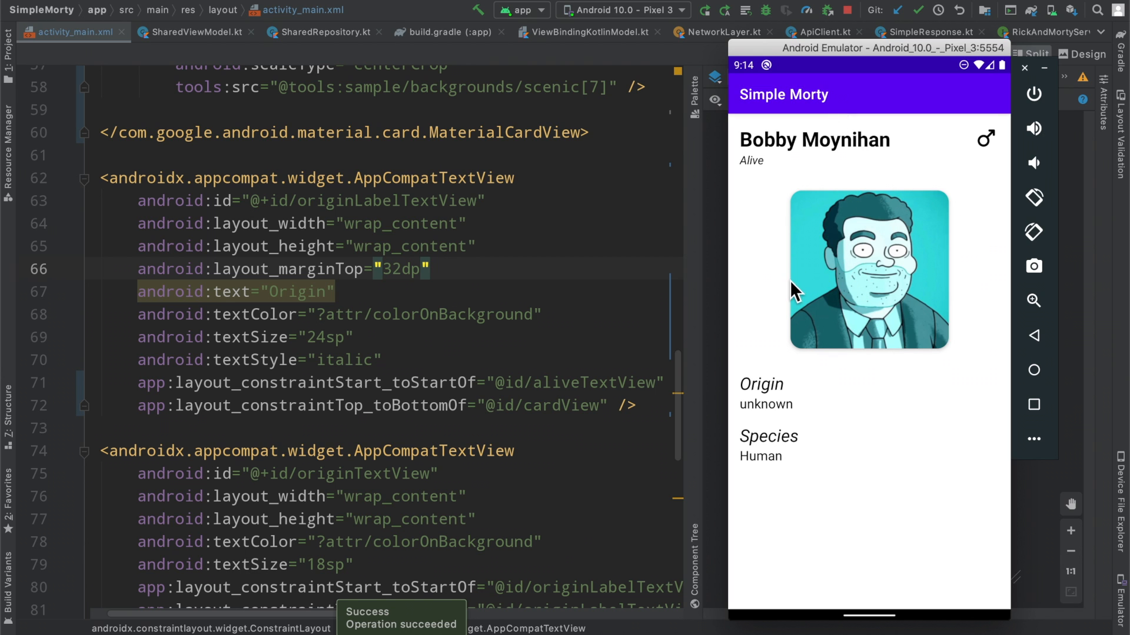
mouse_move(815, 225)
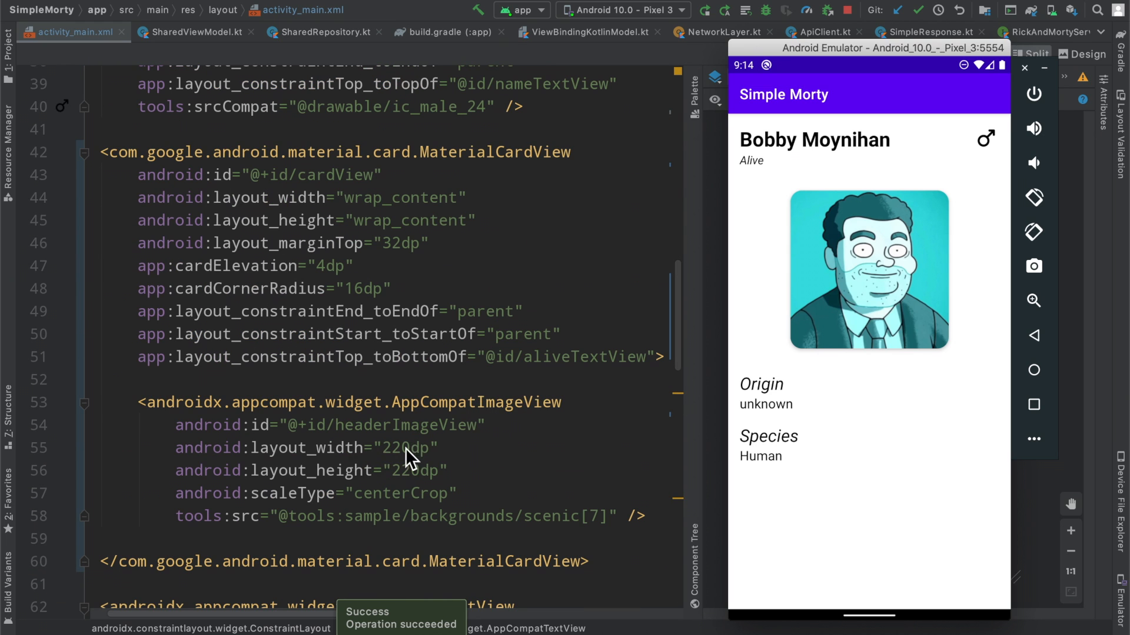
mouse_move(416, 475)
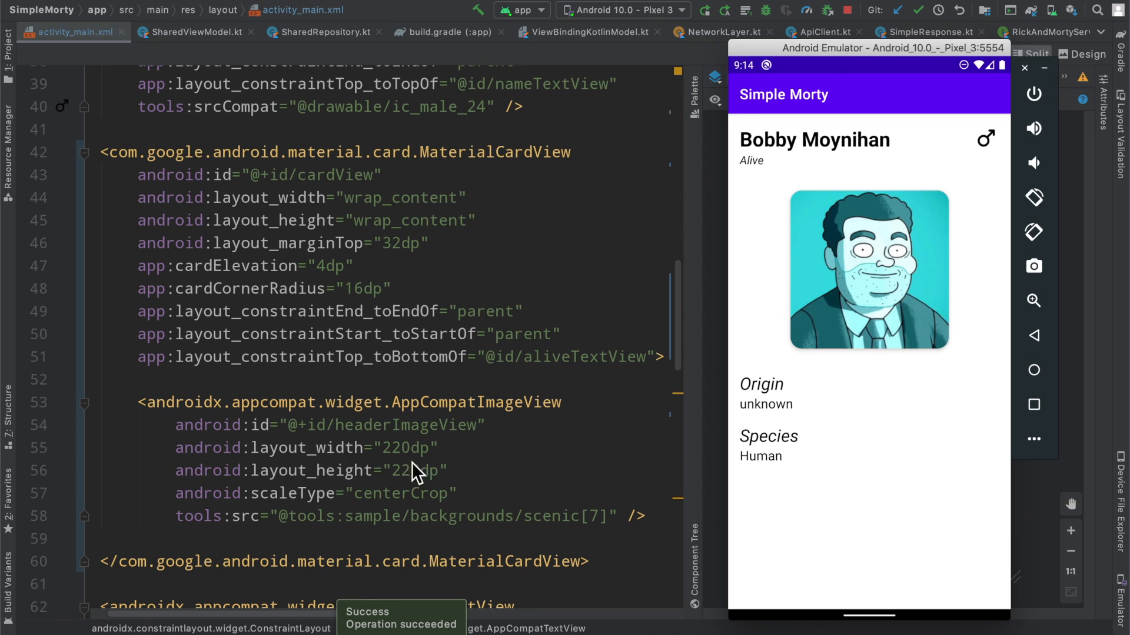
mouse_move(415, 203)
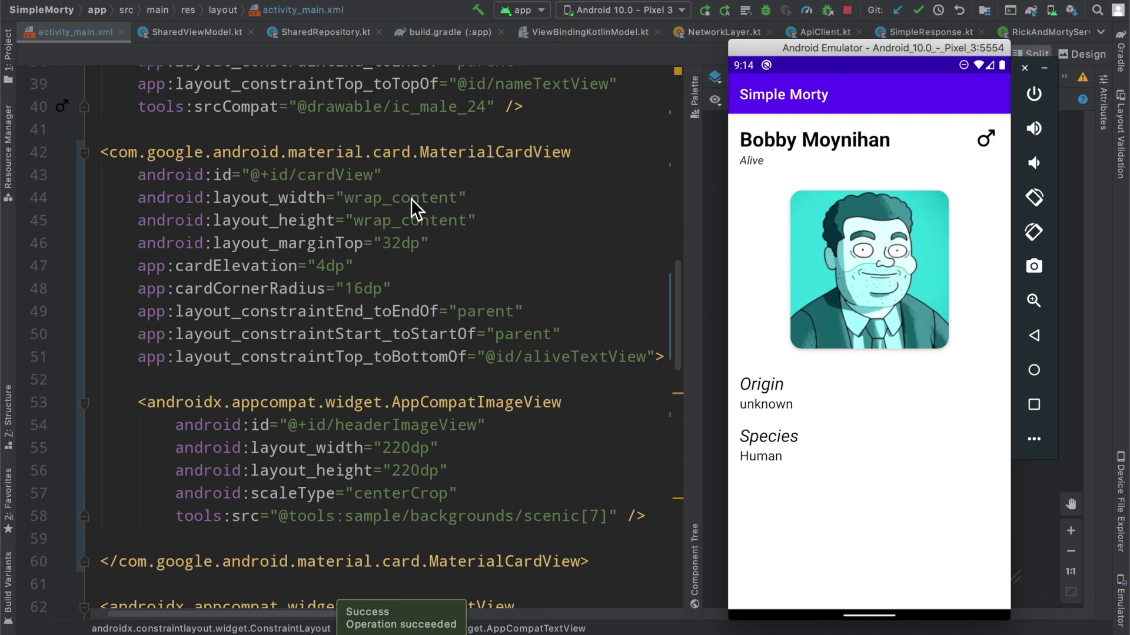
mouse_move(379, 263)
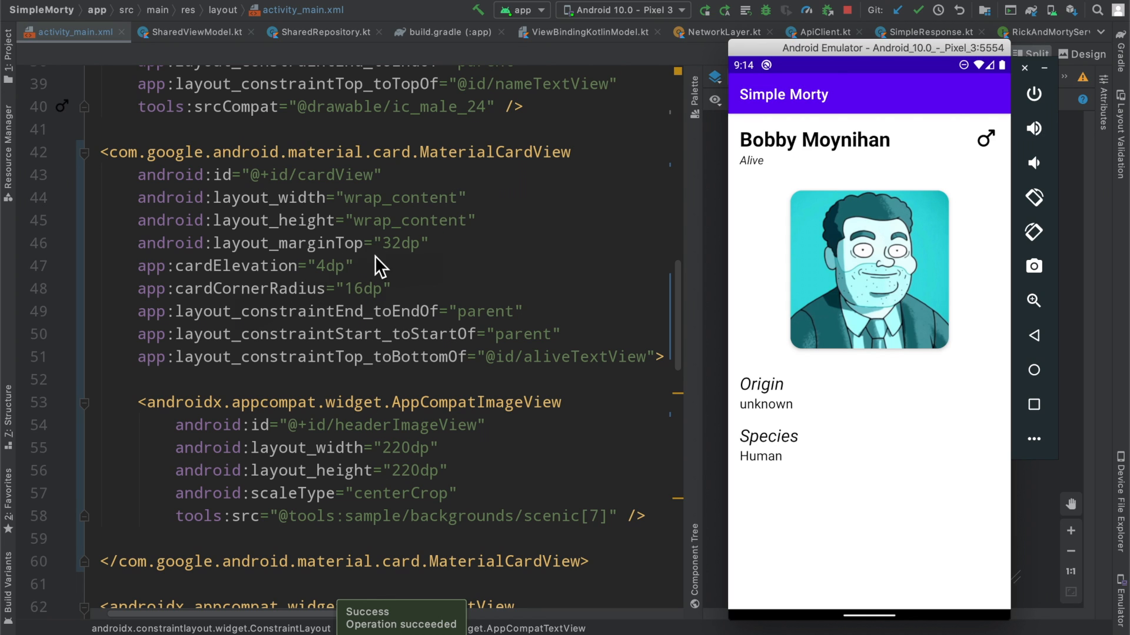
mouse_move(951, 345)
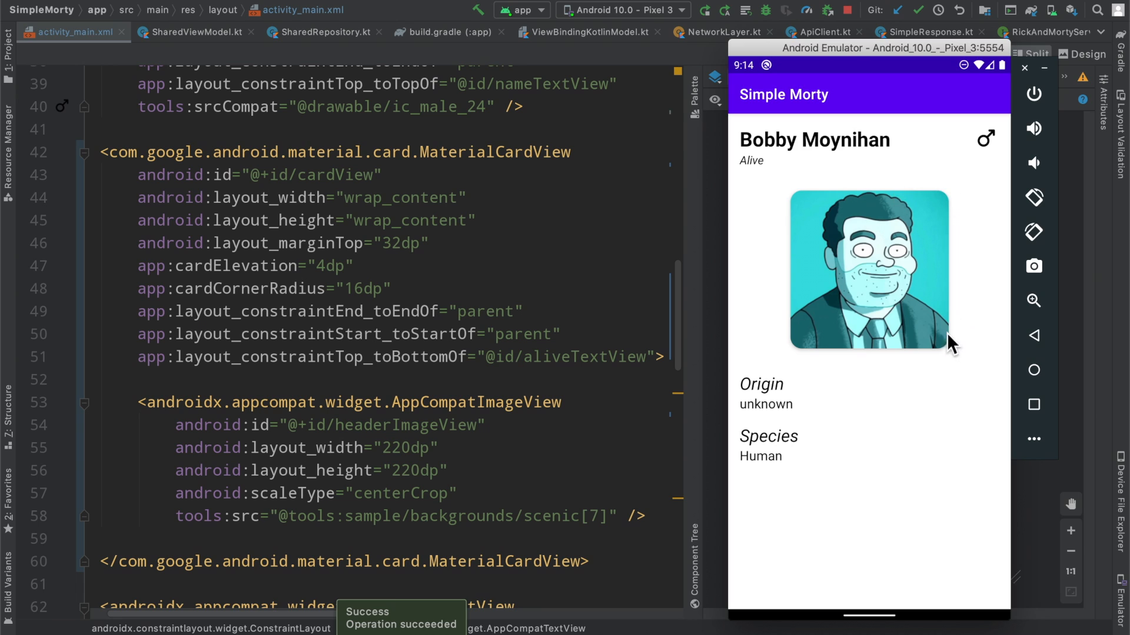
mouse_move(883, 298)
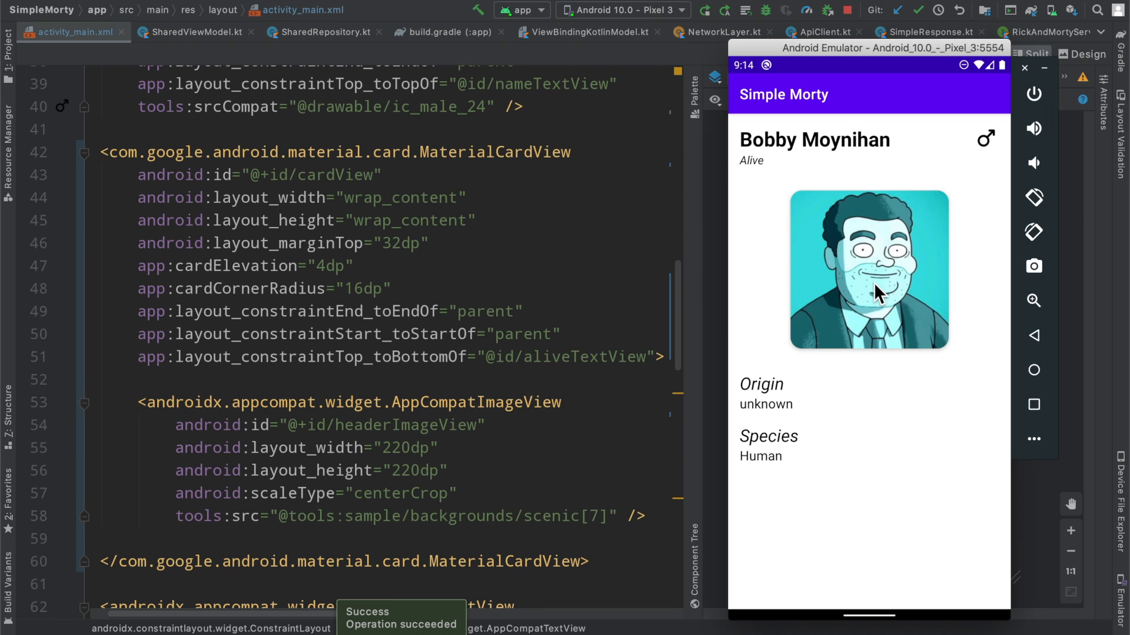
mouse_move(912, 467)
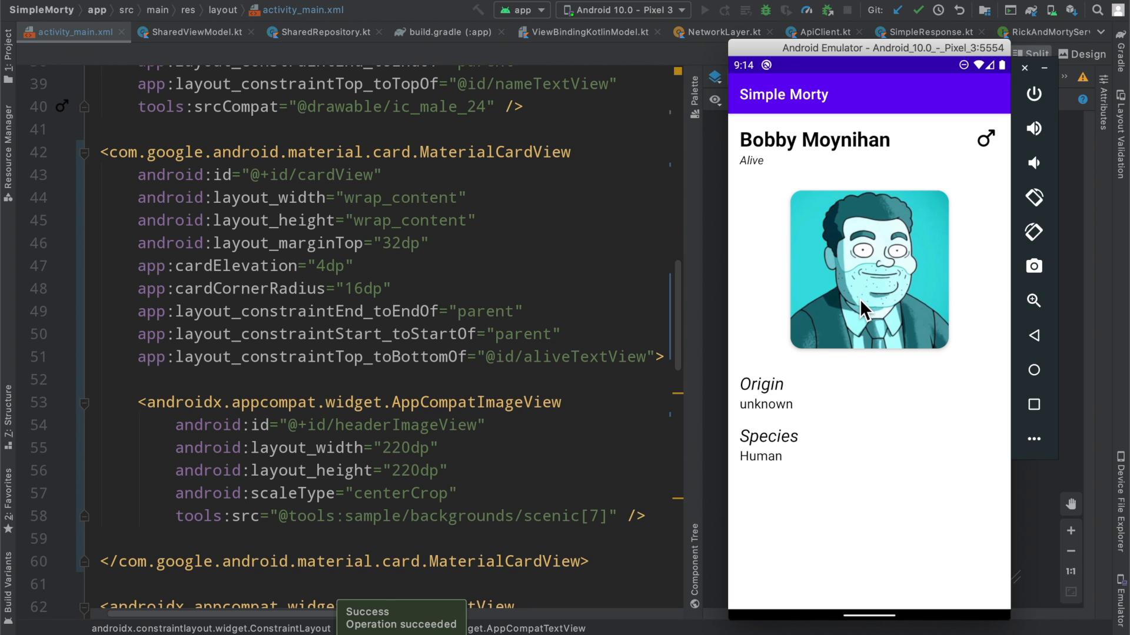
mouse_move(869, 321)
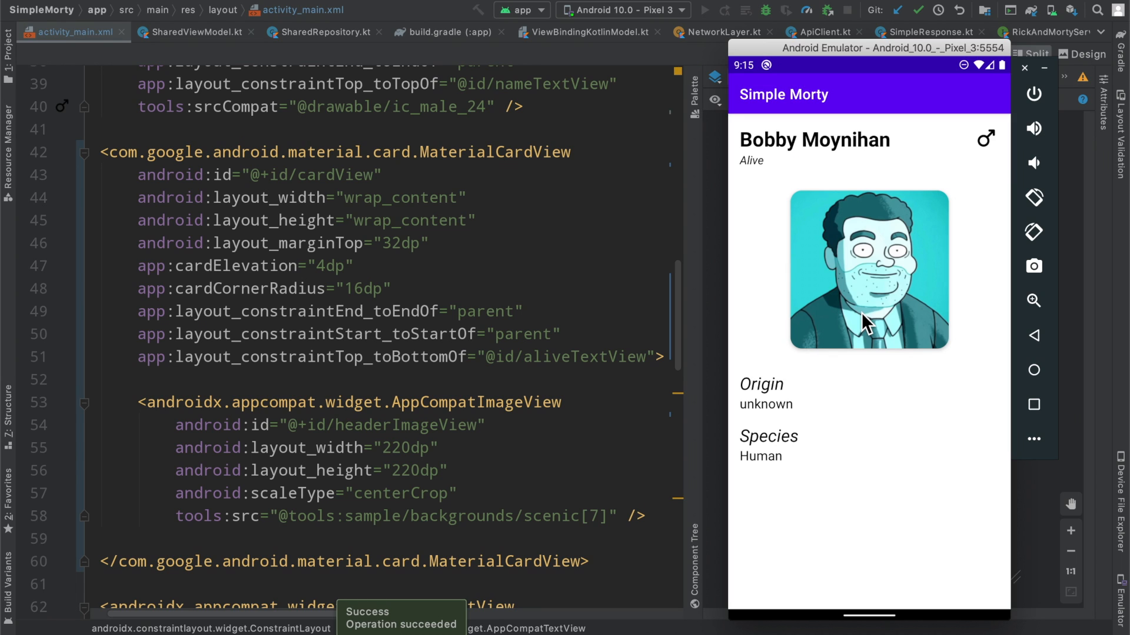
mouse_move(885, 330)
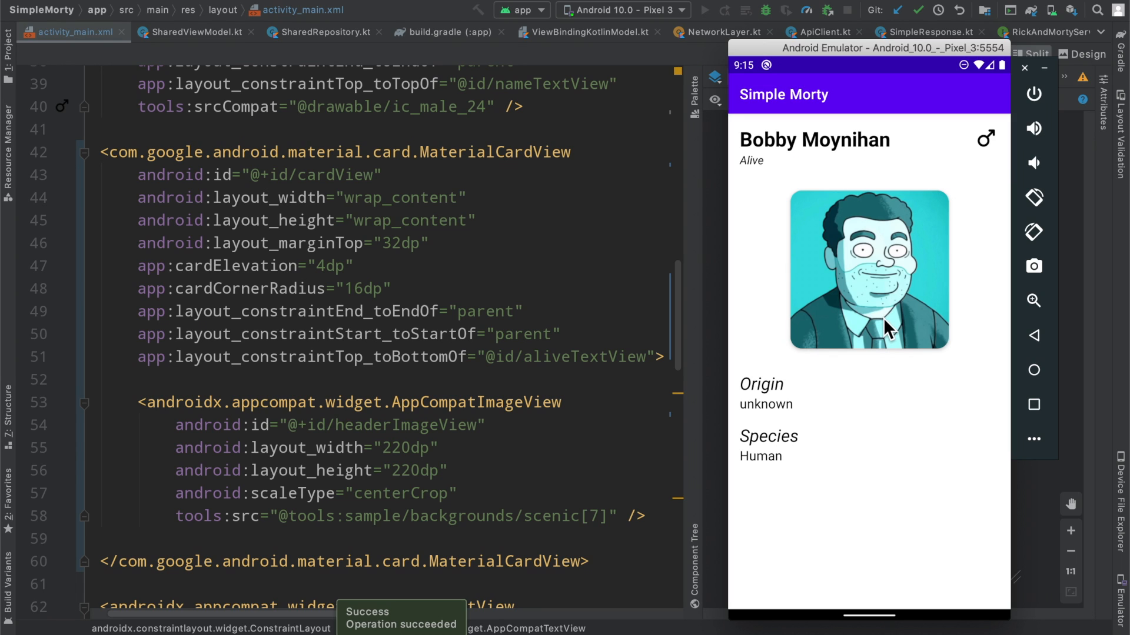
mouse_move(875, 383)
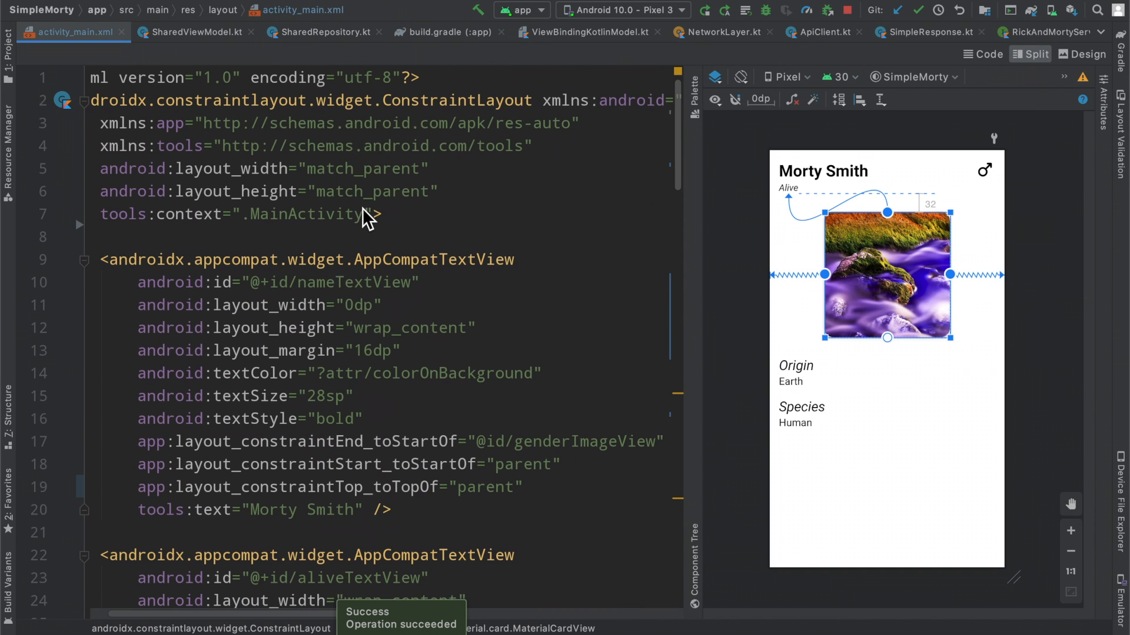
Step: Open build.gradle (:app) and scroll up to the kotlin-kapt plugin and Epoxy kapt block
click(447, 32)
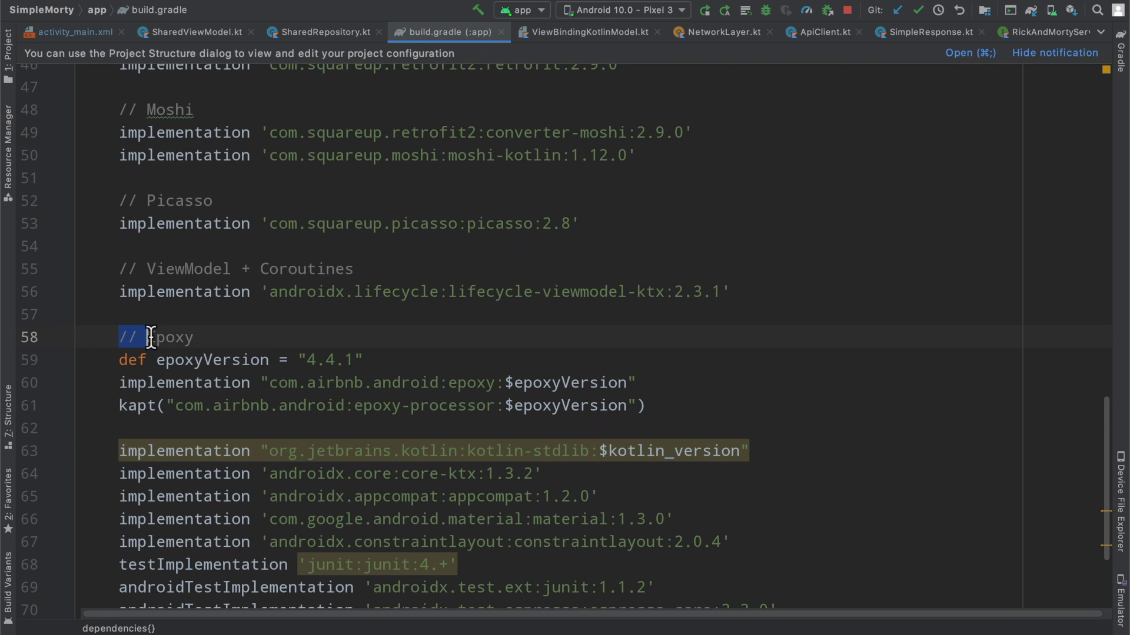
scroll(up, 3)
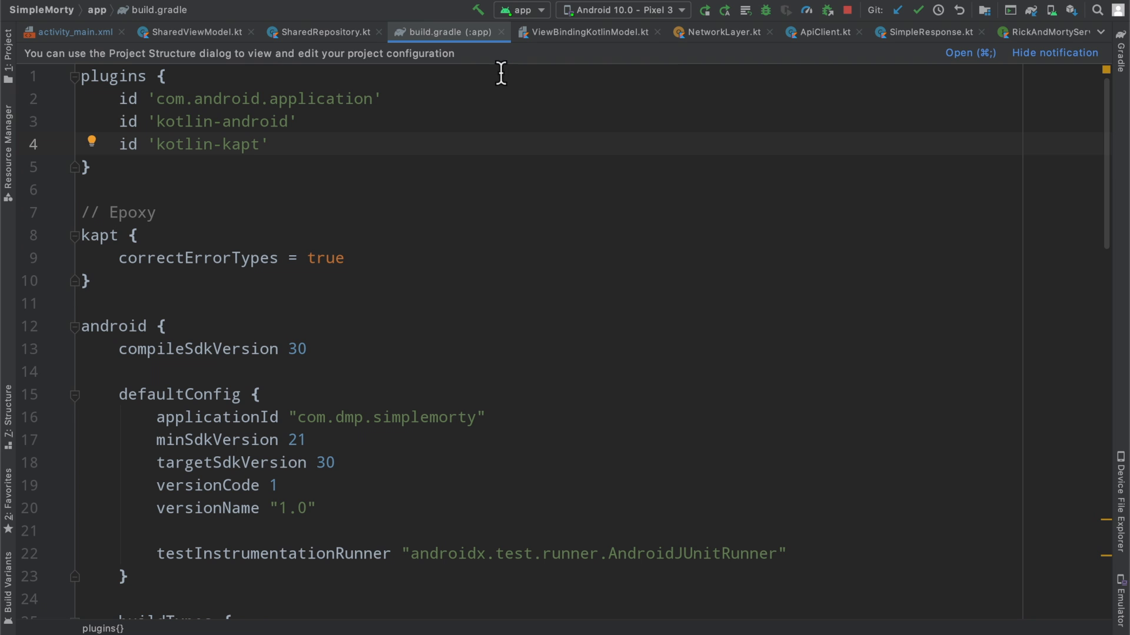
Step: Open ViewBindingKotlinModel.kt and scroll through the Epoxy base class
click(588, 32)
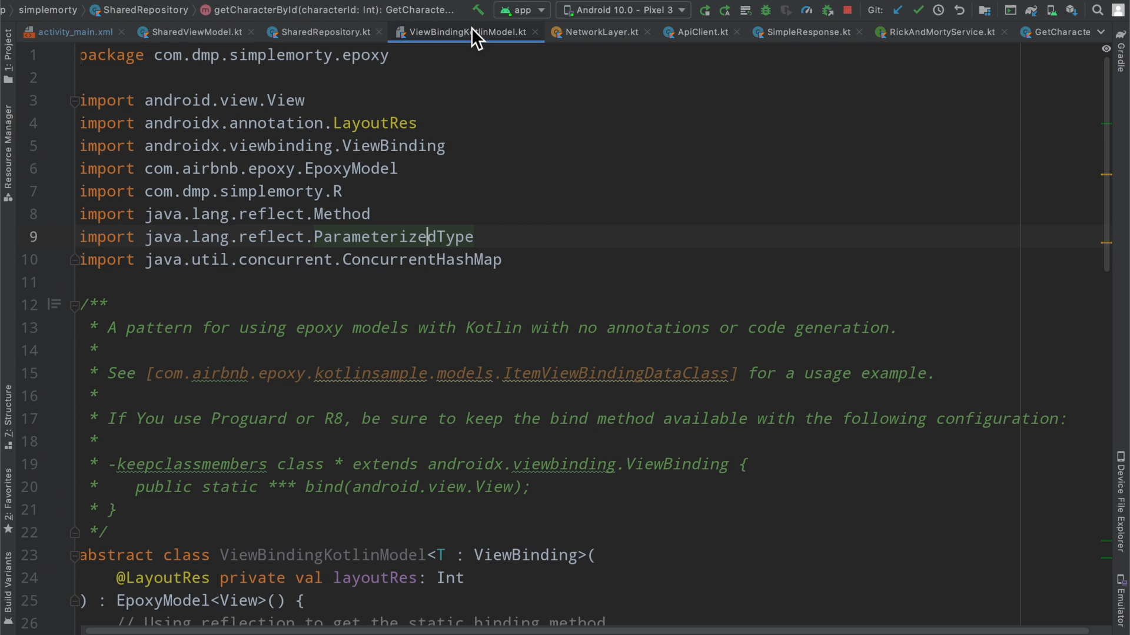
scroll(down, 3)
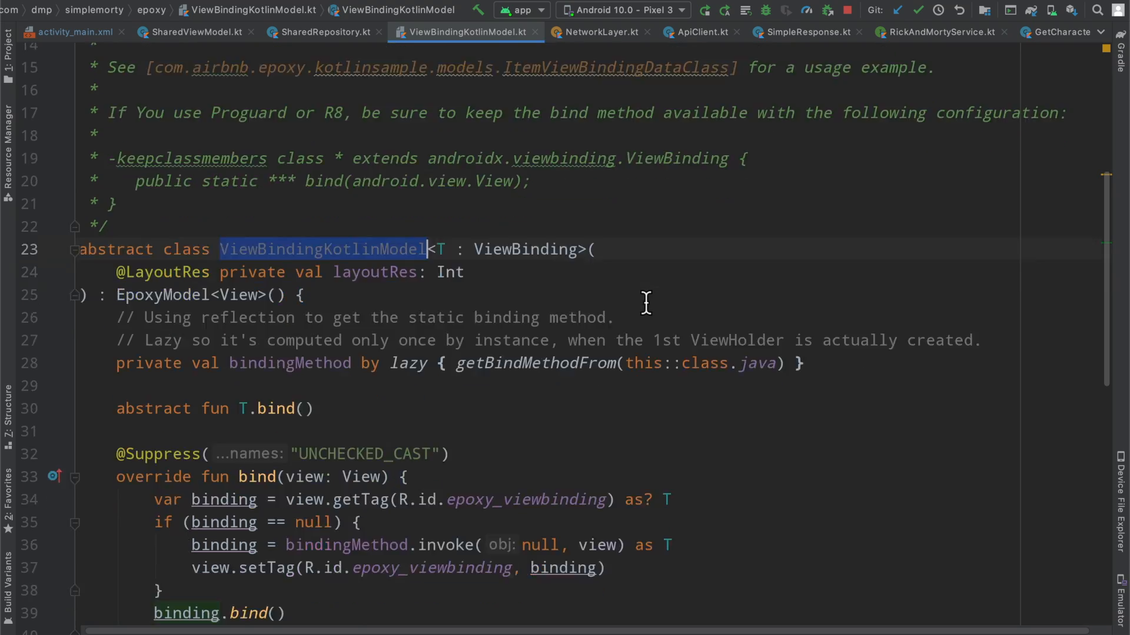
scroll(down, 3)
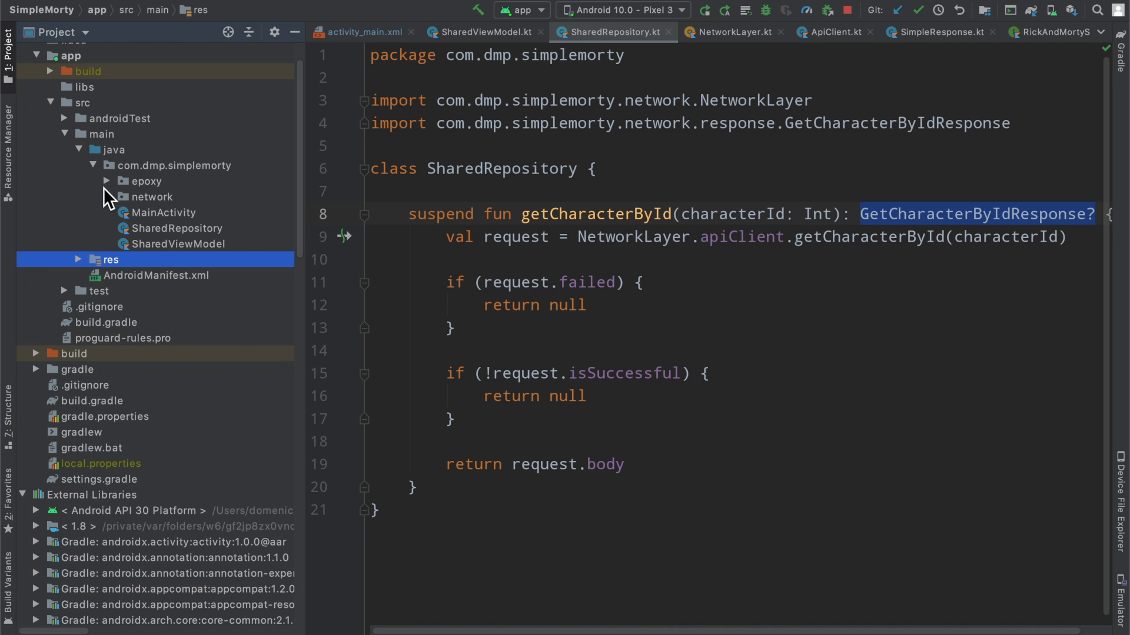
Step: Expand the epoxy package and the network response package in the Project tree
click(107, 181)
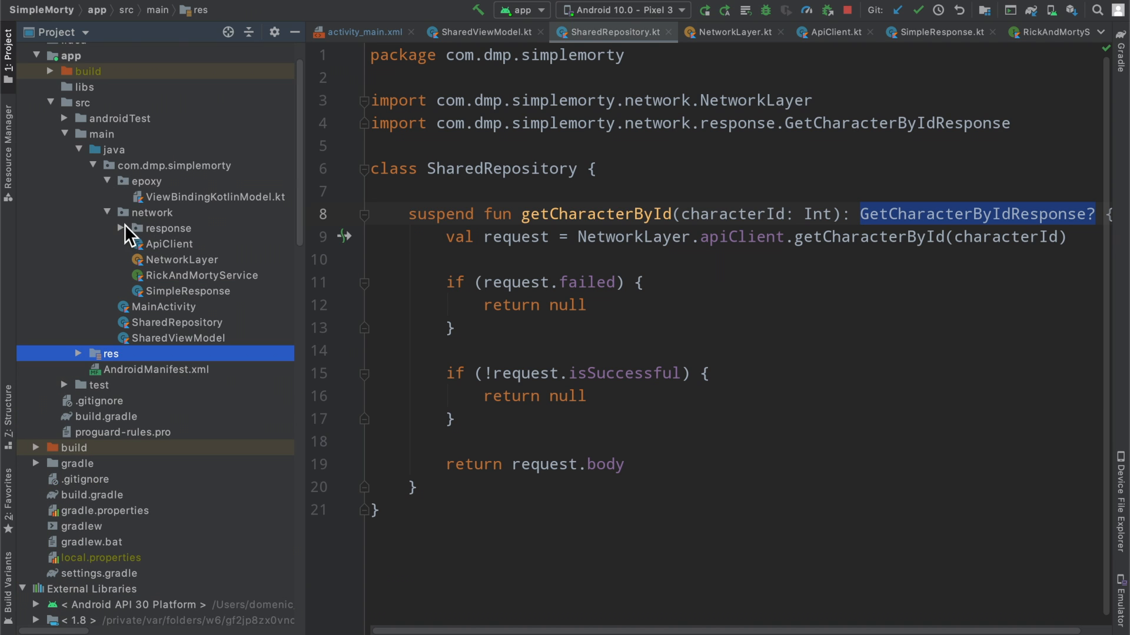
click(121, 229)
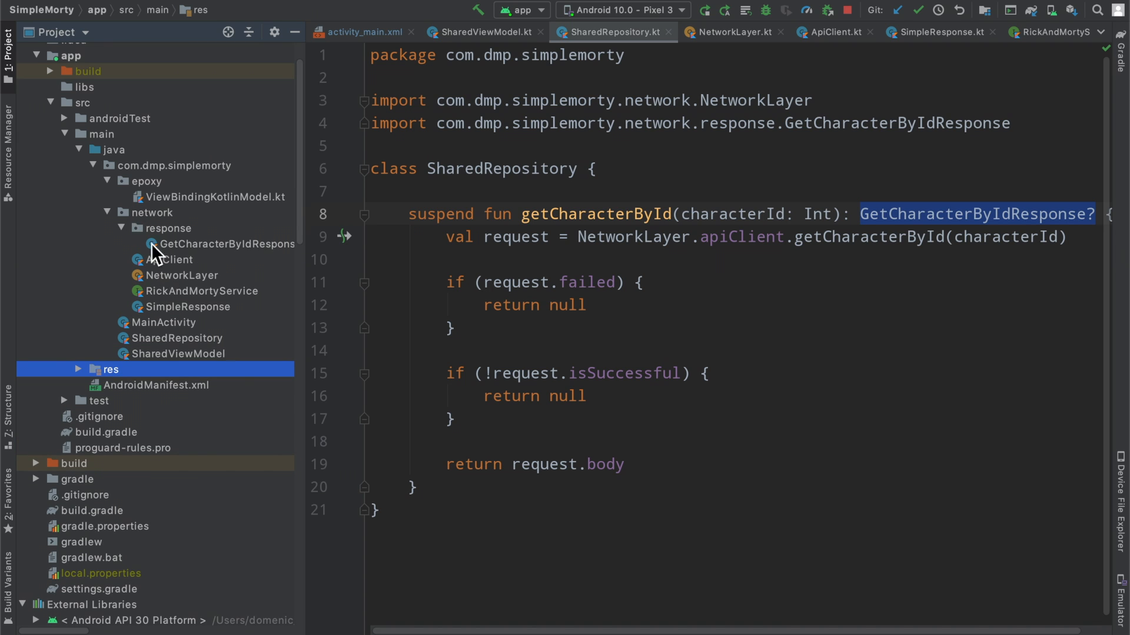
mouse_move(181, 281)
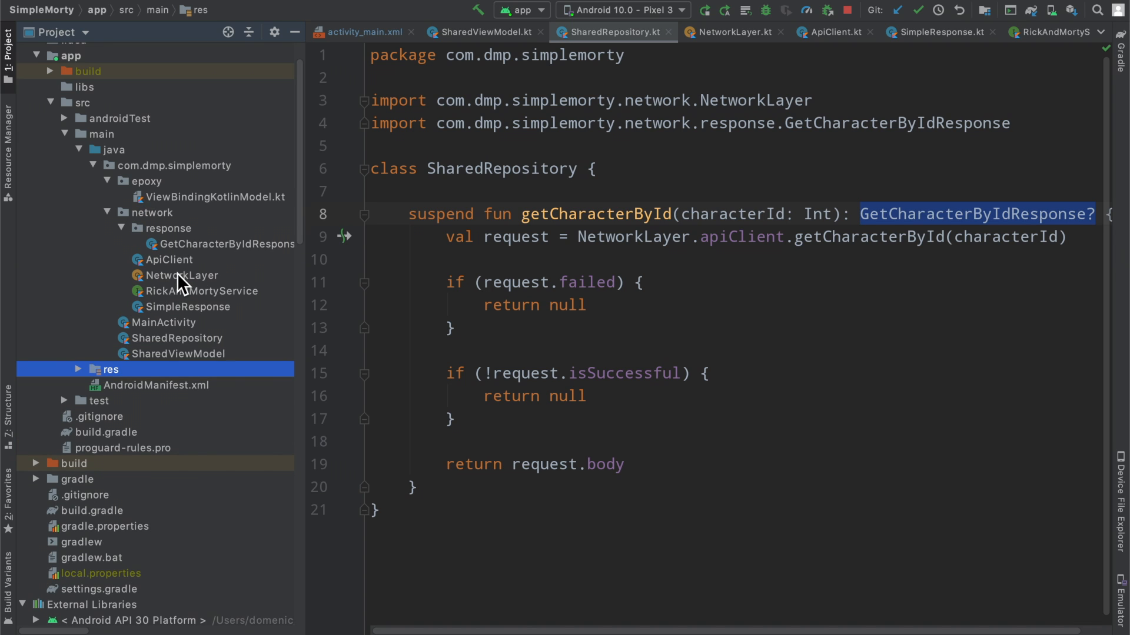
mouse_move(300, 120)
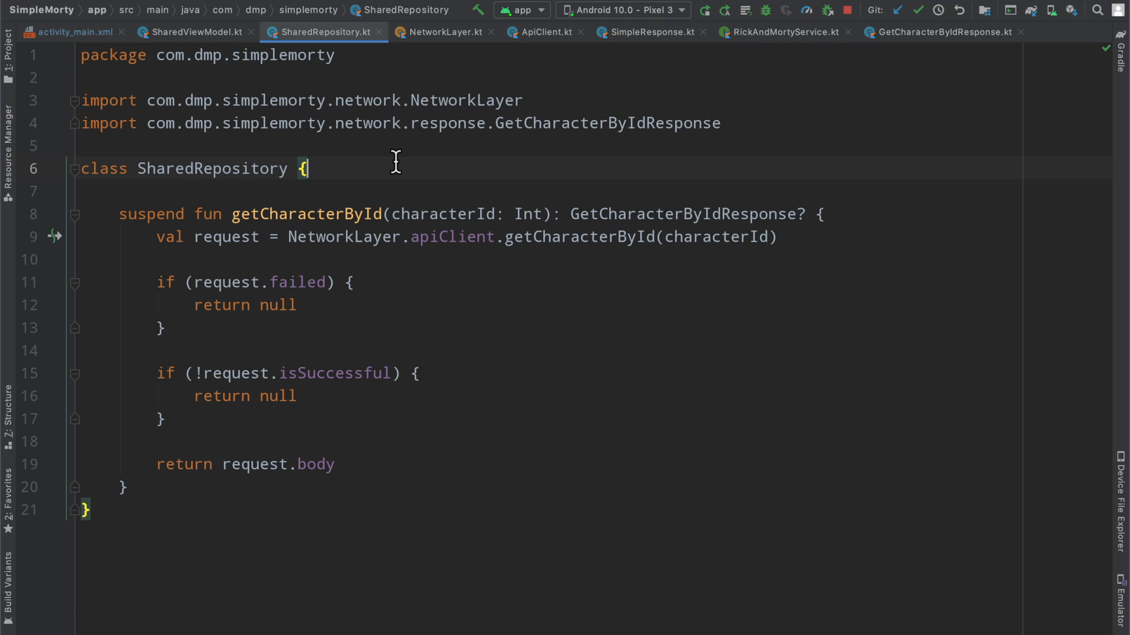
mouse_move(244, 76)
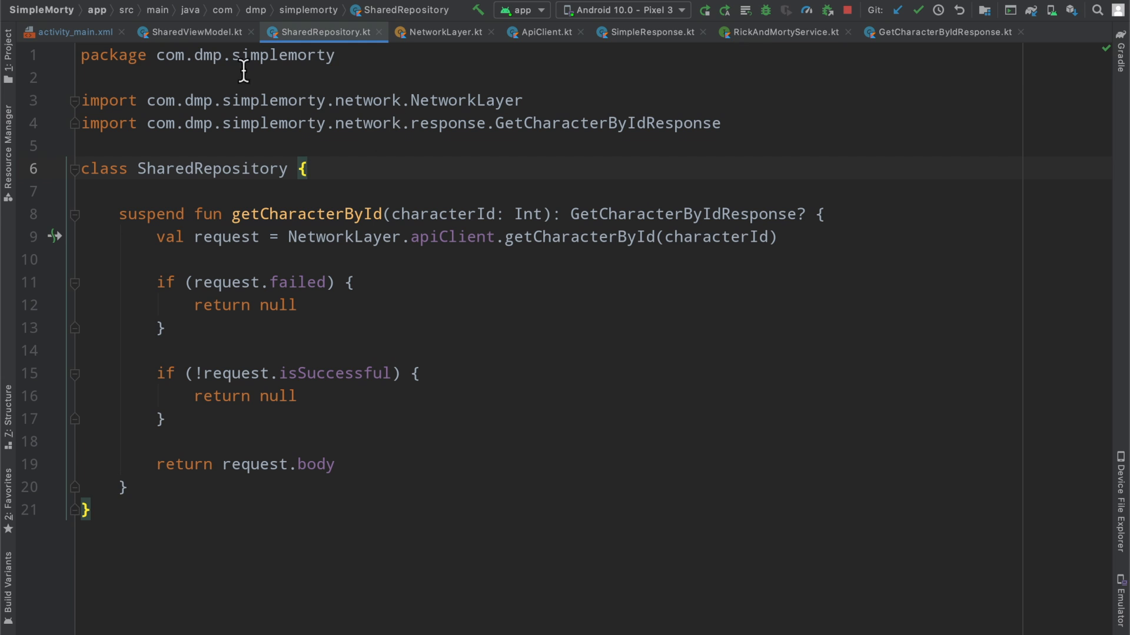
mouse_move(527, 90)
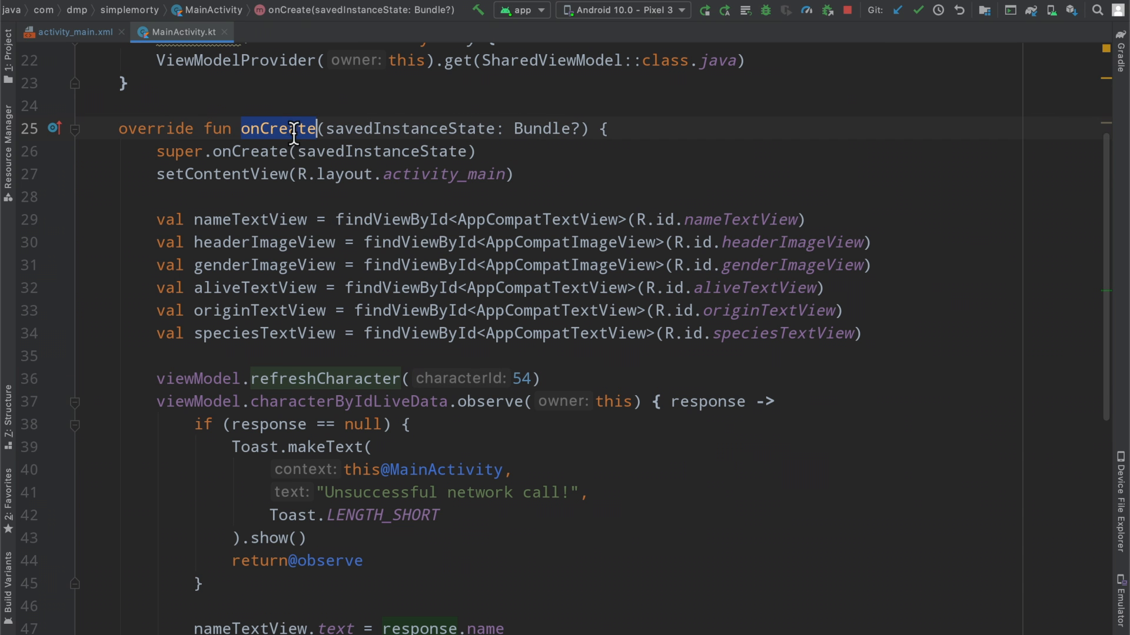
Step: Scroll through MainActivity's onCreate to the findViewById declarations for the character views
scroll(down, 3)
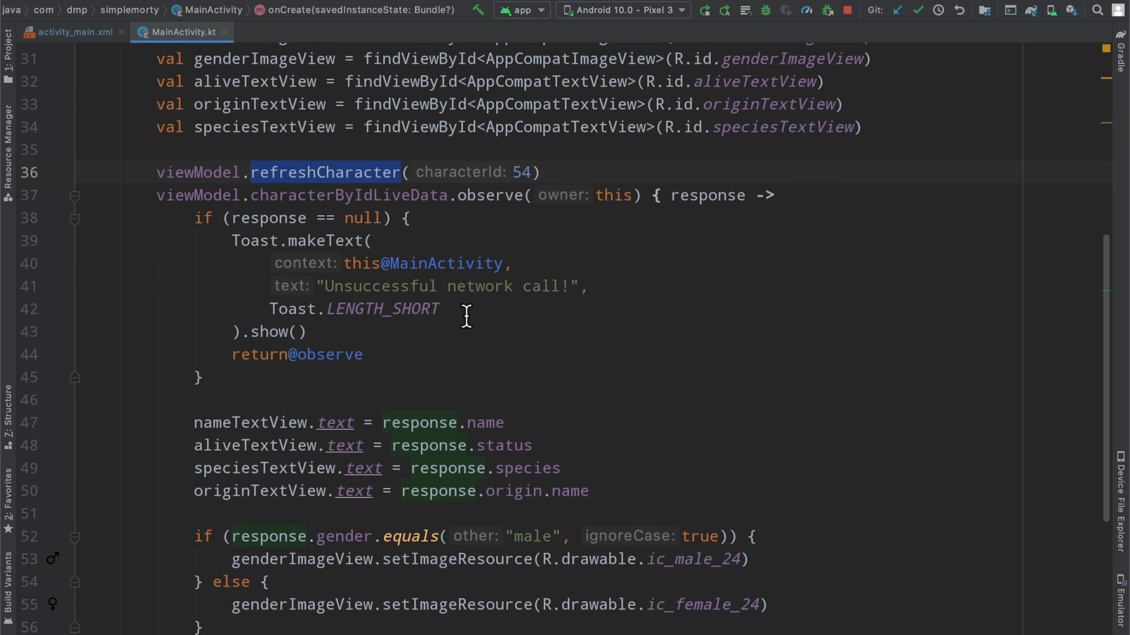
scroll(down, 3)
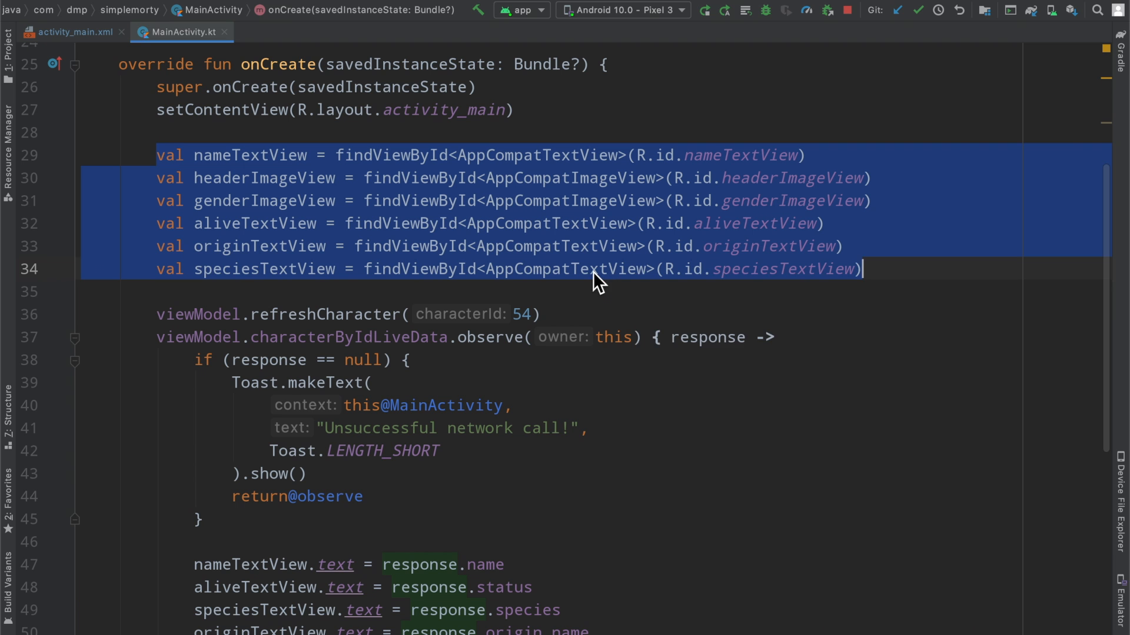
scroll(down, 3)
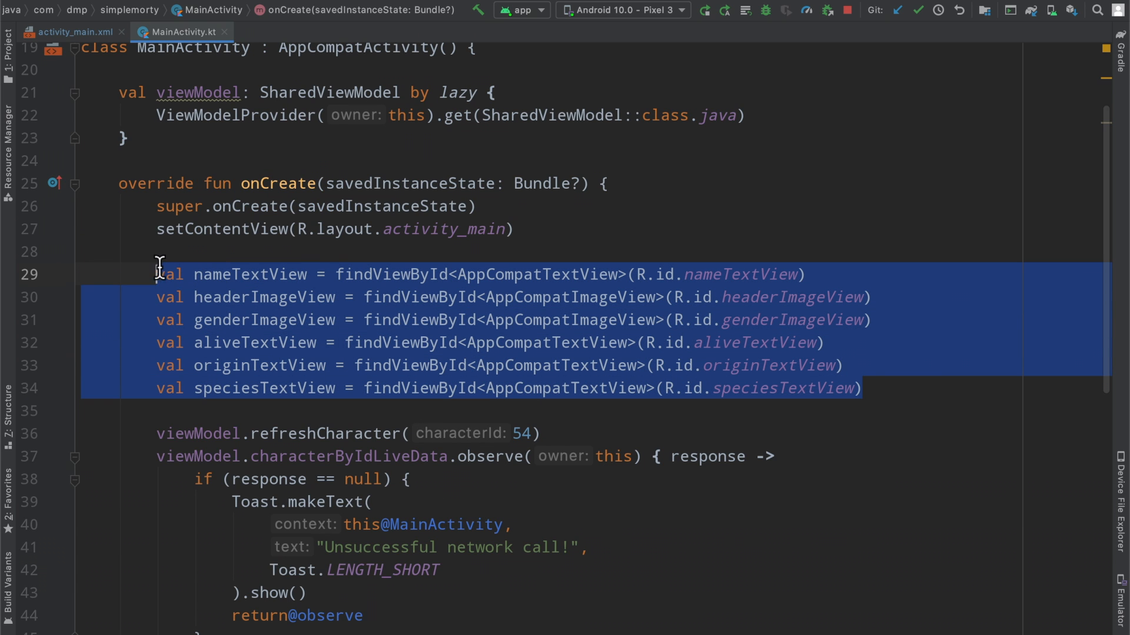
Step: Review activity_main.xml, selecting the italic text style and scrolling past the Origin and Species labels
click(71, 32)
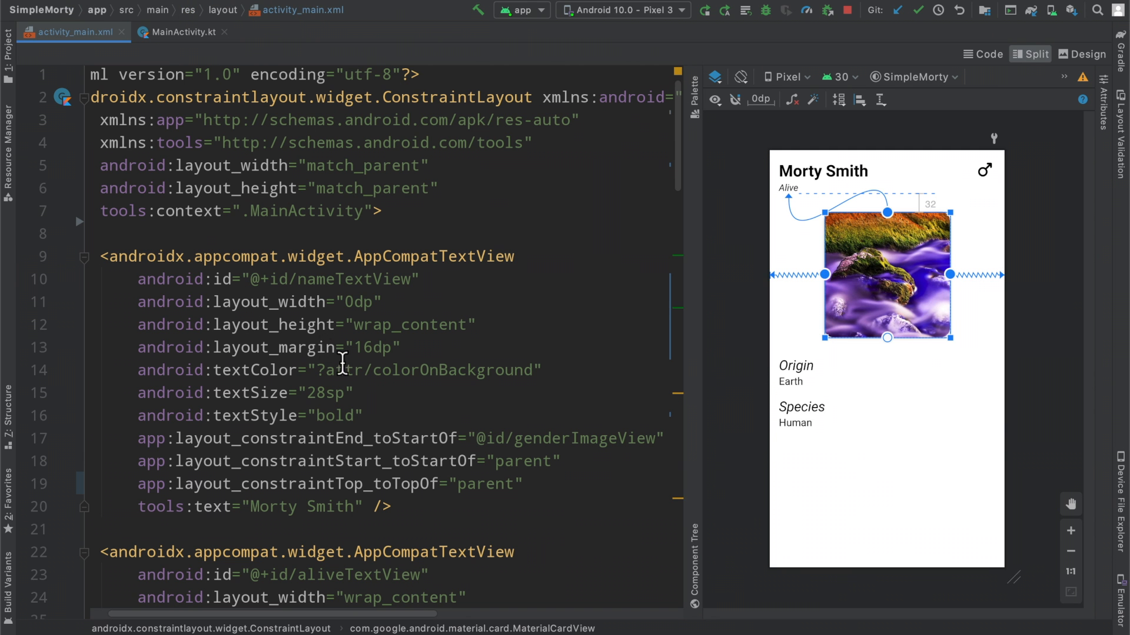
scroll(down, 3)
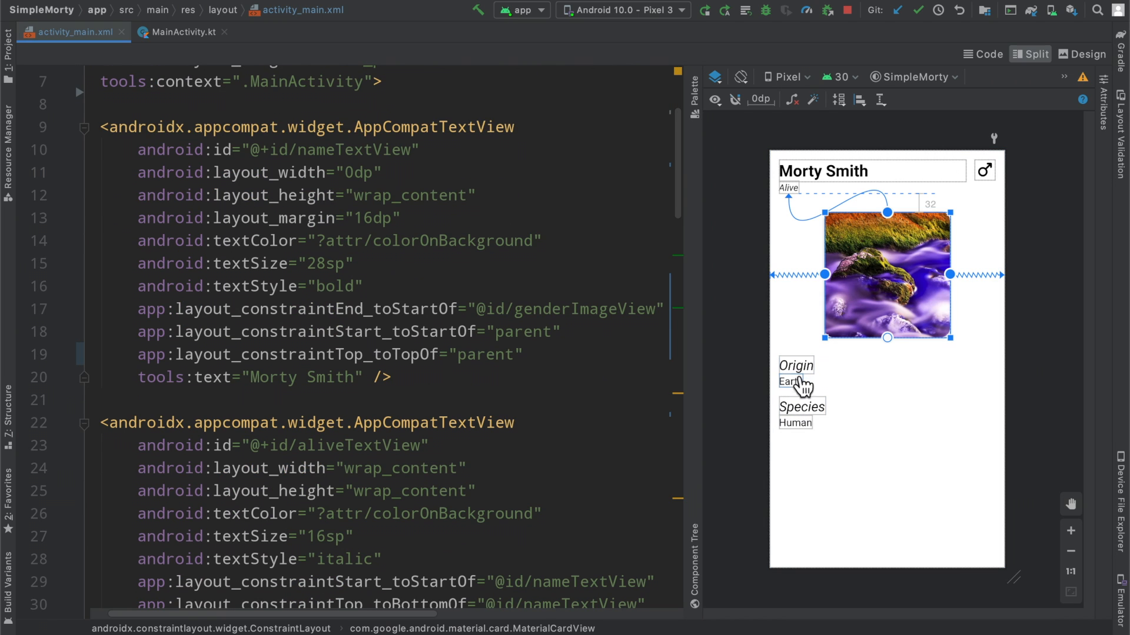
mouse_move(796, 431)
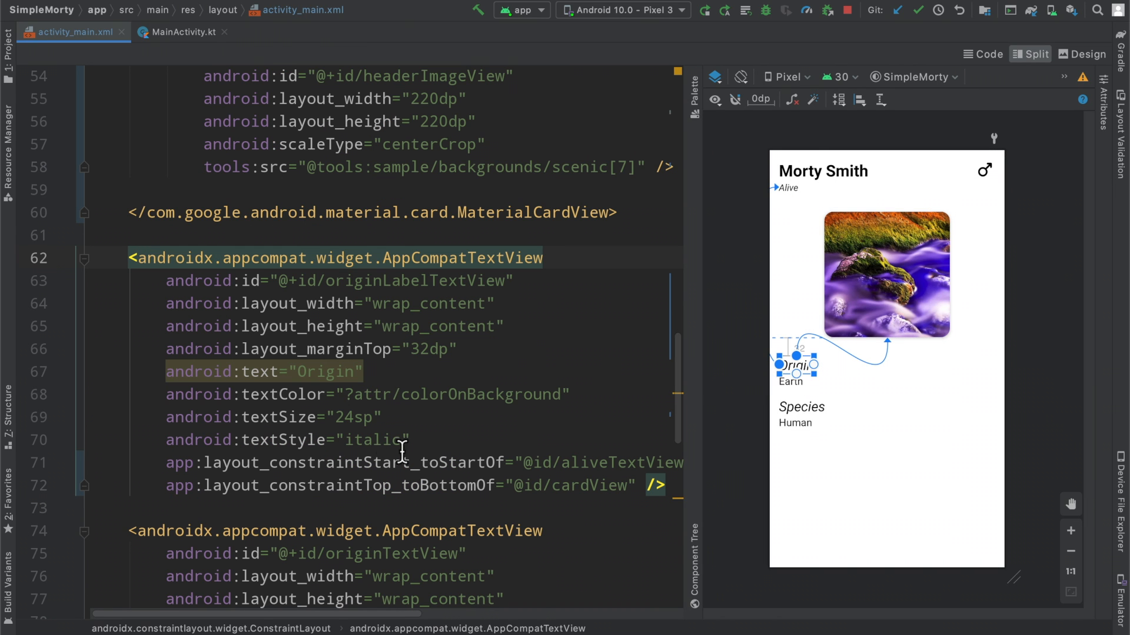
double_click(373, 440)
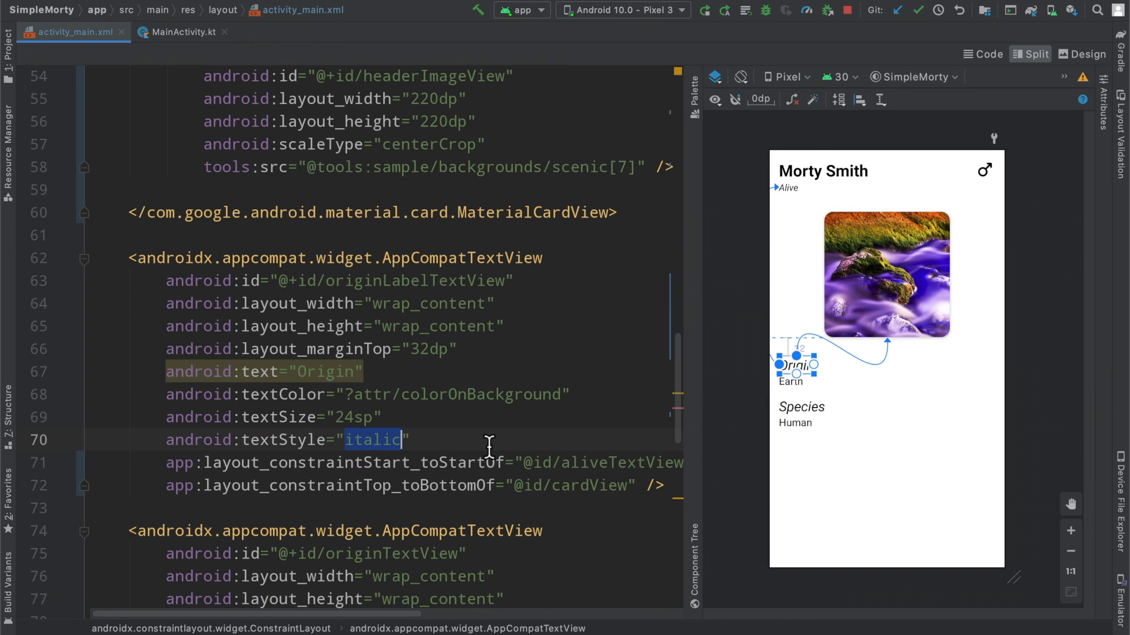
scroll(down, 3)
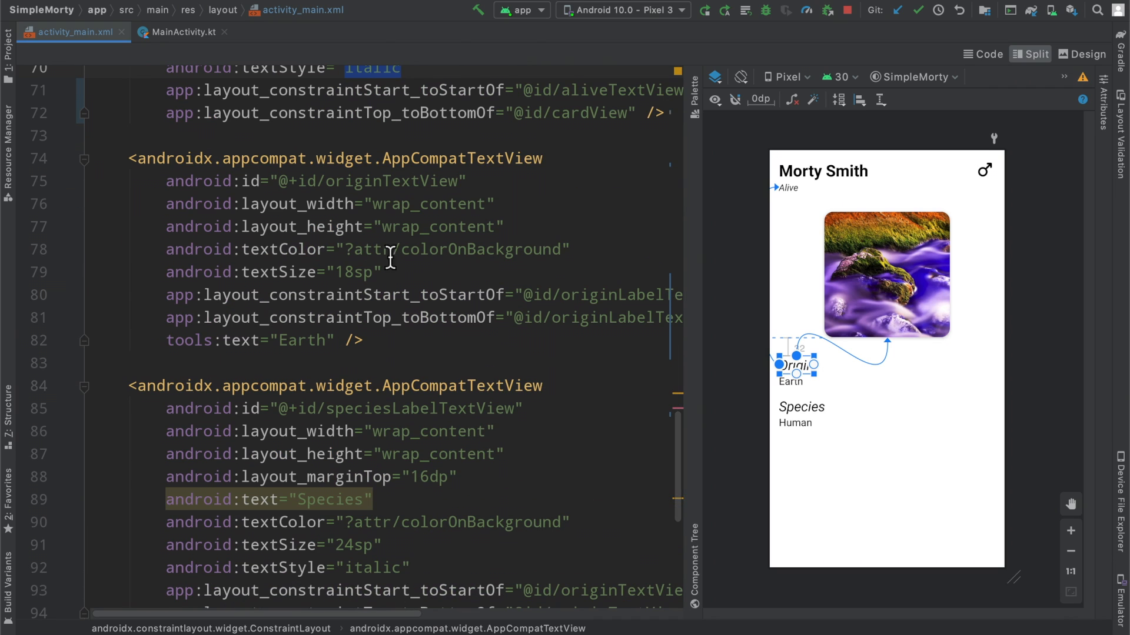
mouse_move(398, 333)
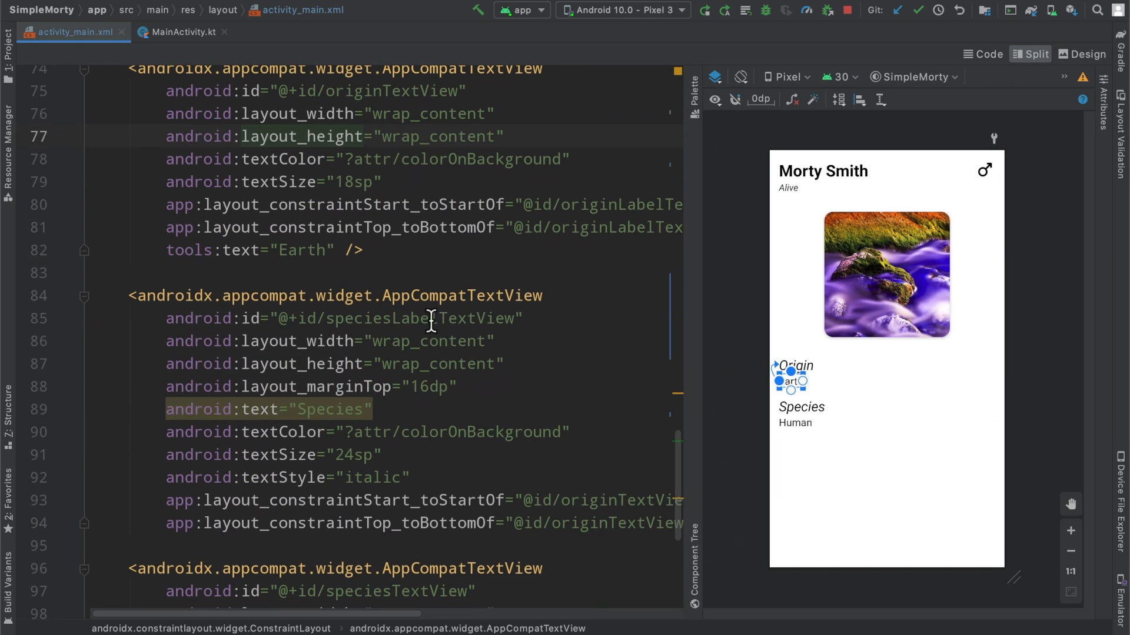
scroll(down, 3)
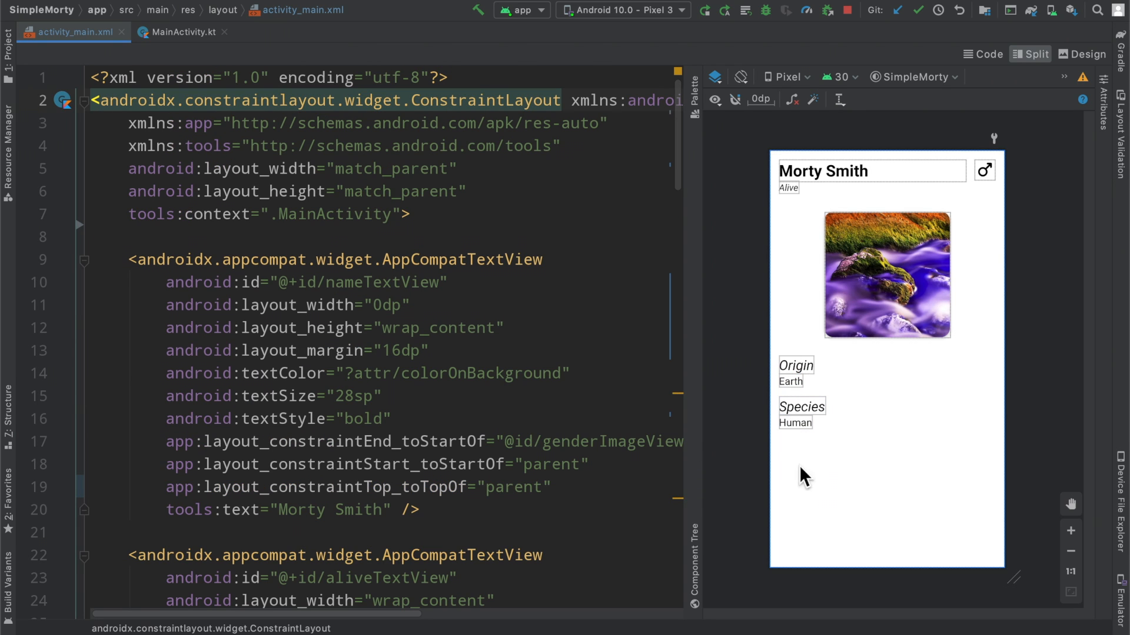
mouse_move(823, 482)
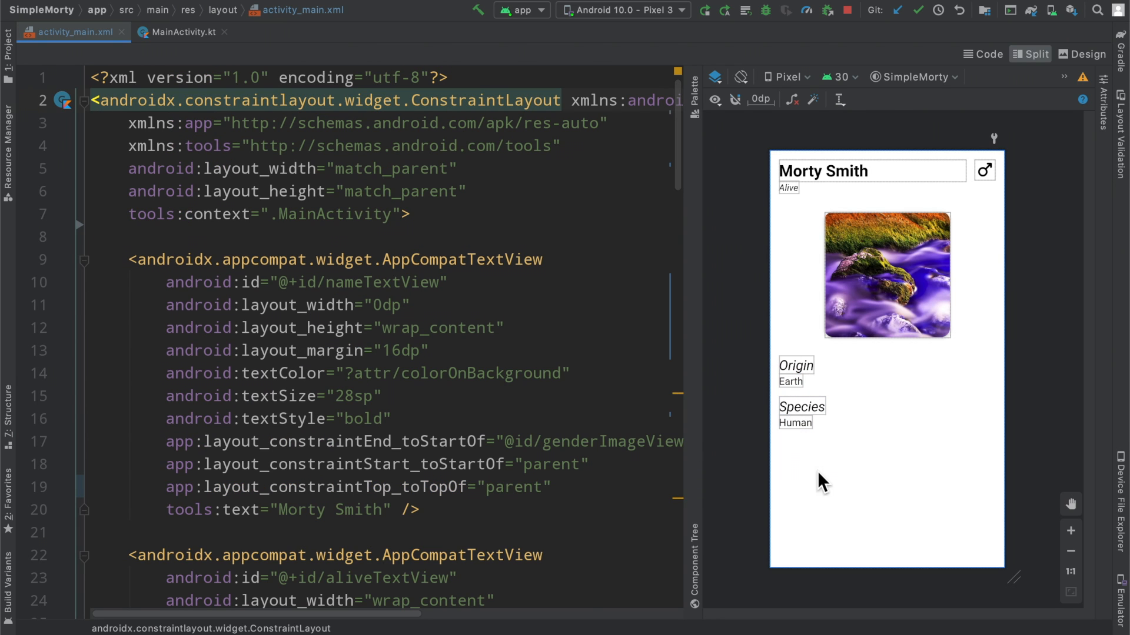
mouse_move(501, 387)
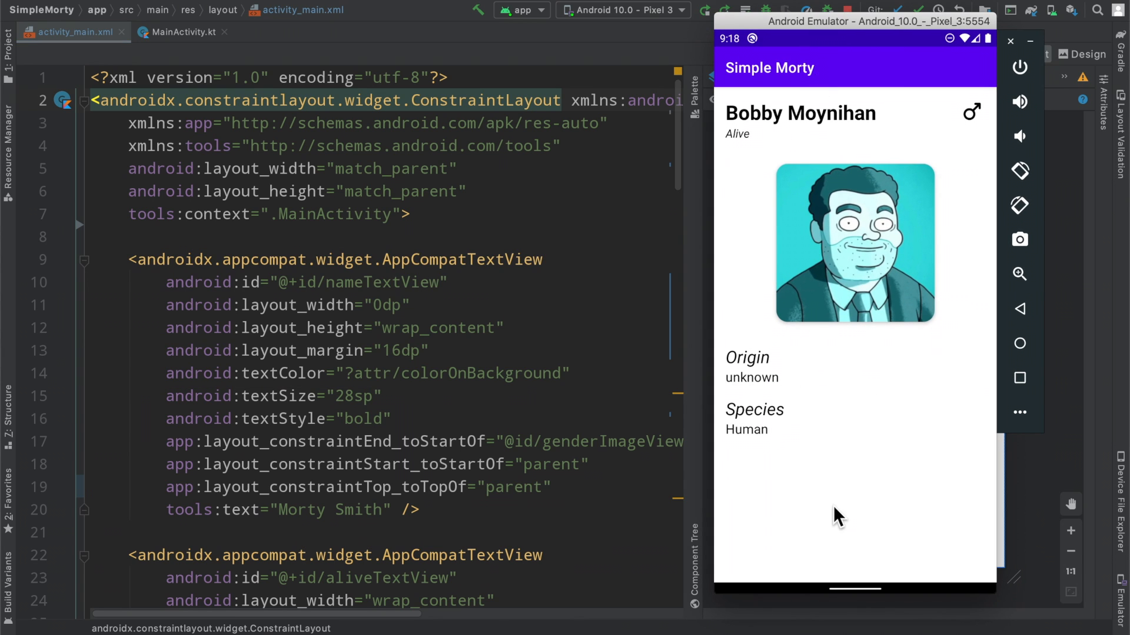
mouse_move(833, 434)
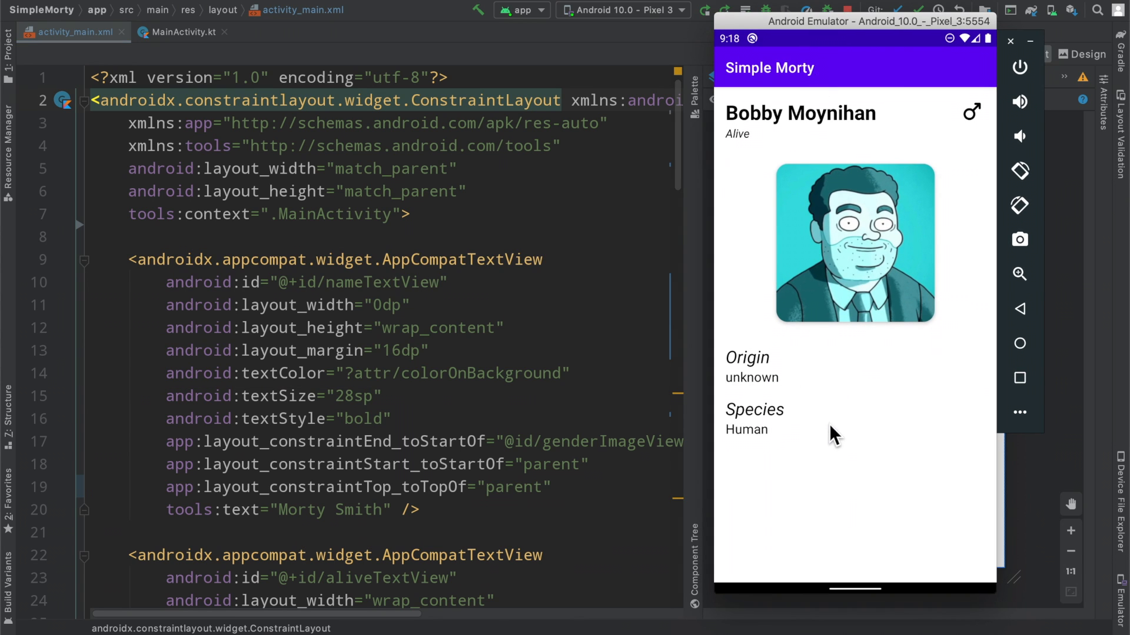
mouse_move(856, 501)
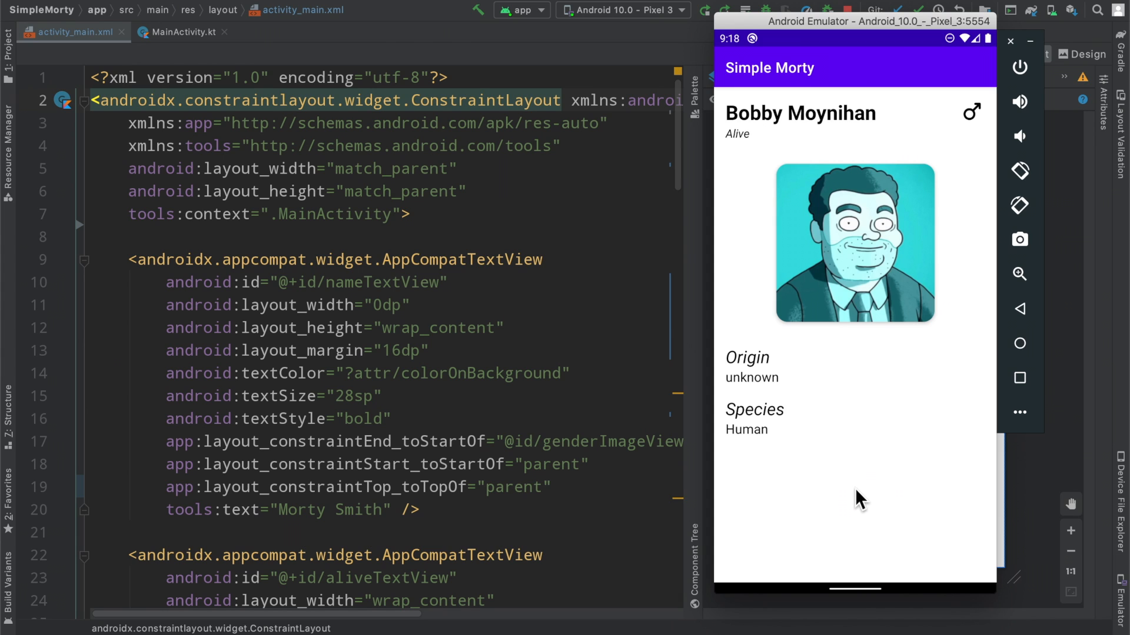
mouse_move(891, 504)
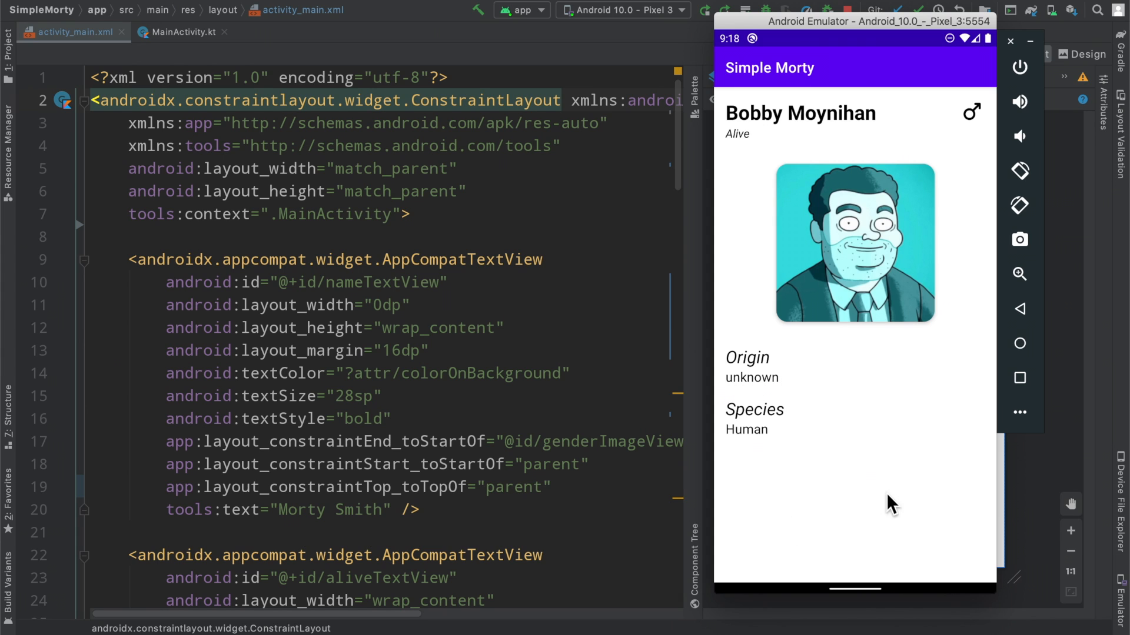
mouse_move(739, 349)
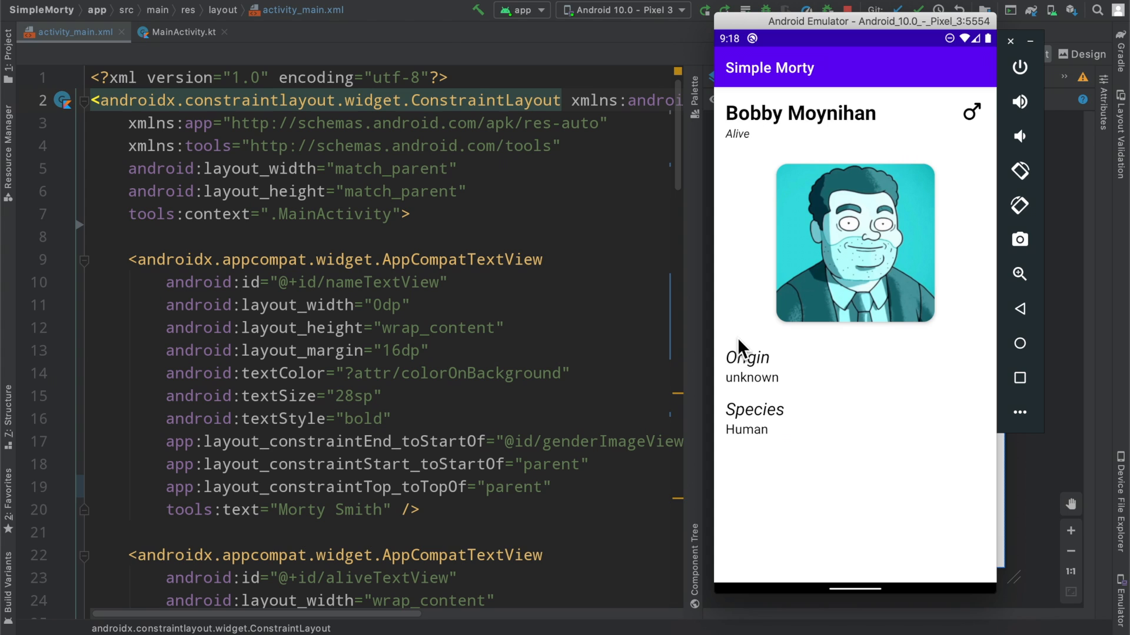
mouse_move(794, 419)
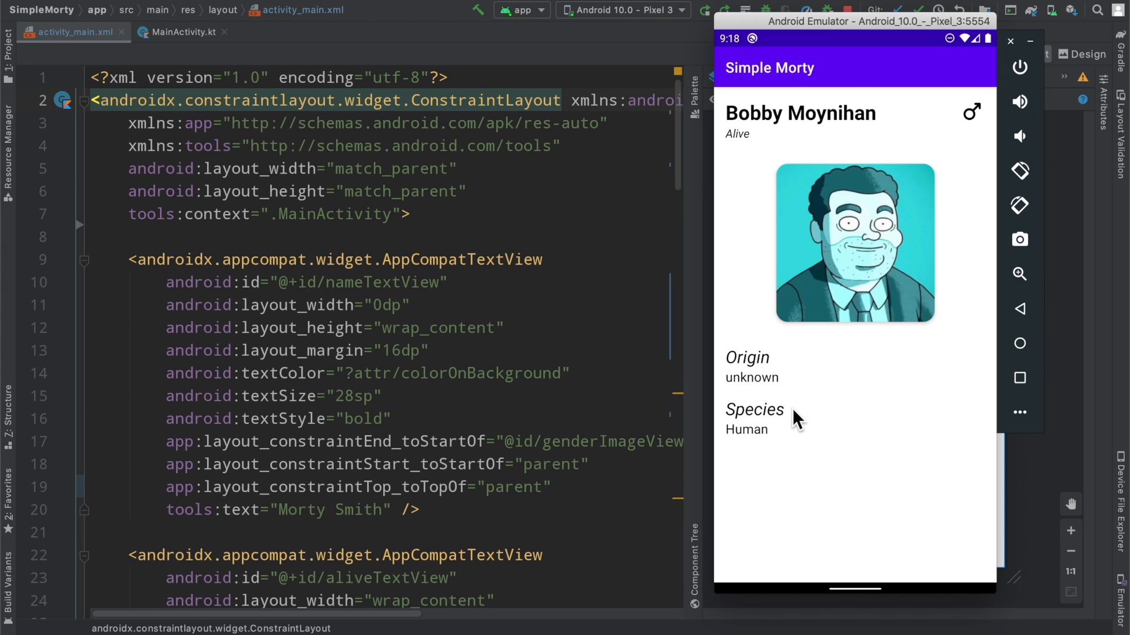
mouse_move(874, 390)
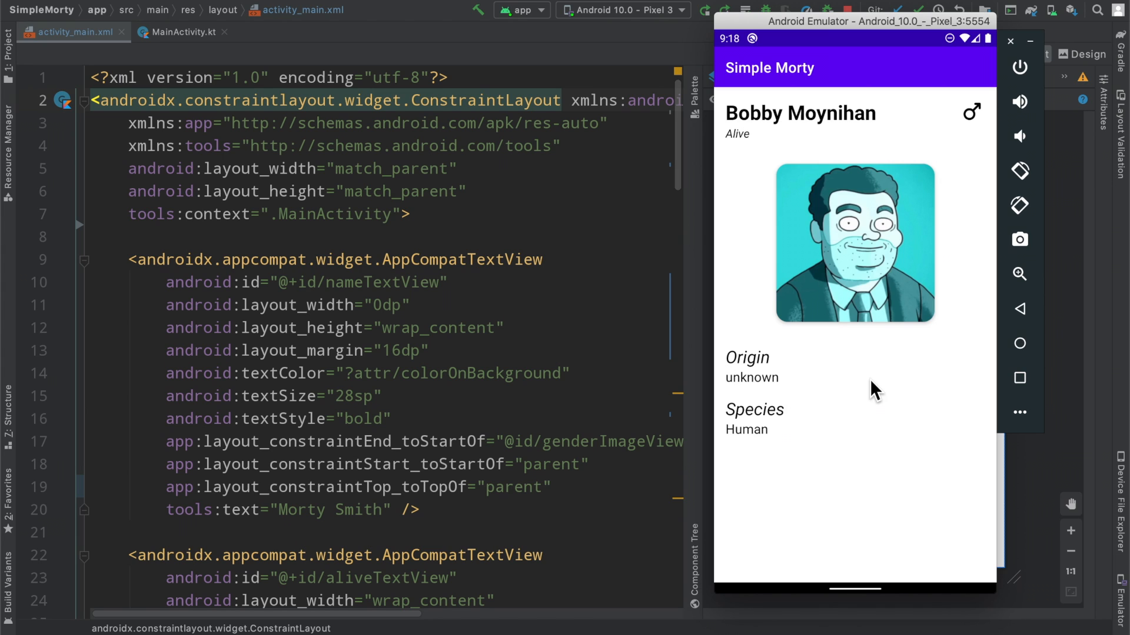
mouse_move(857, 398)
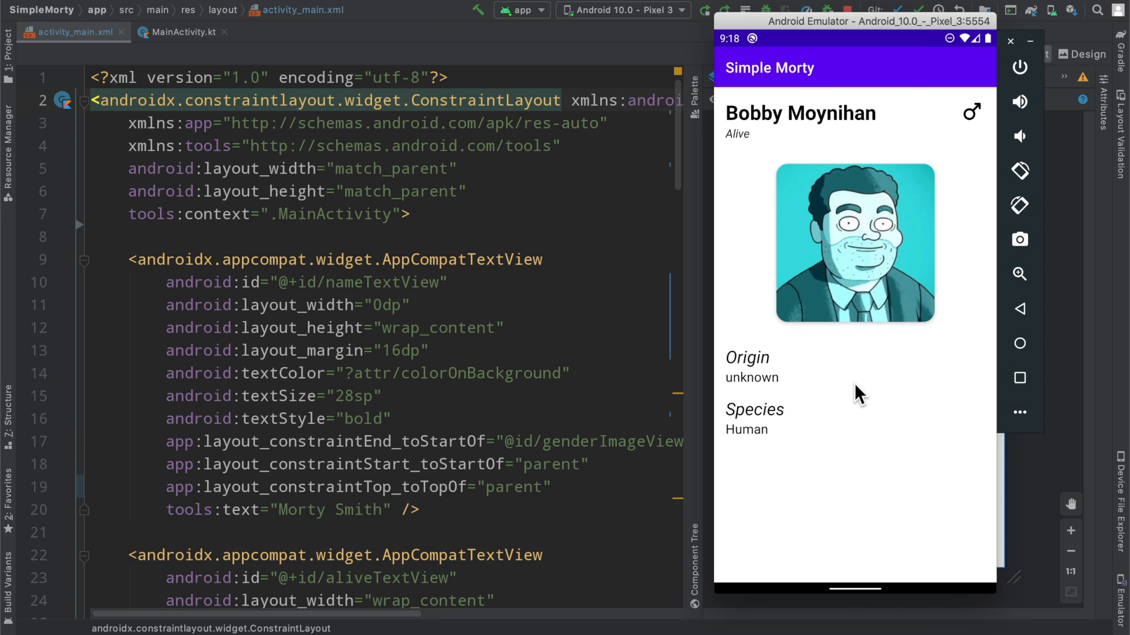
mouse_move(876, 376)
text(model_character_details_header)
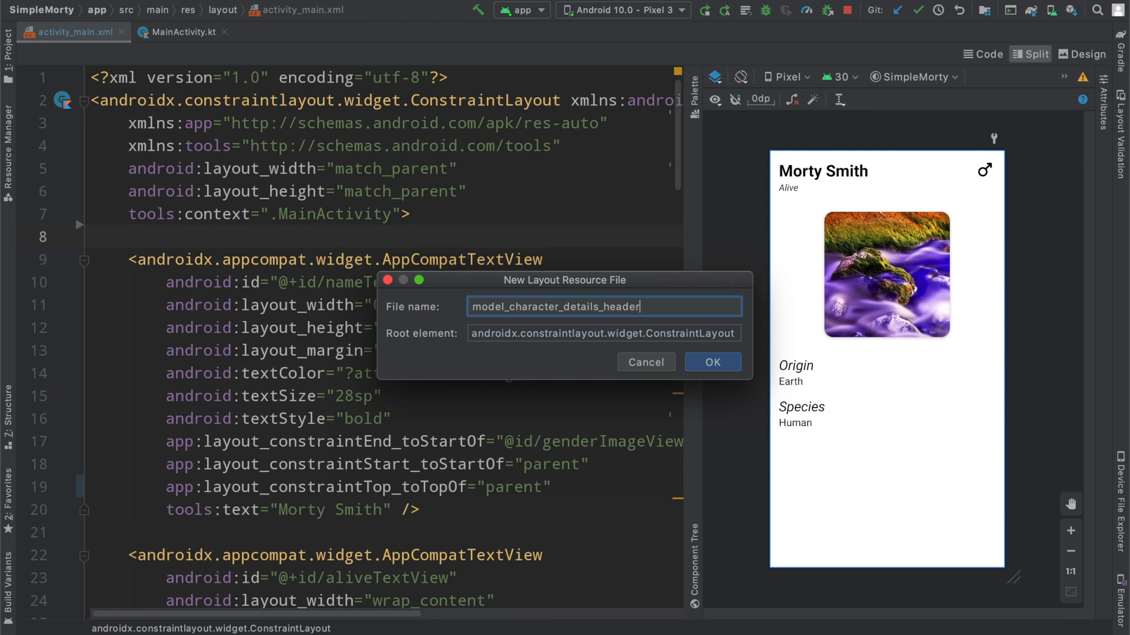
Step: Create the header and data_point layout files, returning to activity_main between them
click(712, 362)
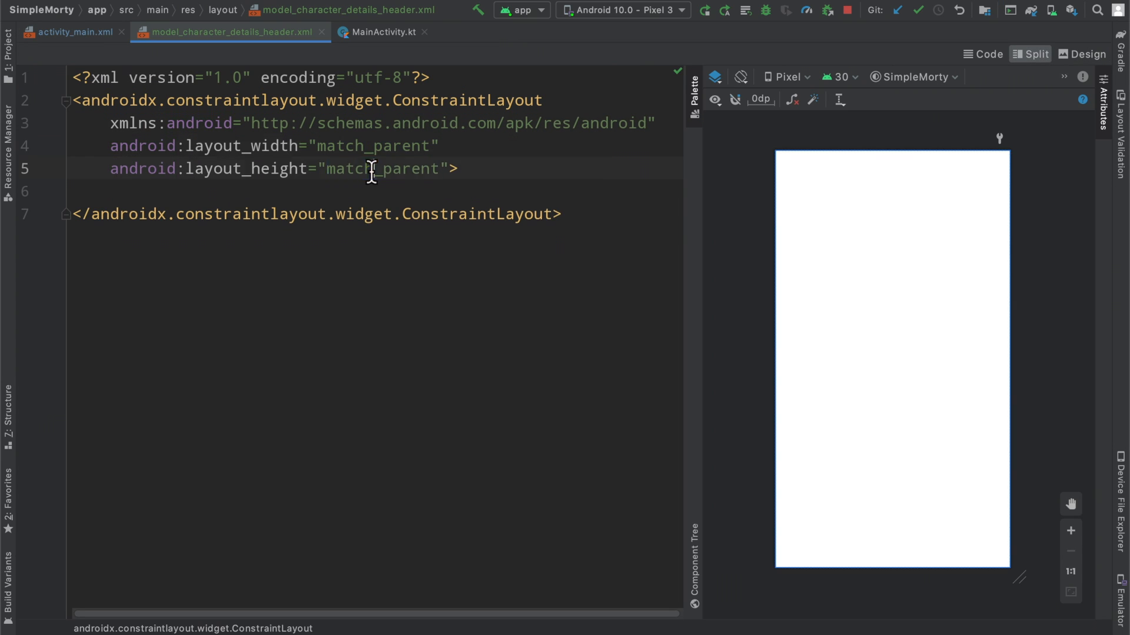
click(77, 32)
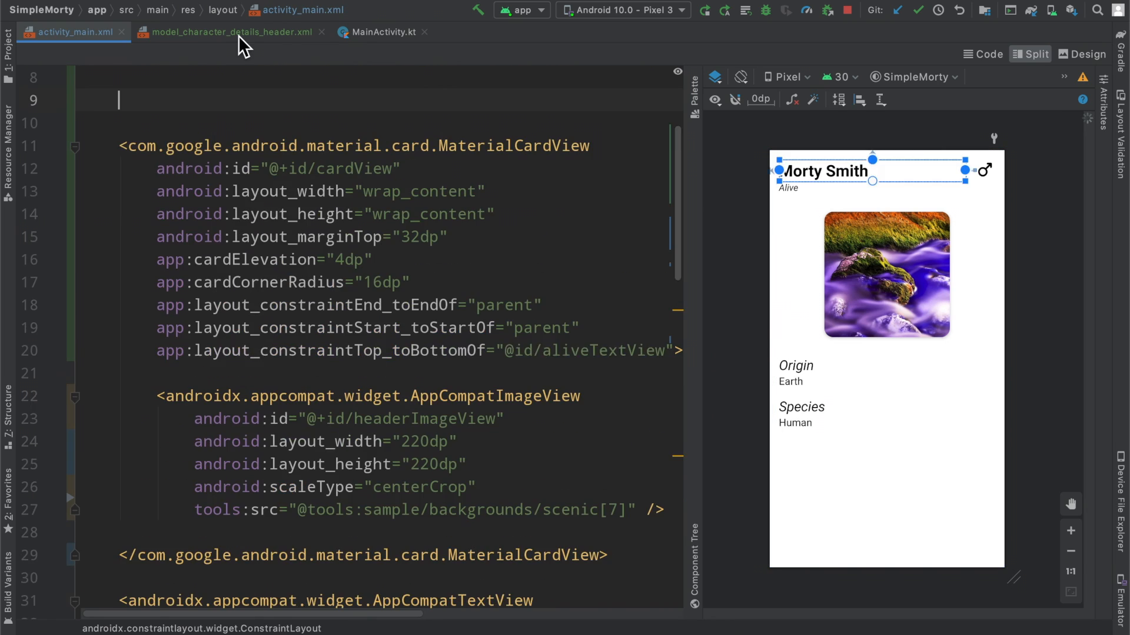
click(225, 32)
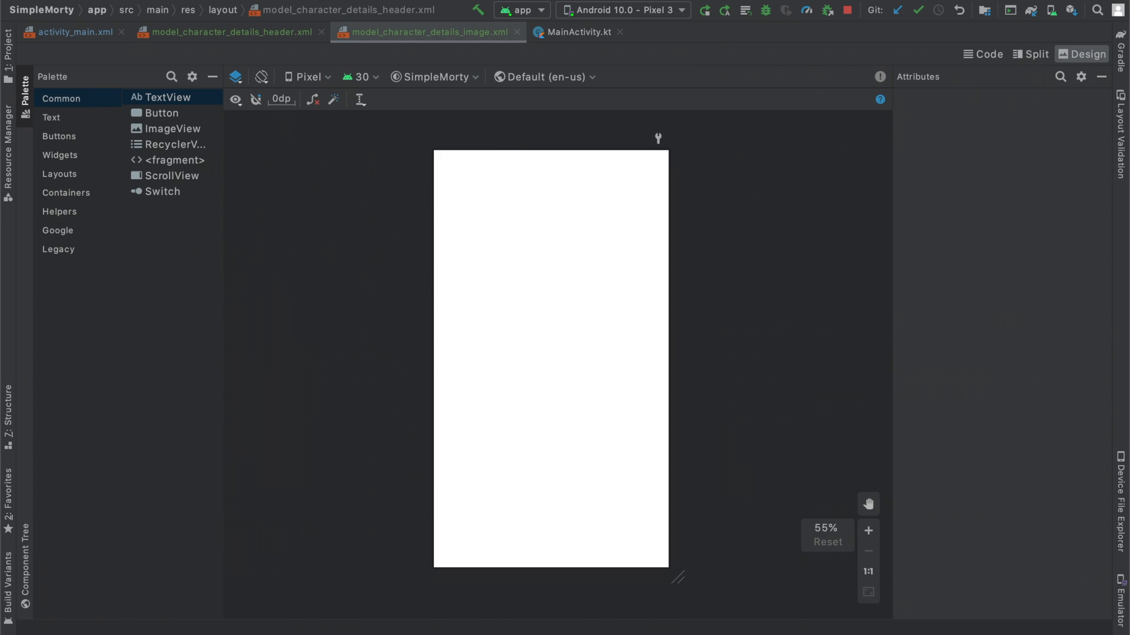
click(1031, 54)
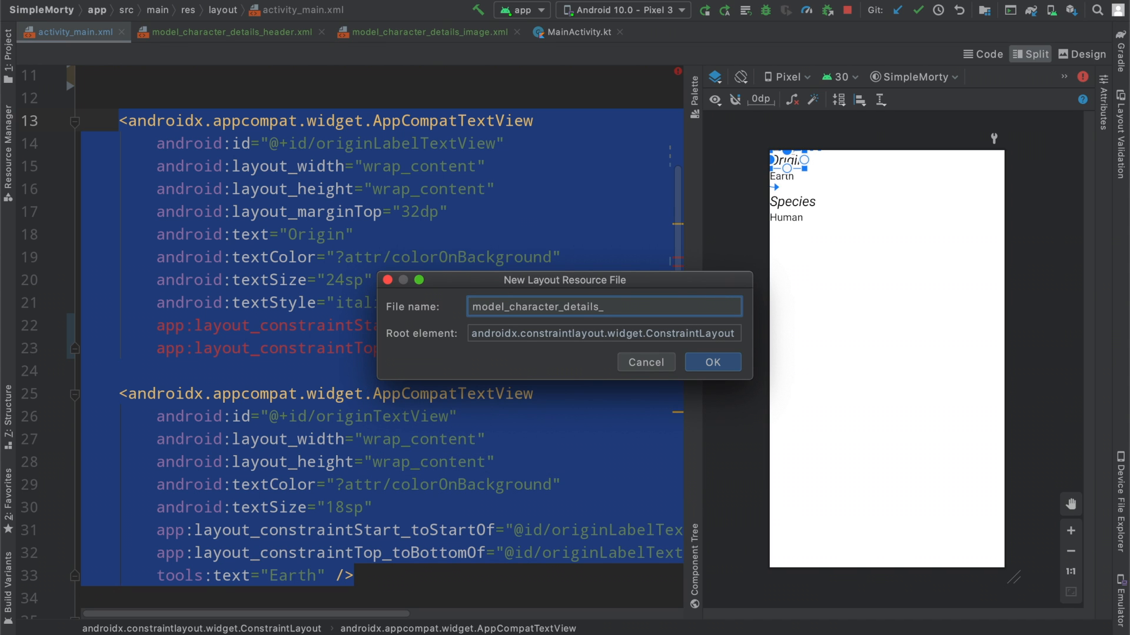
click(712, 362)
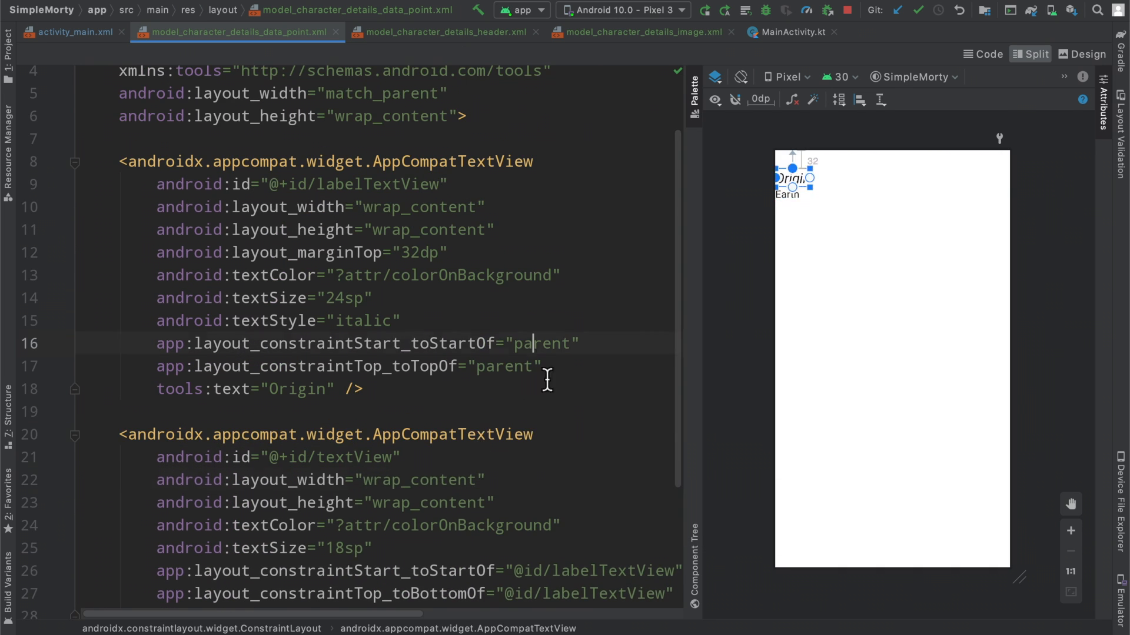
click(71, 33)
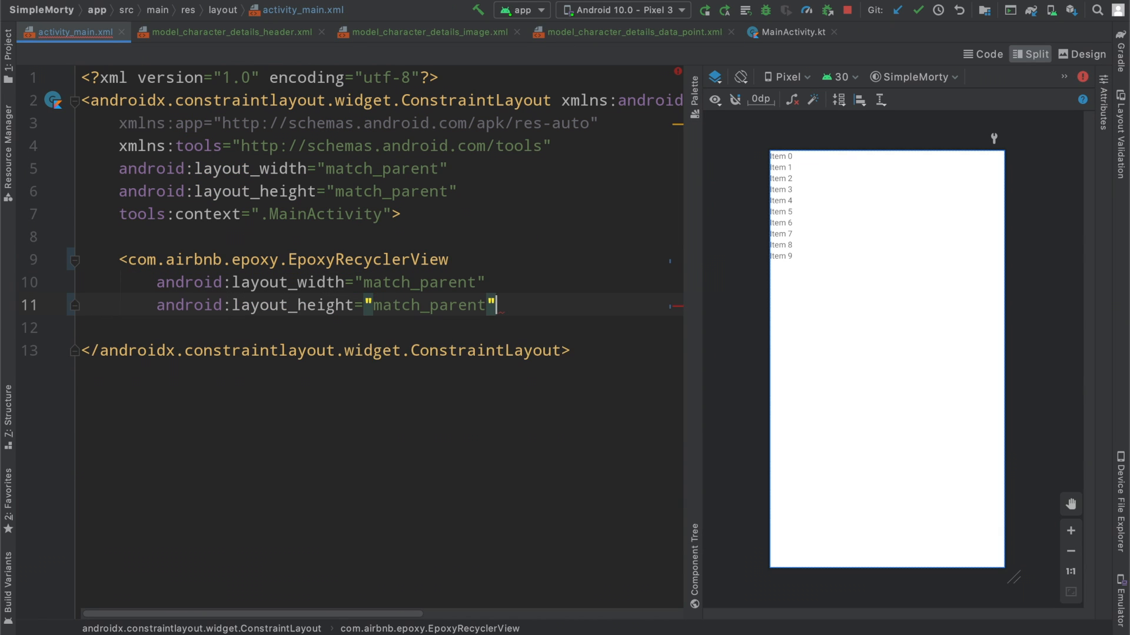
Step: Give the EpoxyRecyclerView android:id epoxyRecyclerView and an android:orientation attribute
text(android:id="@+id/epoxyRecyclerView")
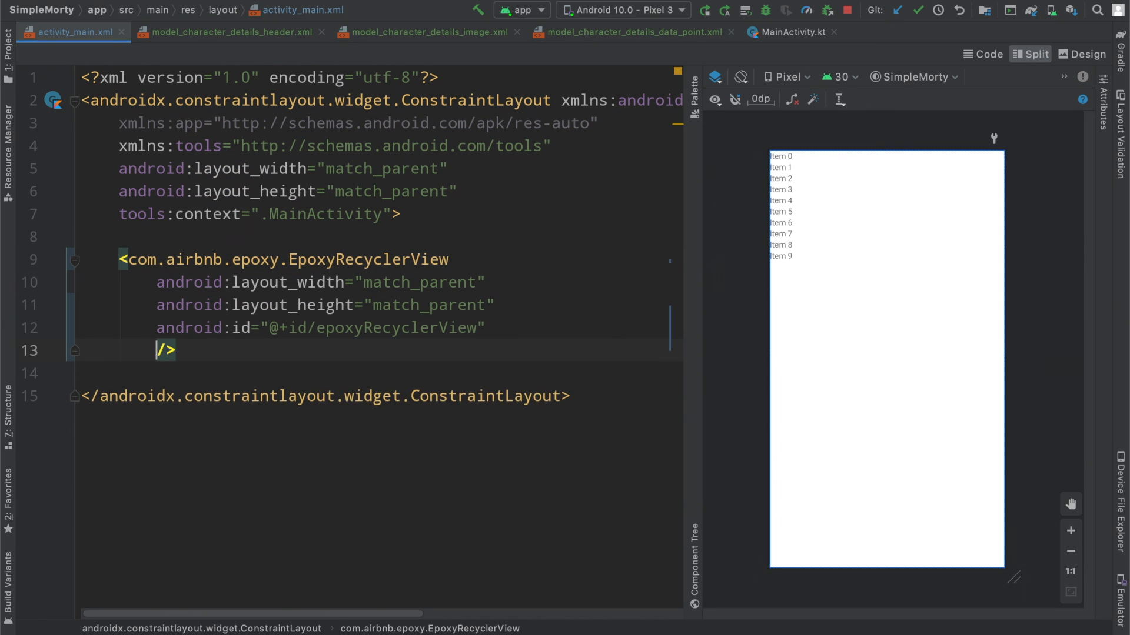
text(android:orientation="")
text(android:paddingBottom="24dp")
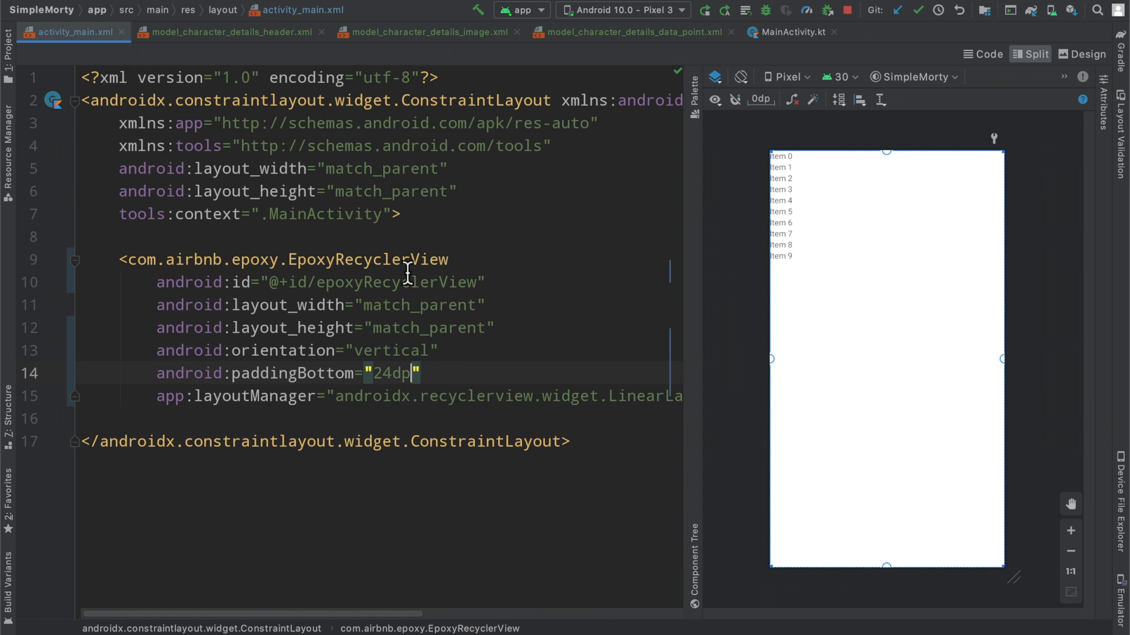
click(448, 237)
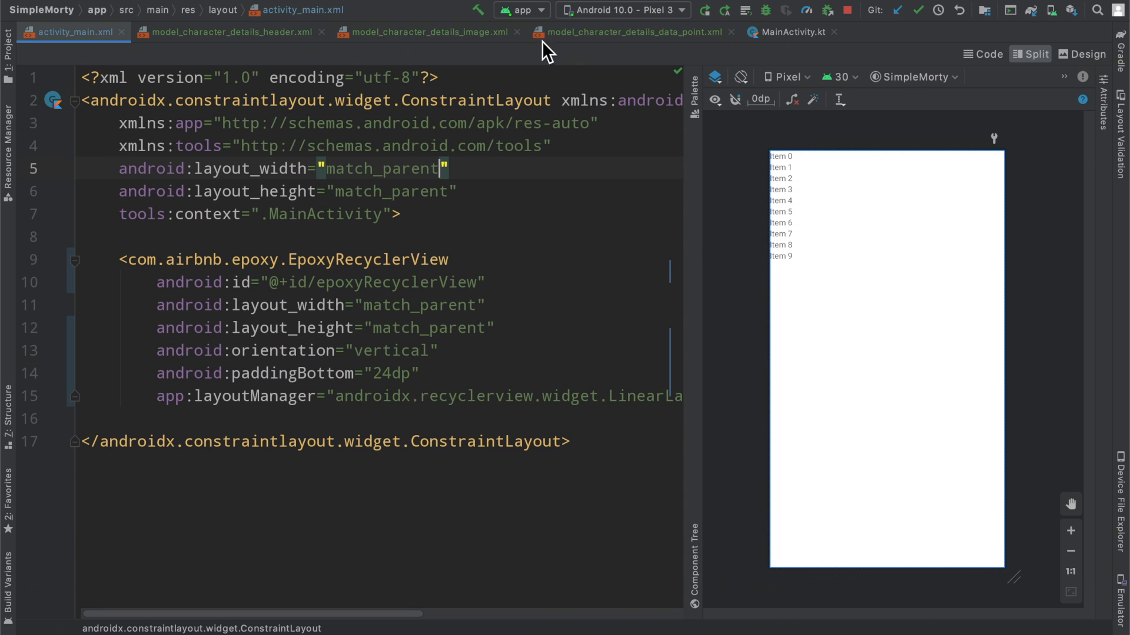
mouse_move(513, 164)
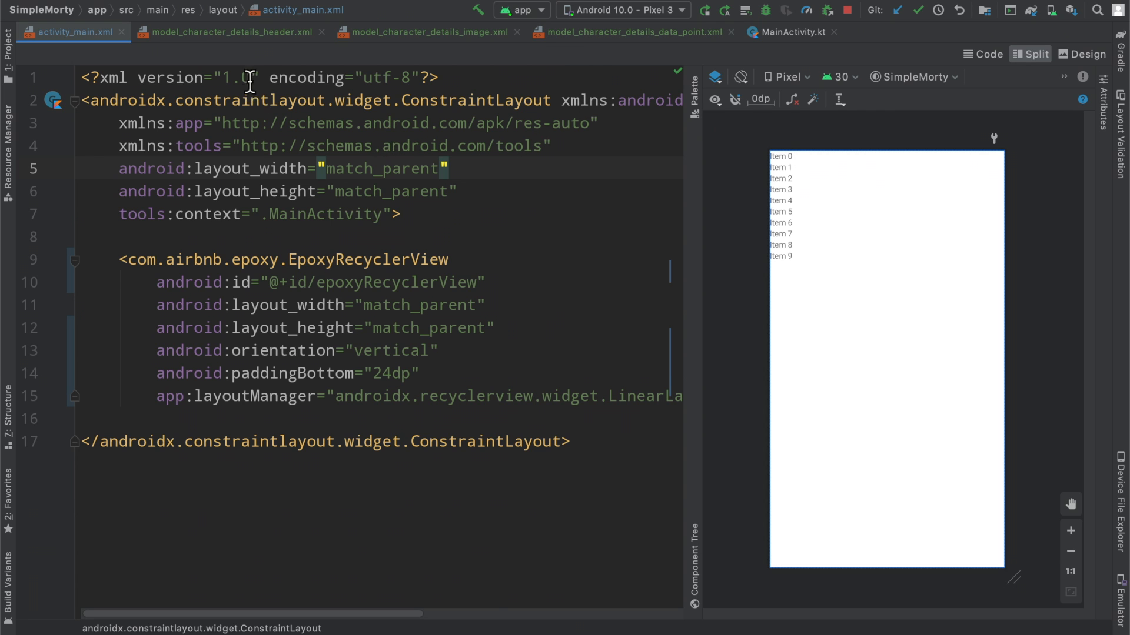
click(231, 32)
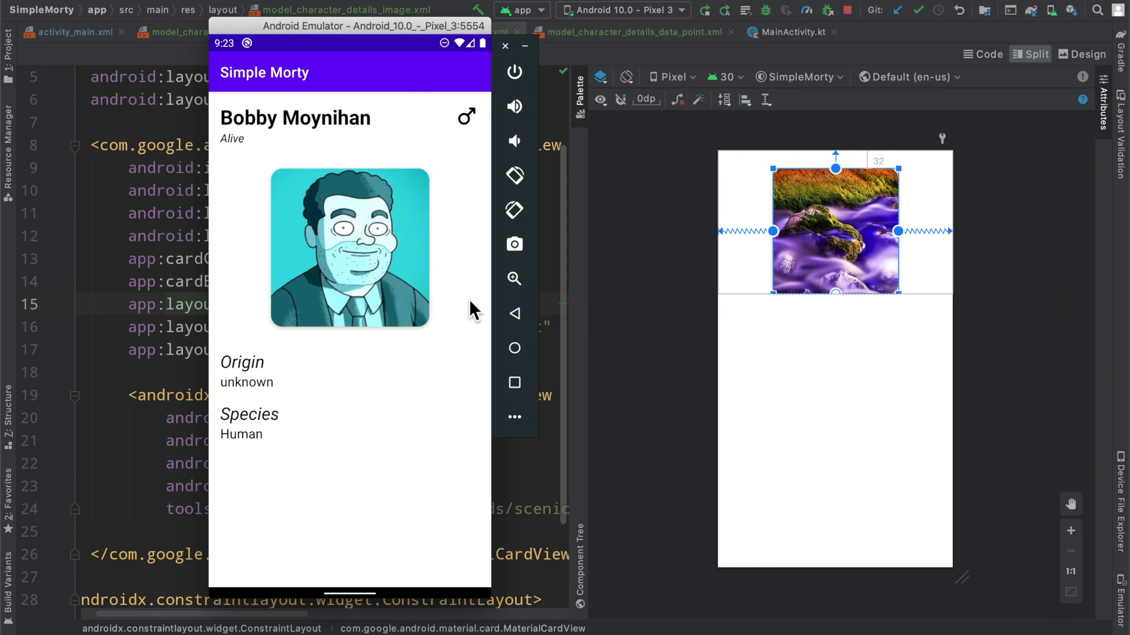
click(505, 46)
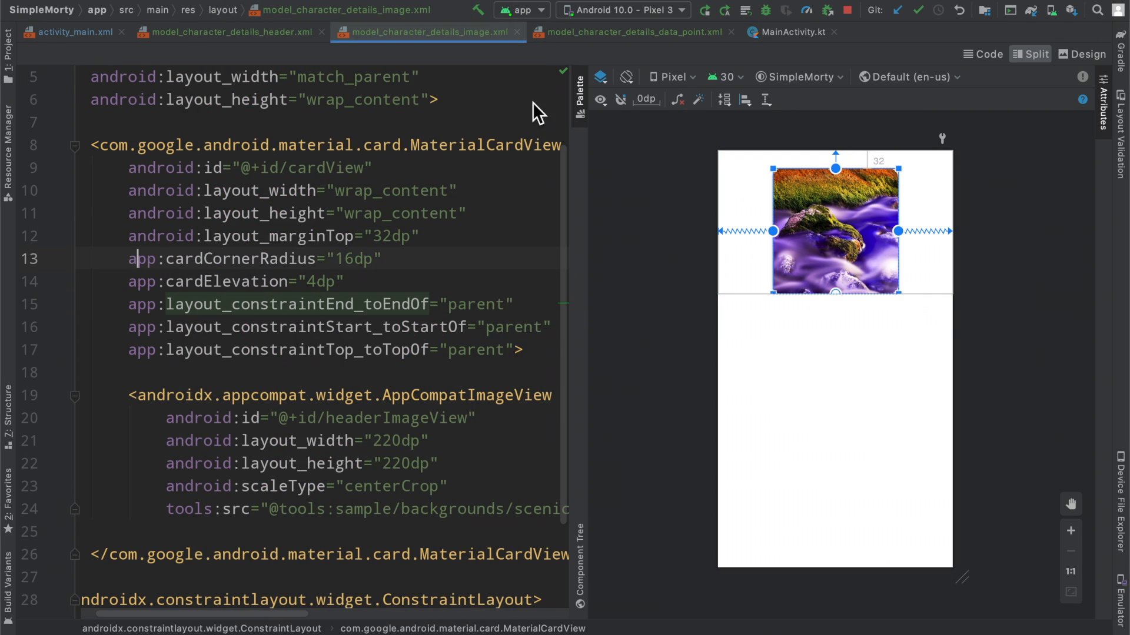
click(640, 32)
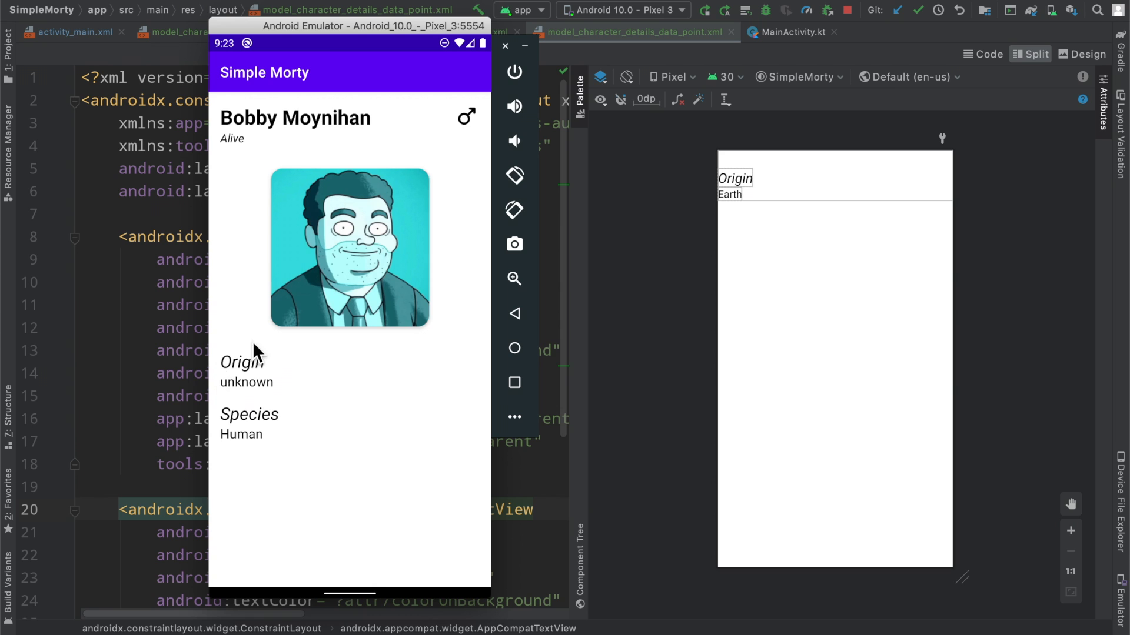
drag(373, 27, 521, 44)
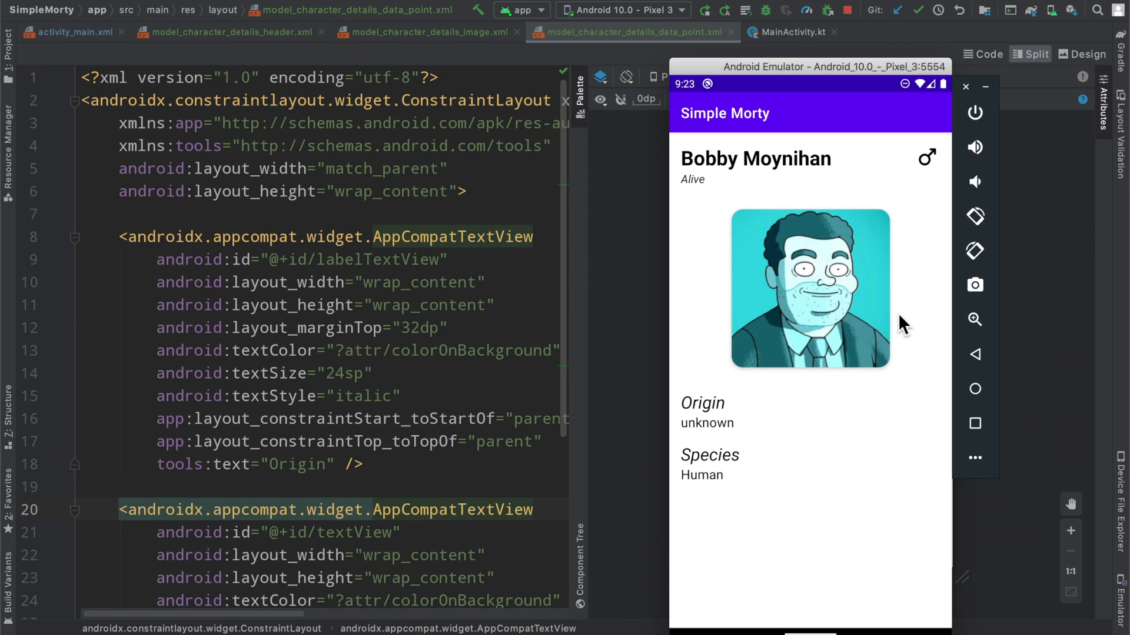
mouse_move(740, 424)
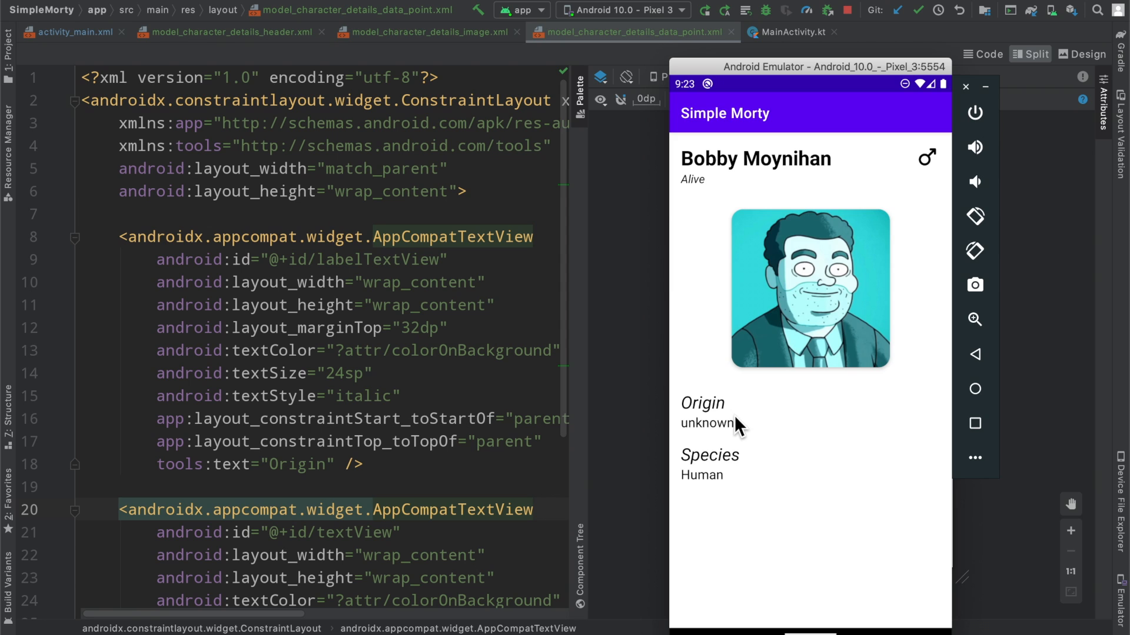
mouse_move(730, 473)
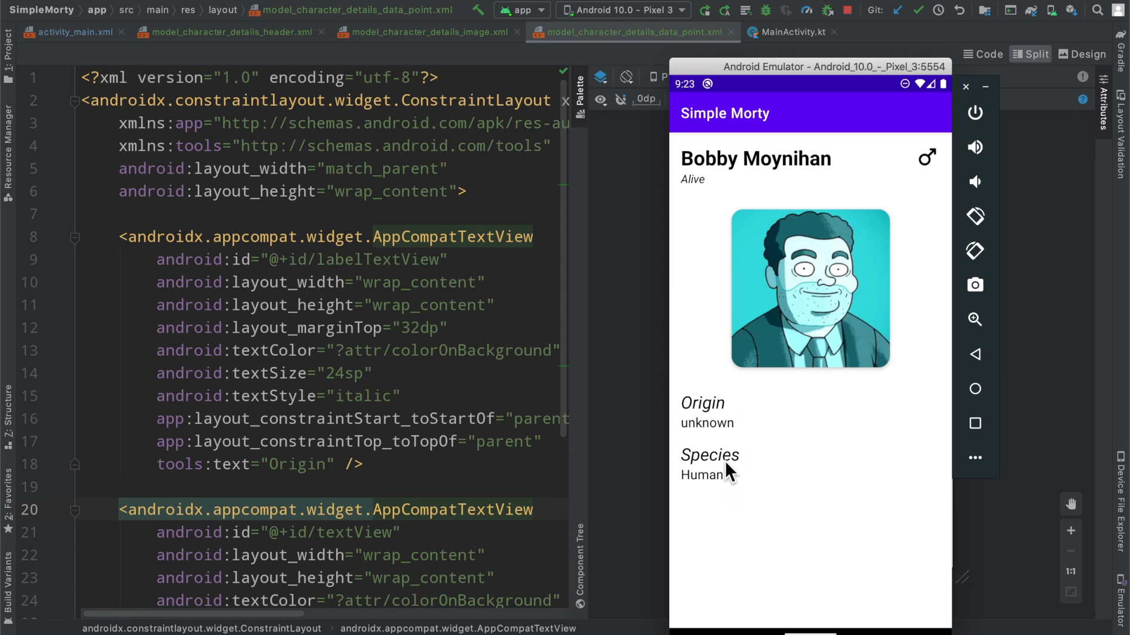
mouse_move(724, 466)
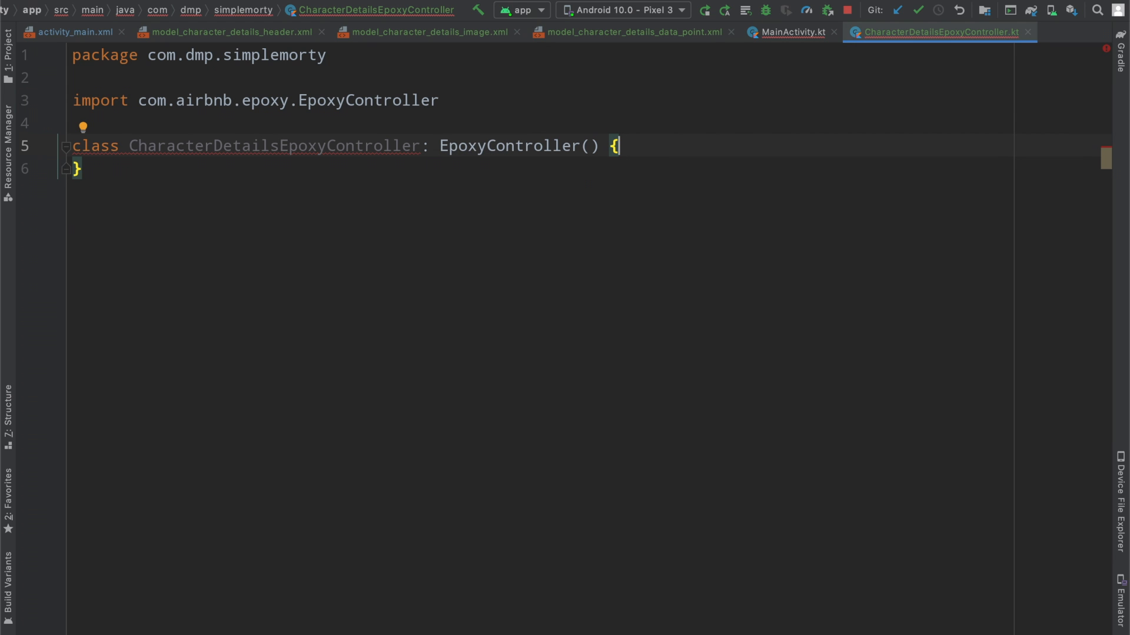
Step: Add a buildModels override inside CharacterDetailsEpoxyController
key(Enter)
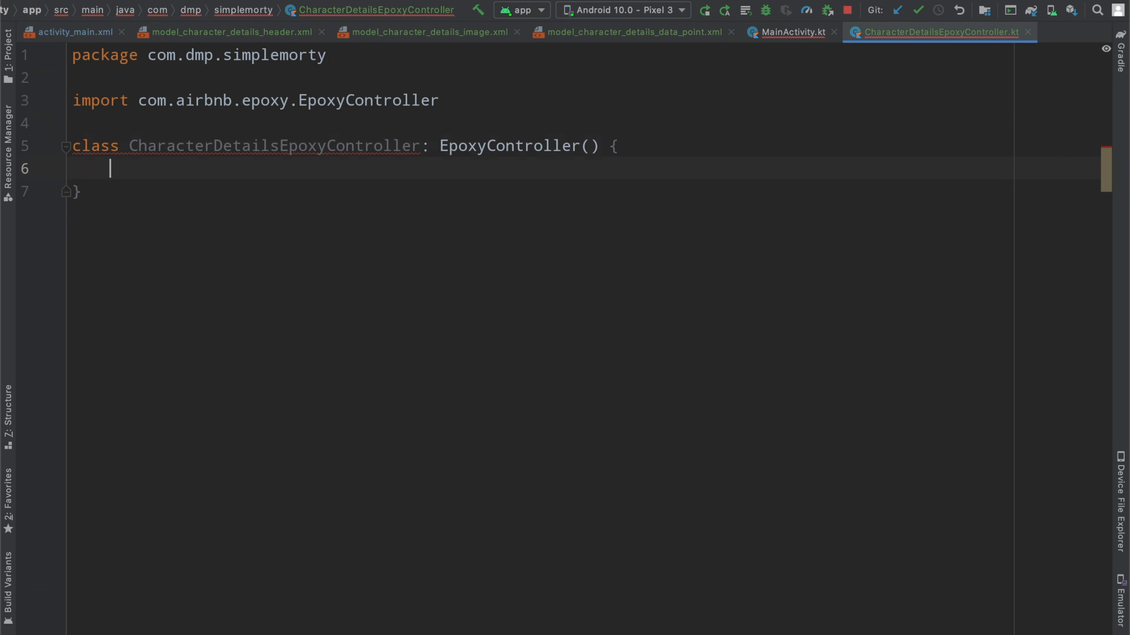
text(buildModels() {)
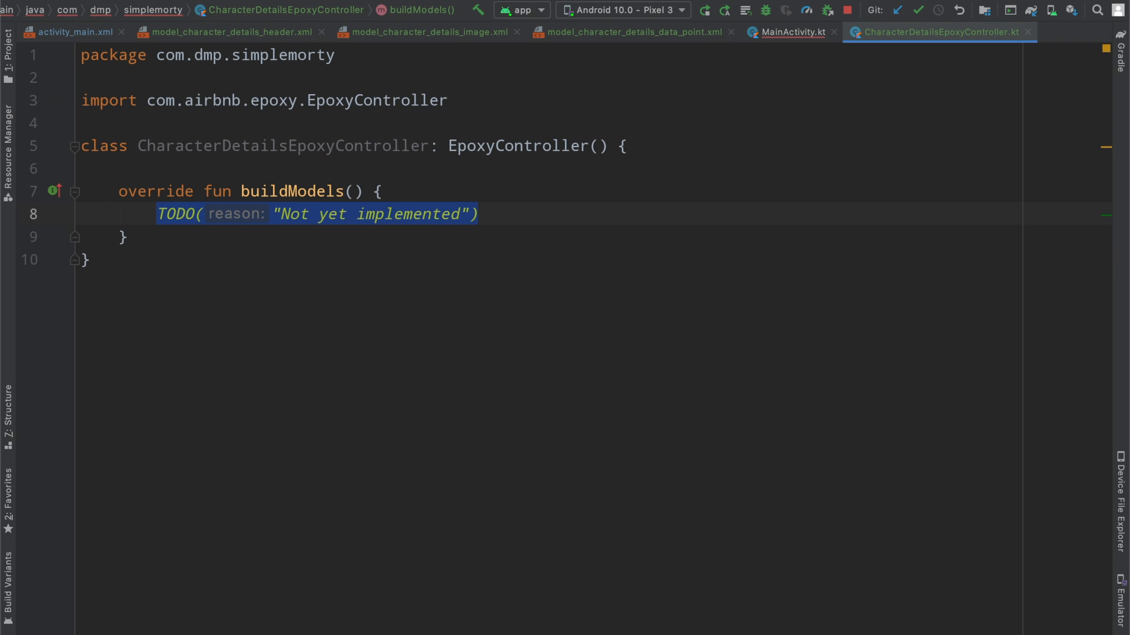
key(Enter)
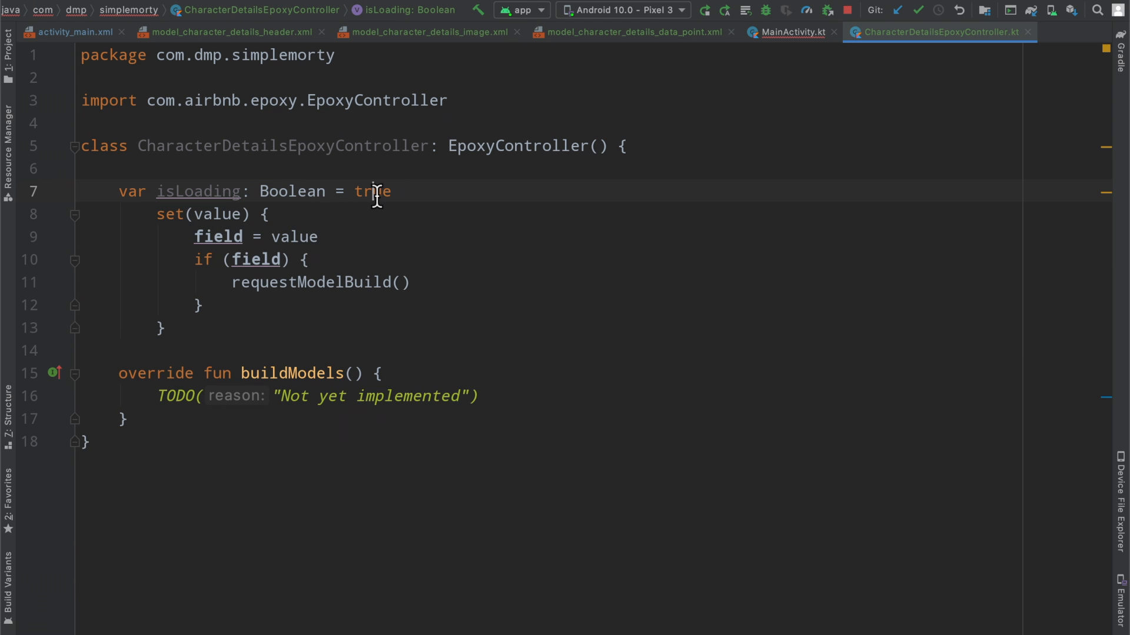
Step: Edit the isLoading default value and its setter calling requestModelBuild()
double_click(372, 191)
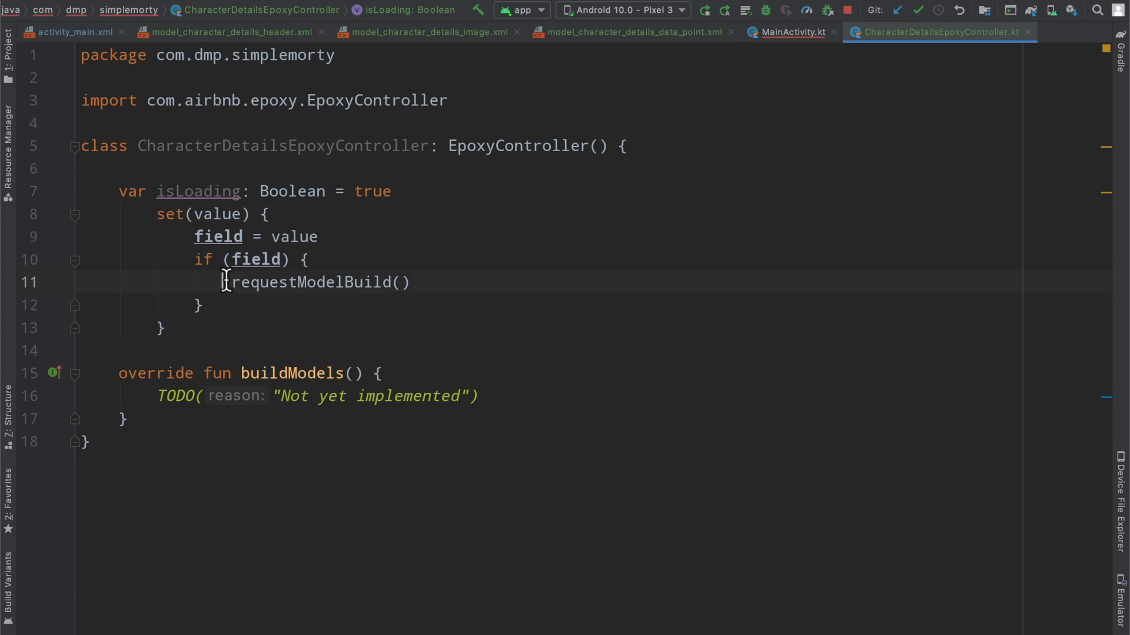
double_click(317, 282)
text(isLoading = false)
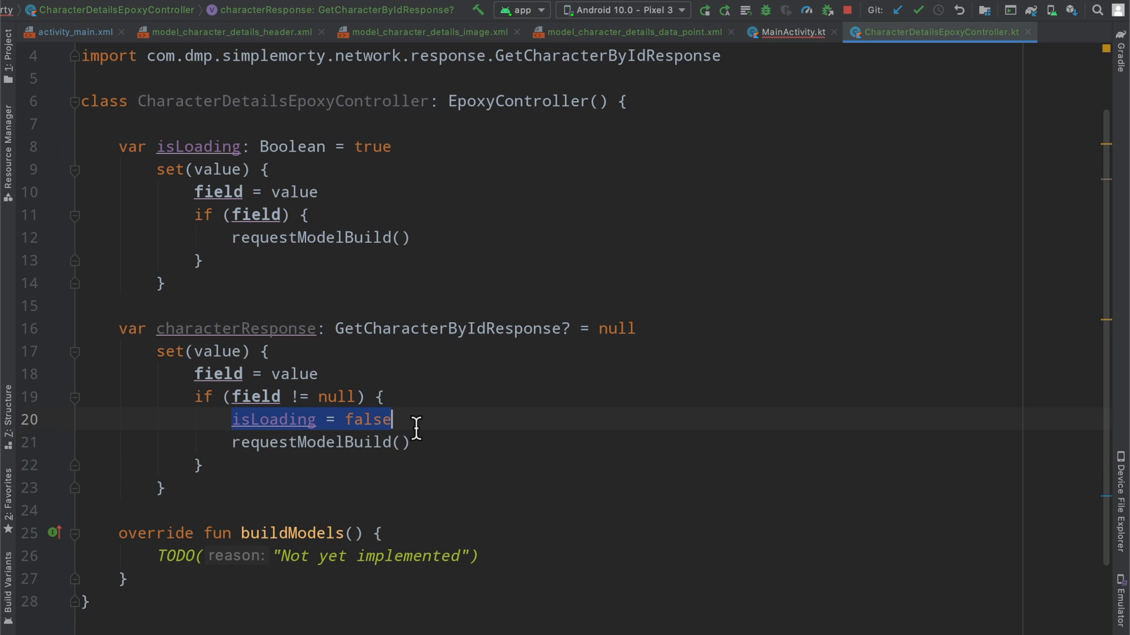
click(443, 442)
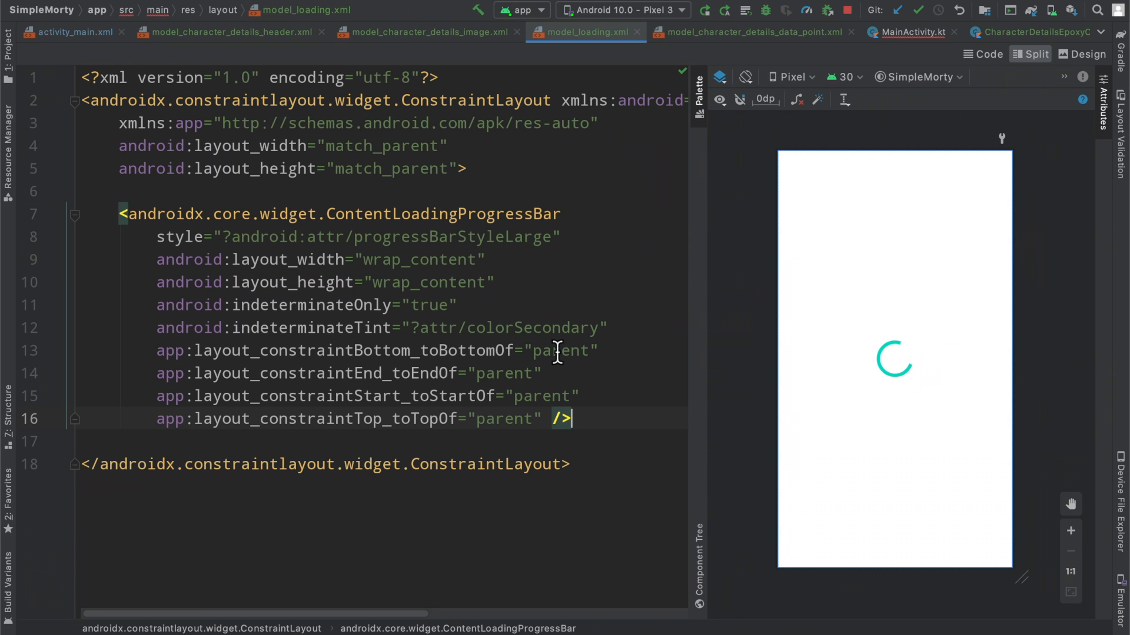
mouse_move(451, 111)
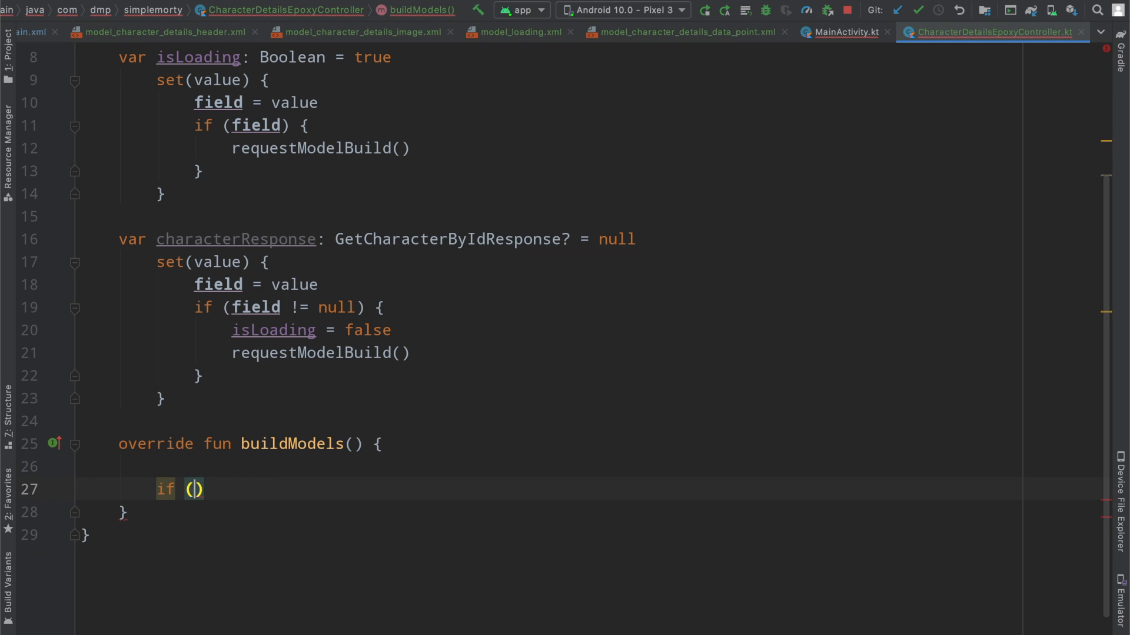
Step: Add an if (isLoading) early return, then comments for header, image and data points models
text(isLoading) {)
text(// sh)
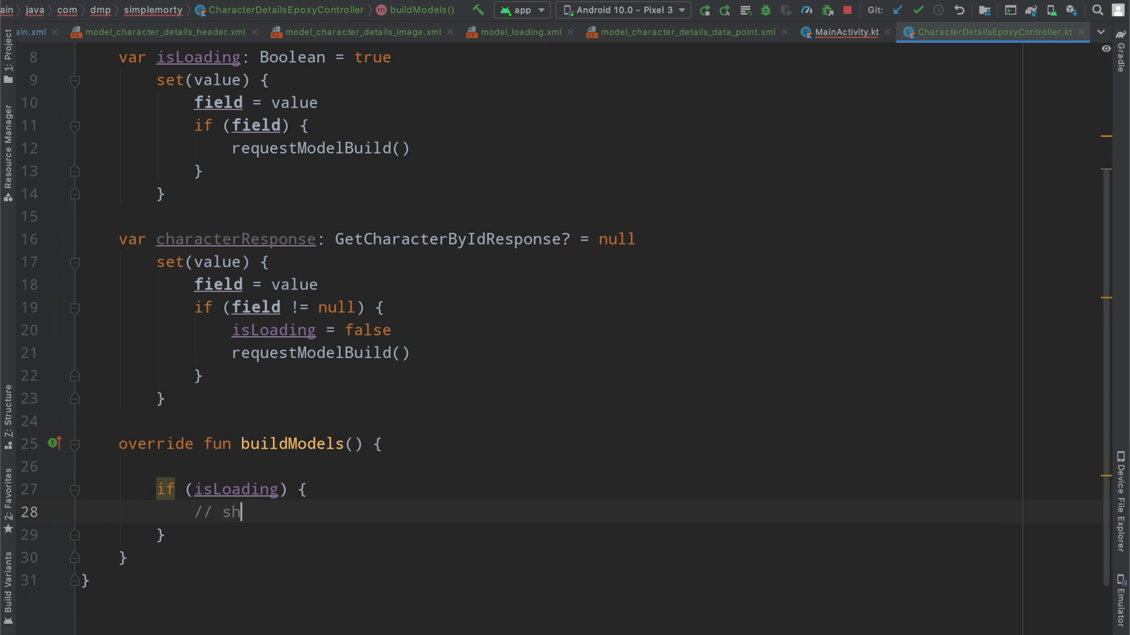
text(ow loading state)
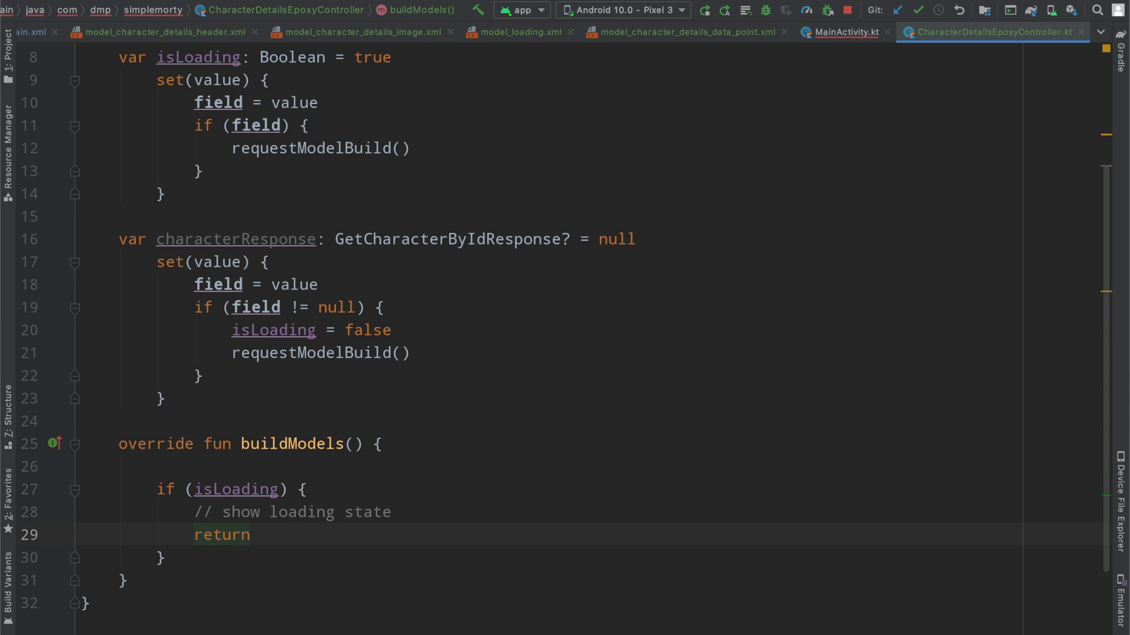
text(// add header model)
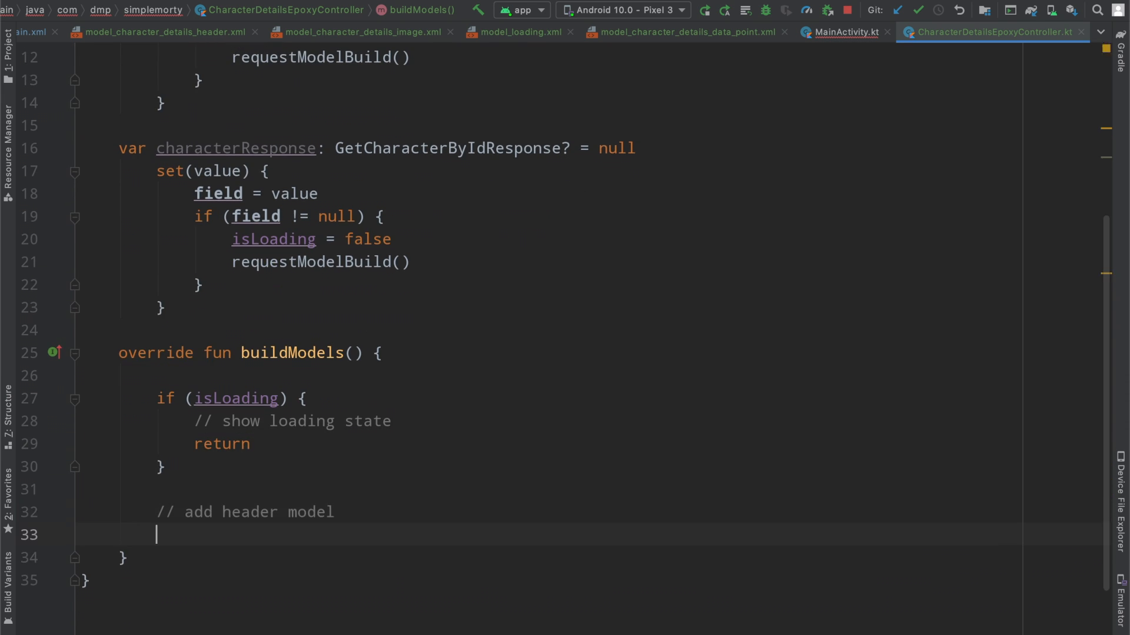
text(// add image m)
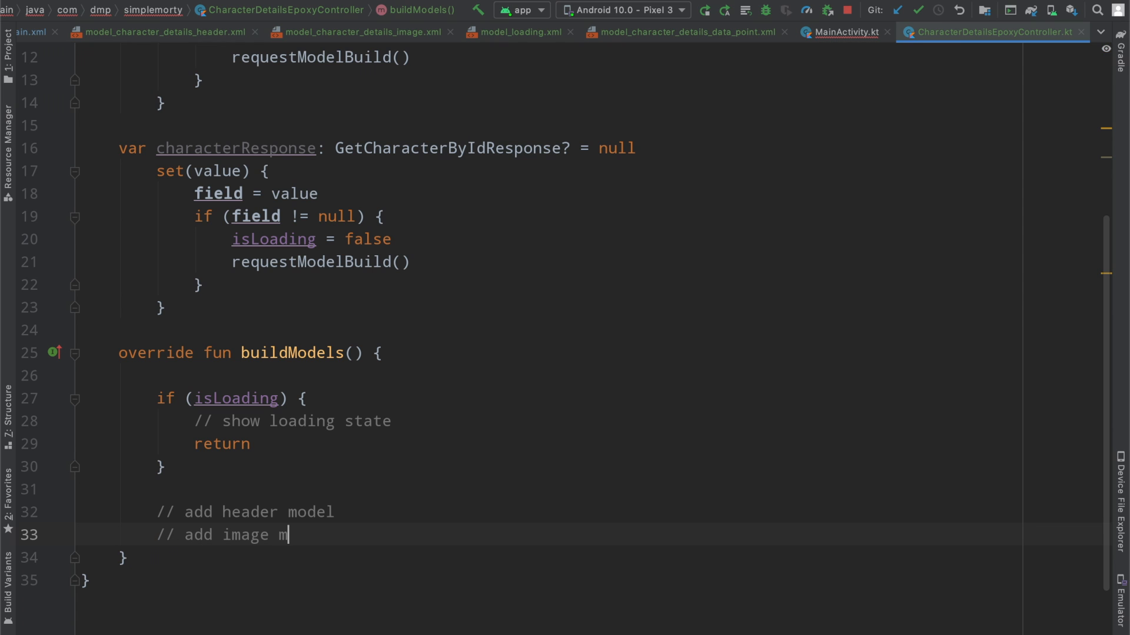
text(odel)
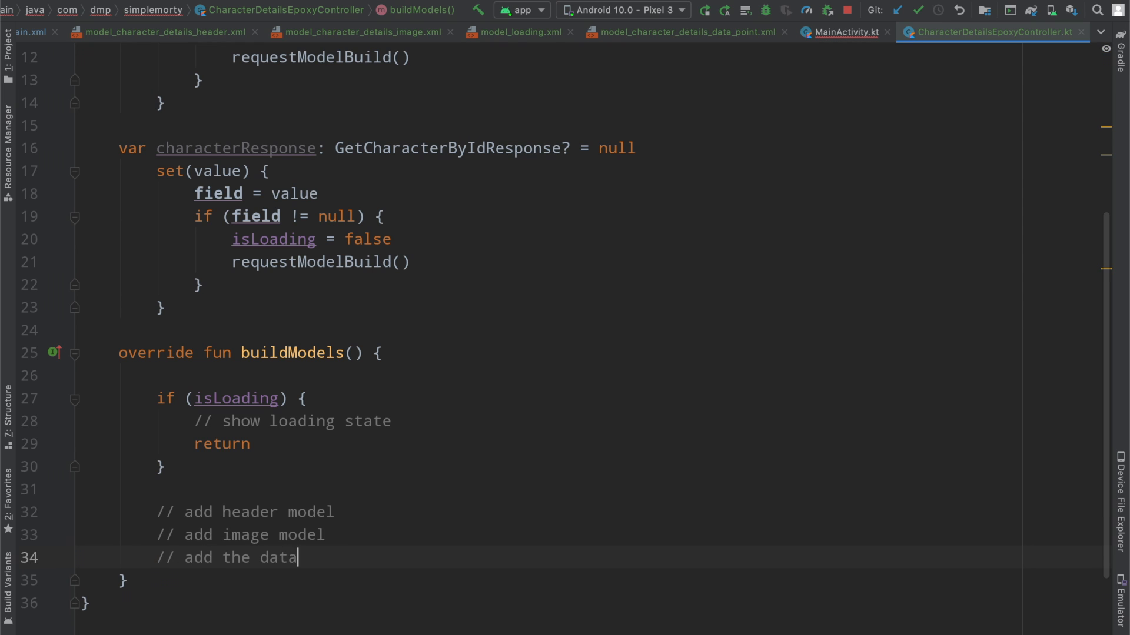
text(points model(s))
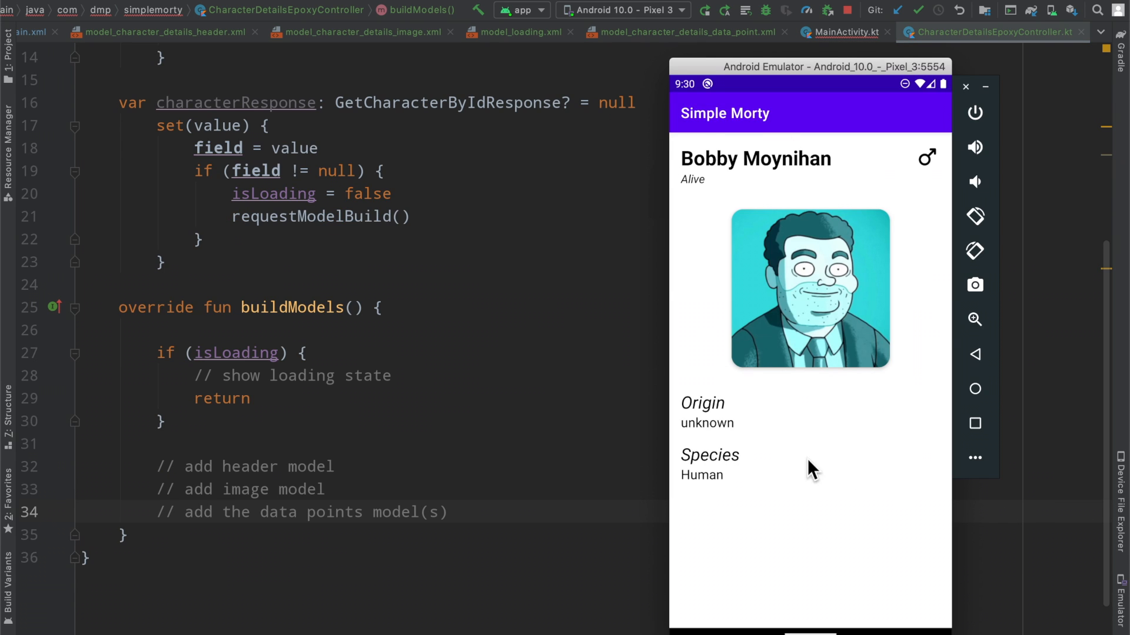
mouse_move(772, 239)
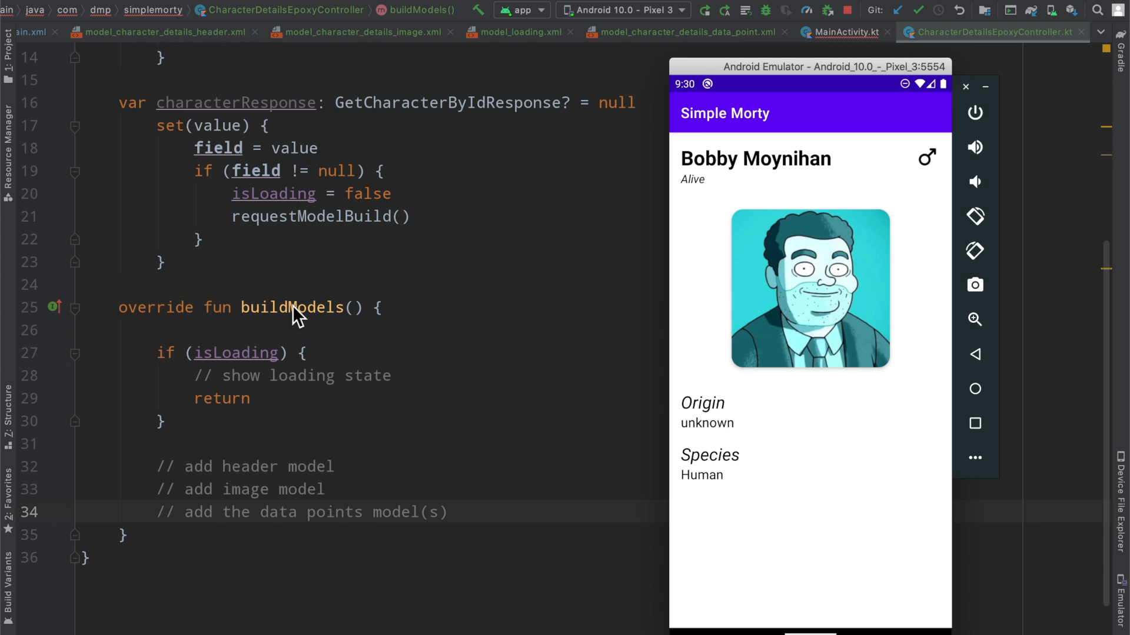
mouse_move(317, 324)
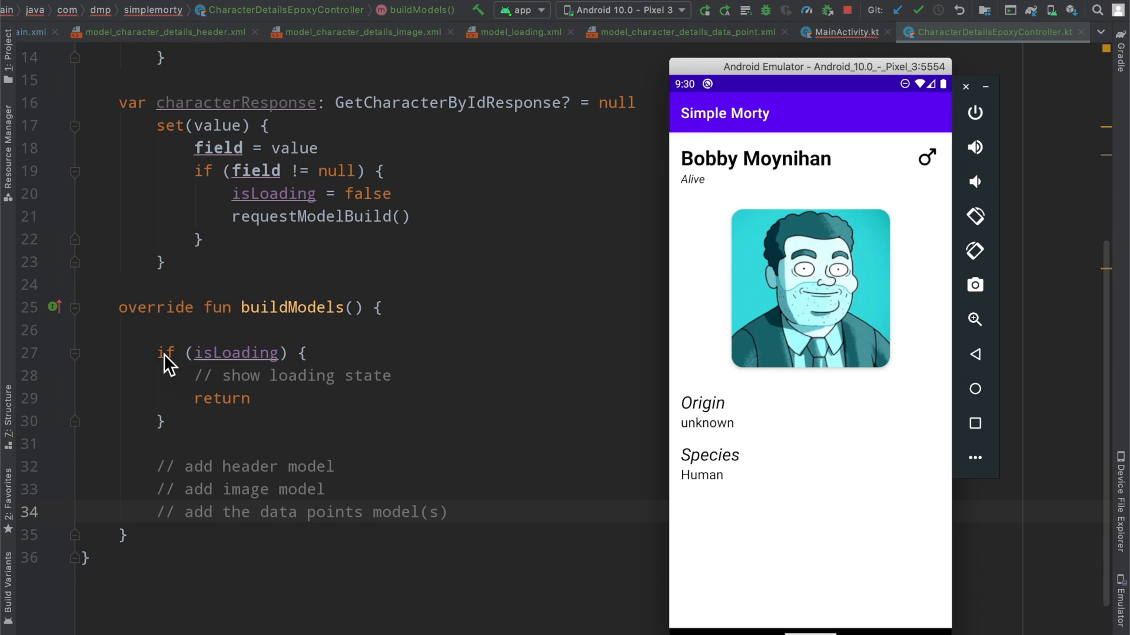
mouse_move(158, 478)
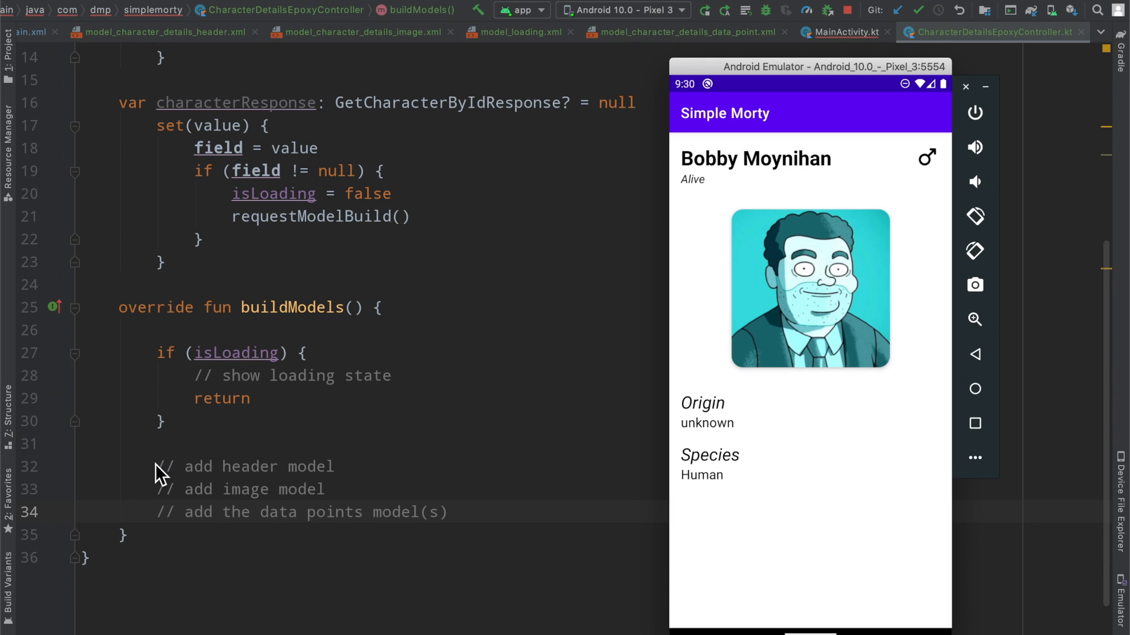
mouse_move(218, 497)
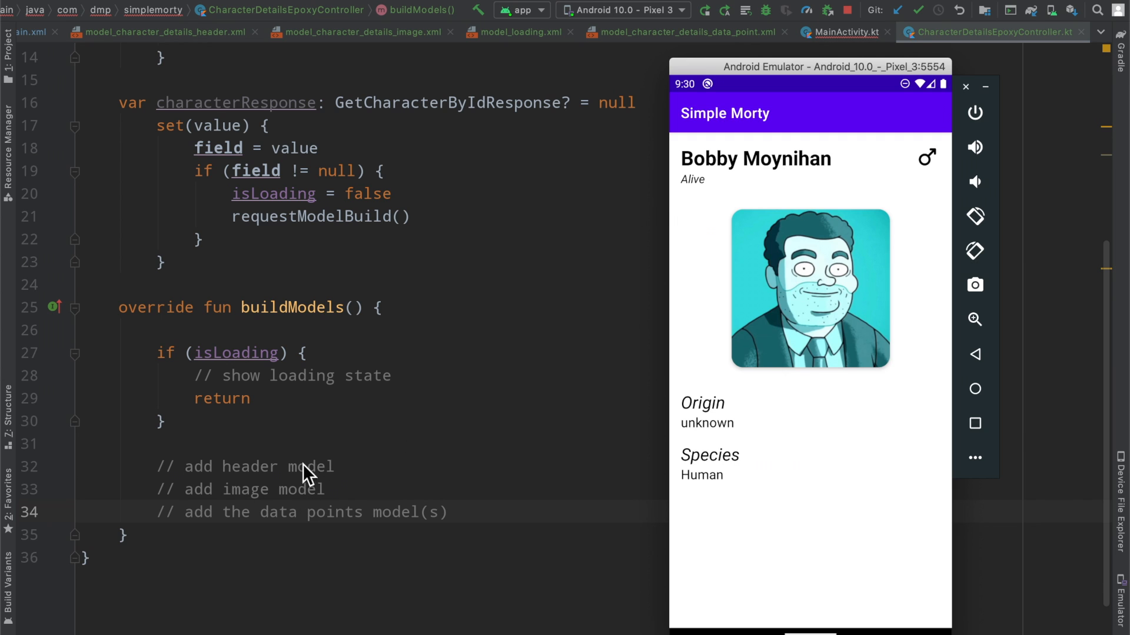
mouse_move(250, 482)
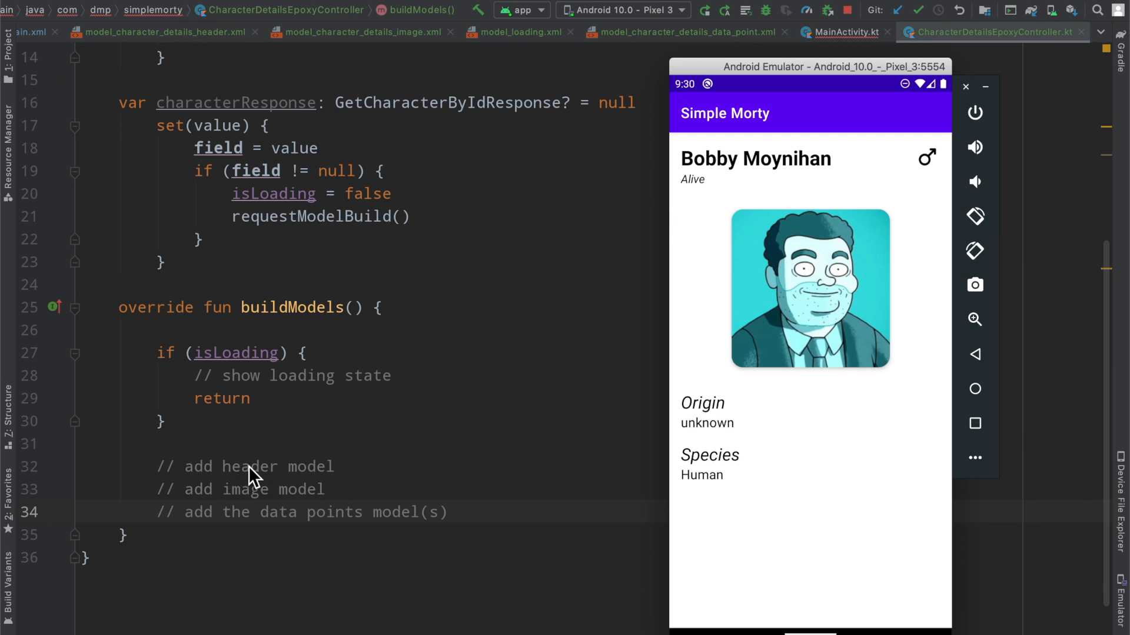
mouse_move(656, 353)
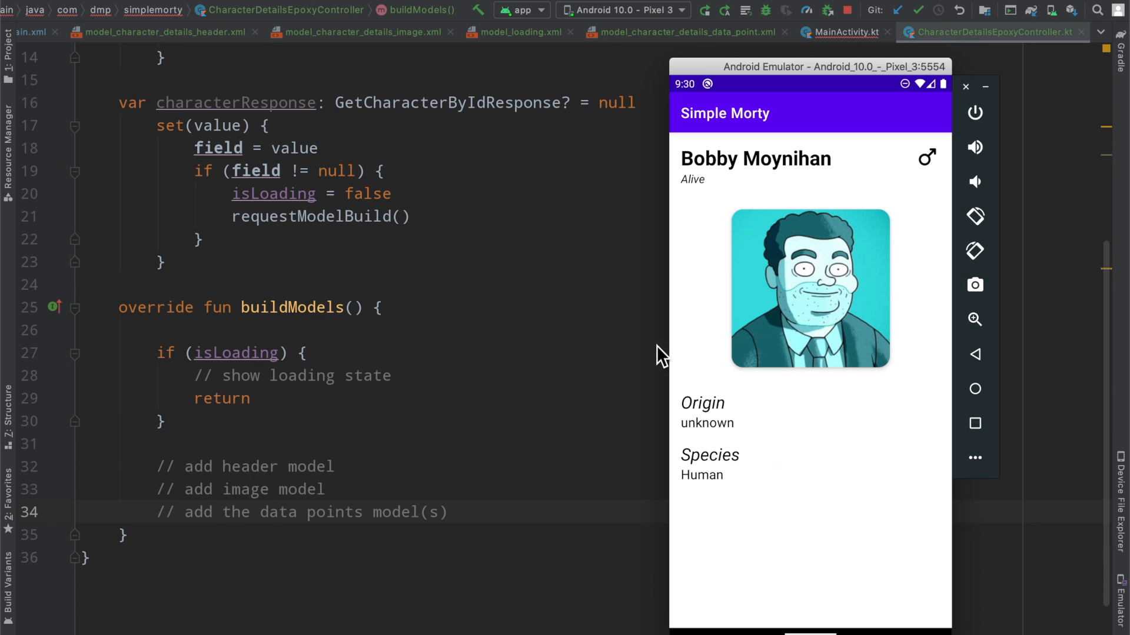
mouse_move(808, 154)
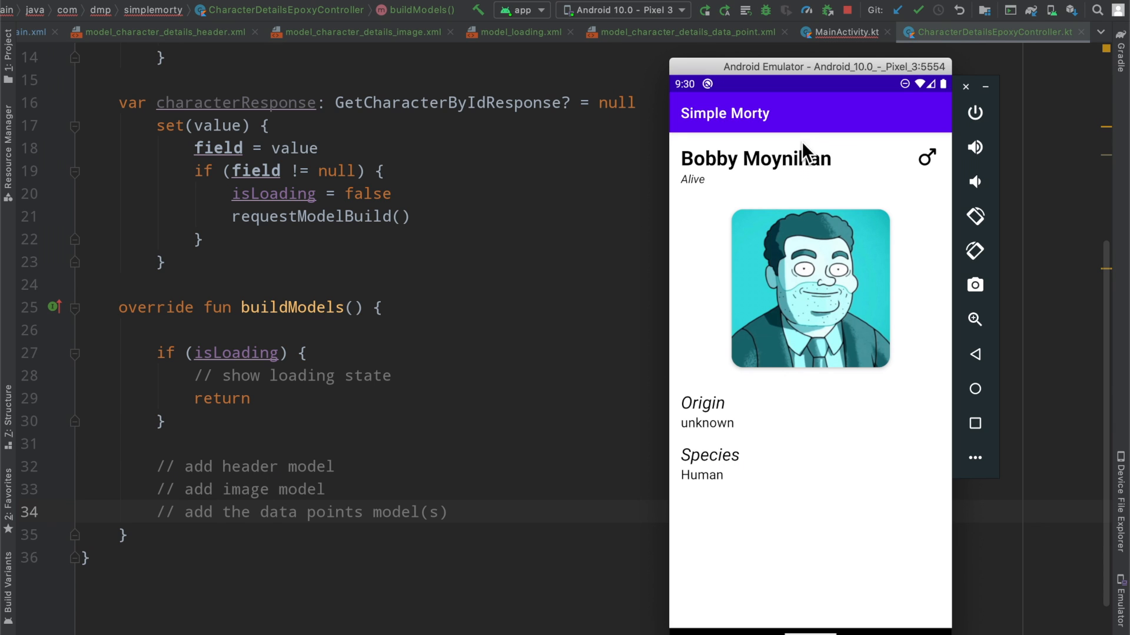
mouse_move(692, 179)
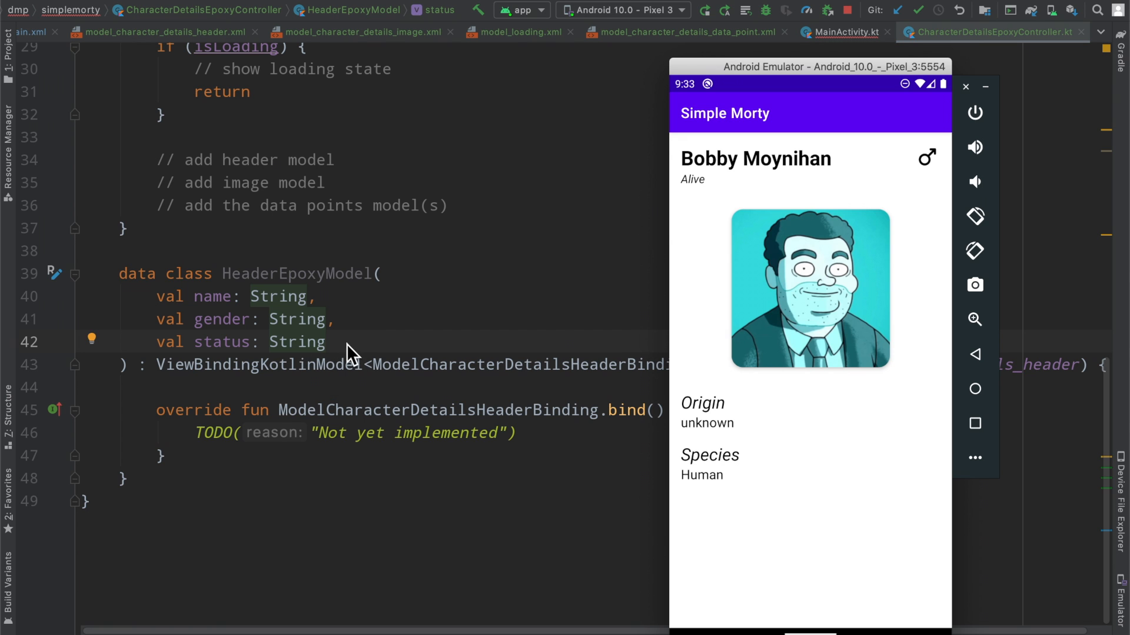
mouse_move(922, 176)
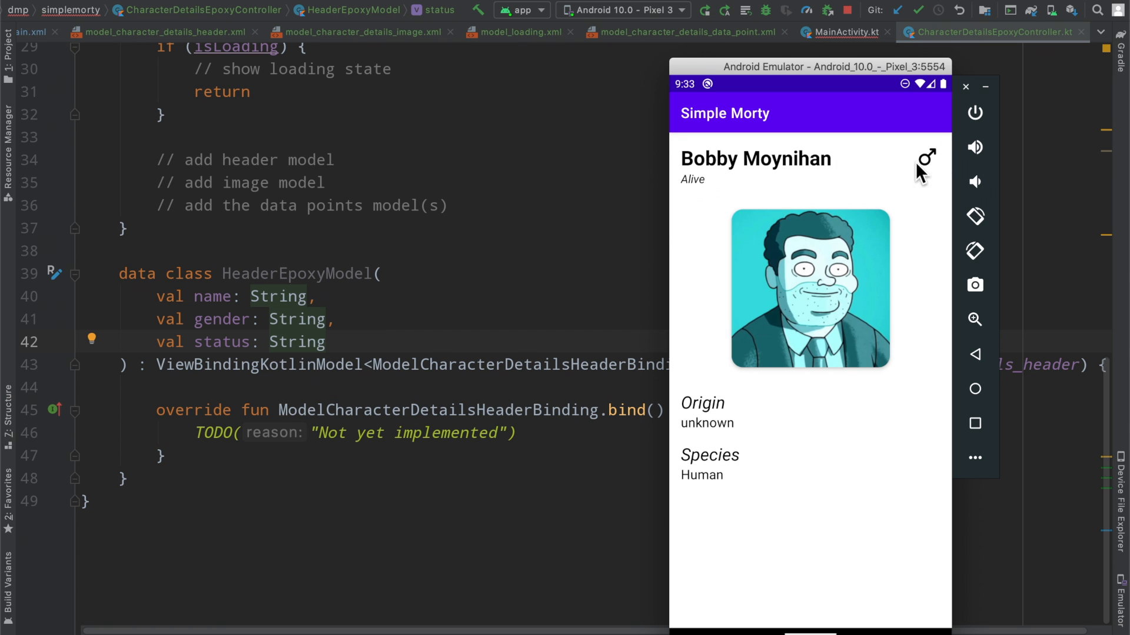
mouse_move(781, 189)
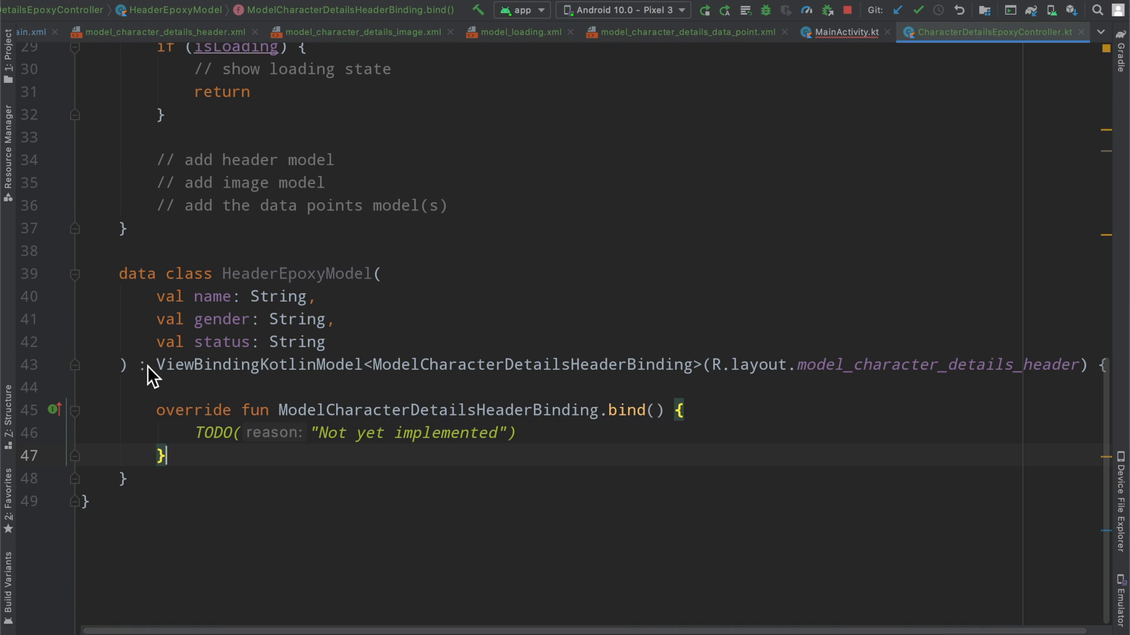
mouse_move(161, 372)
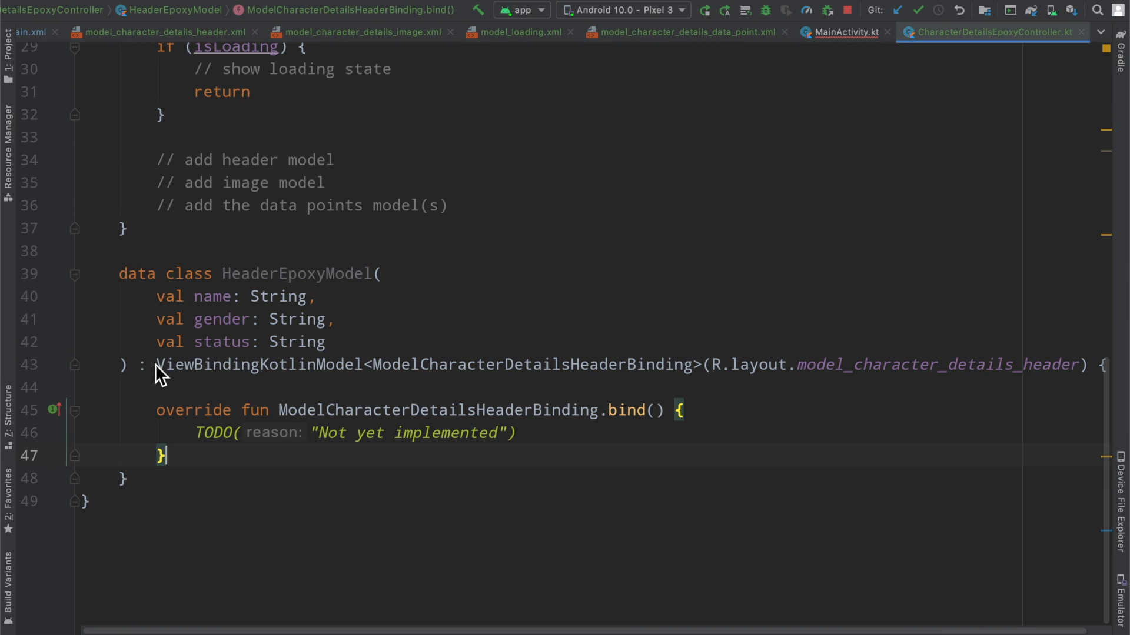
Step: Set ModelCharacterDetailsHeaderBinding as HeaderEpoxyModel's binding and select the bind() TODO placeholder
double_click(258, 365)
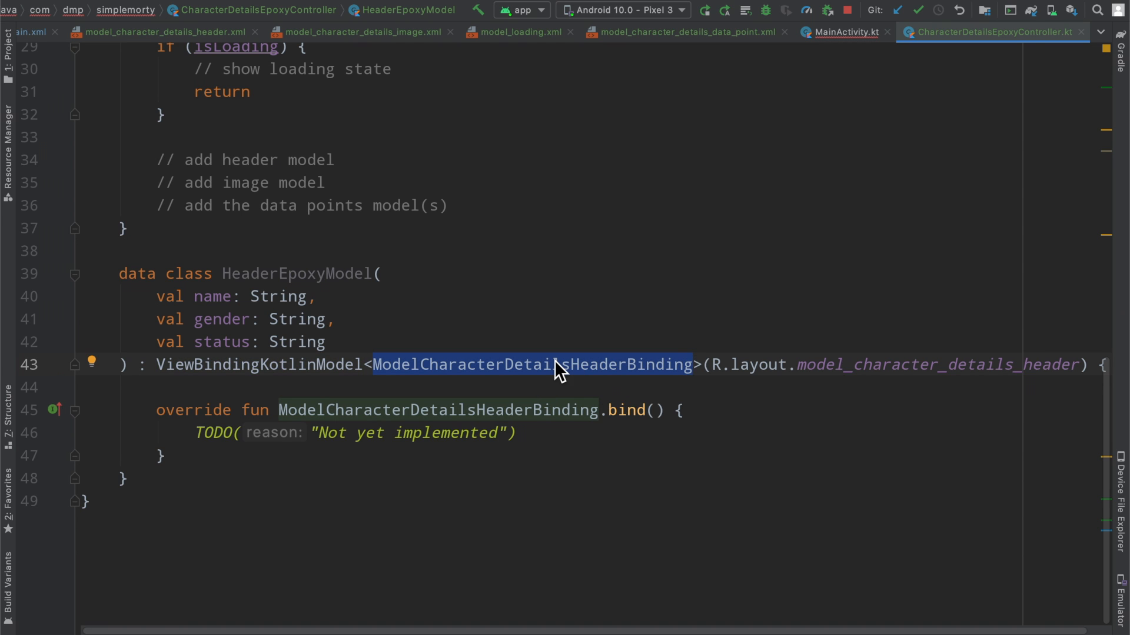
mouse_move(555, 371)
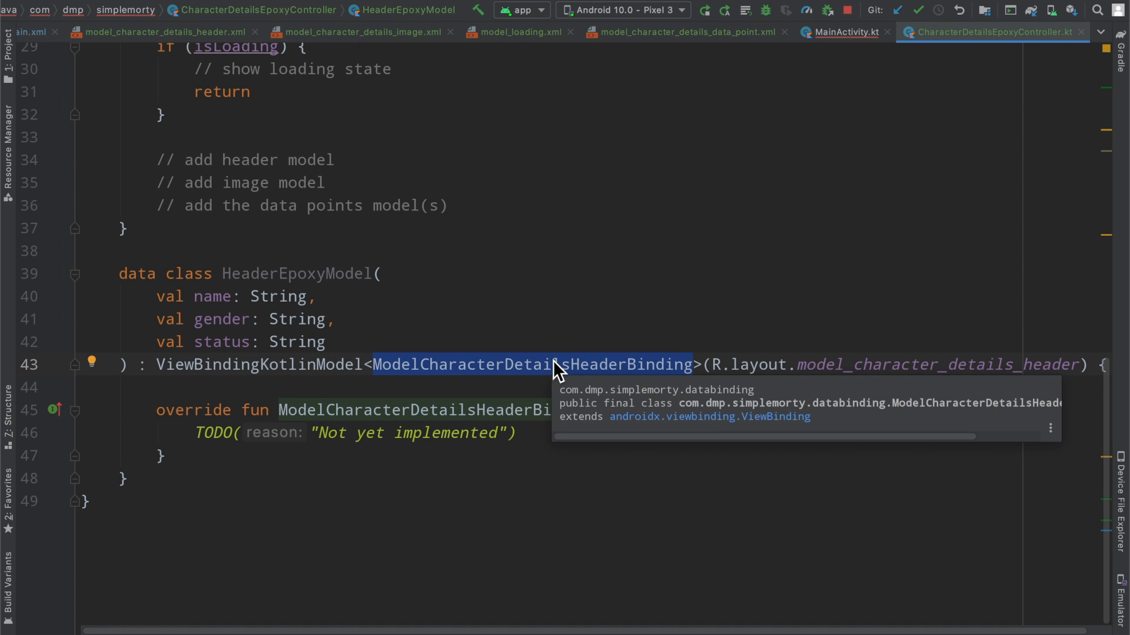
mouse_move(681, 370)
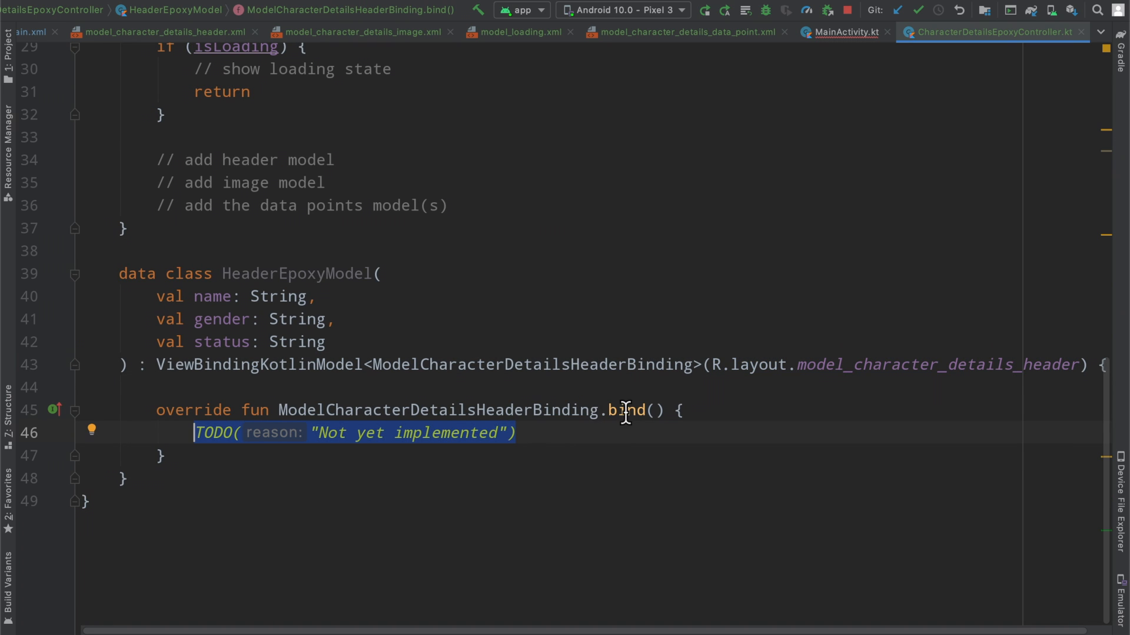
mouse_move(562, 444)
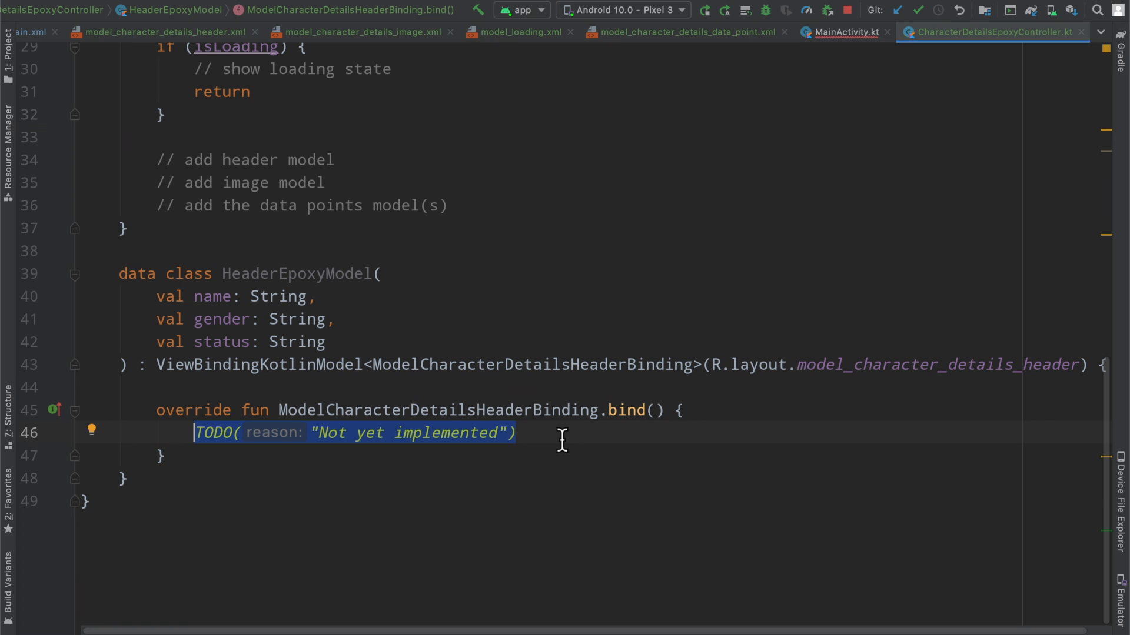
double_click(531, 365)
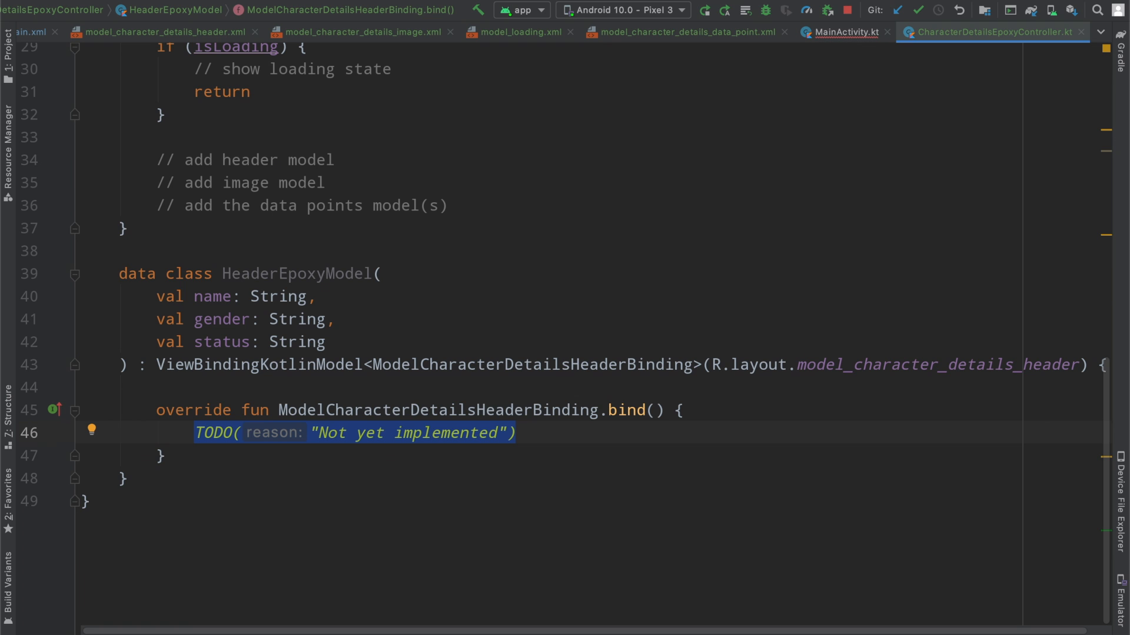
Step: In HeaderEpoxyModel.bind, set nameTextView text and add the male/female gender icon check
text(name)
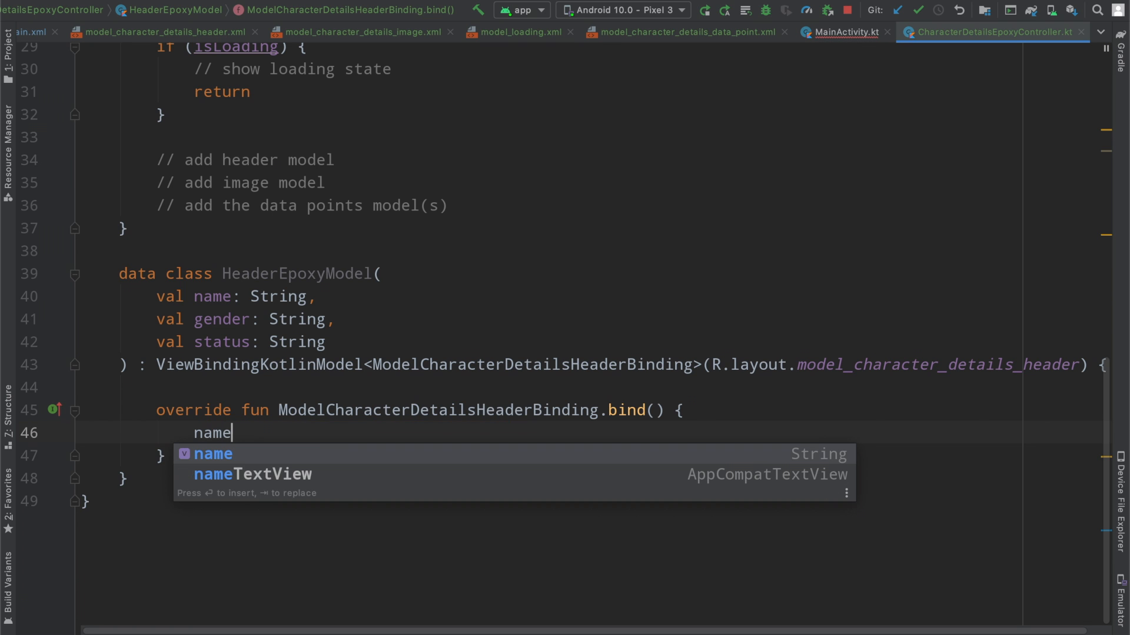
text(nameTextView.text = name)
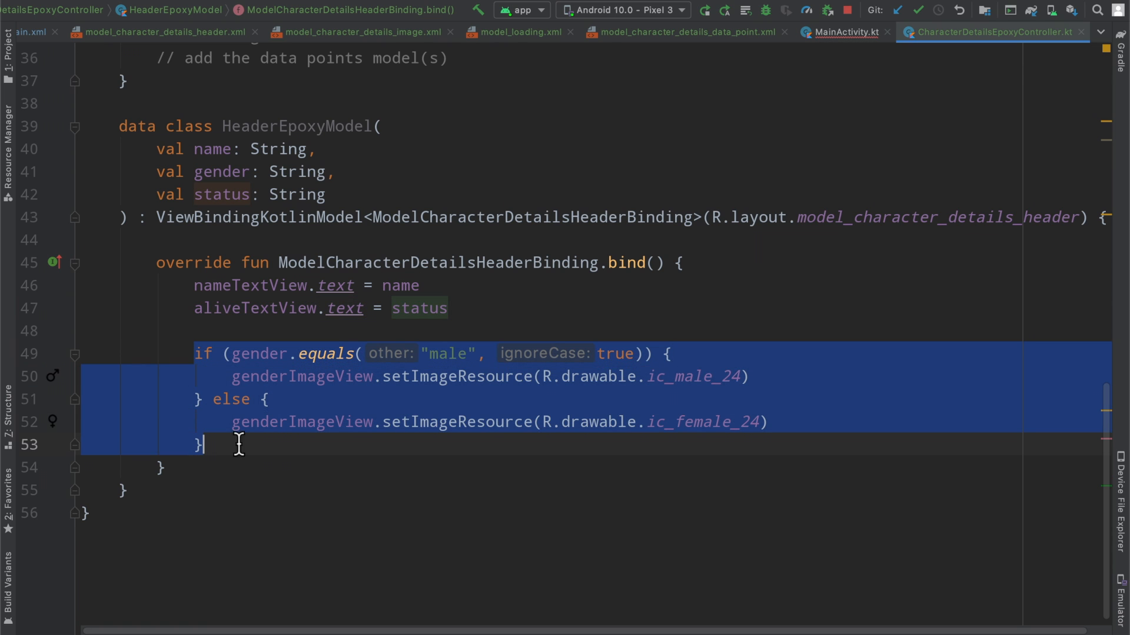
click(311, 446)
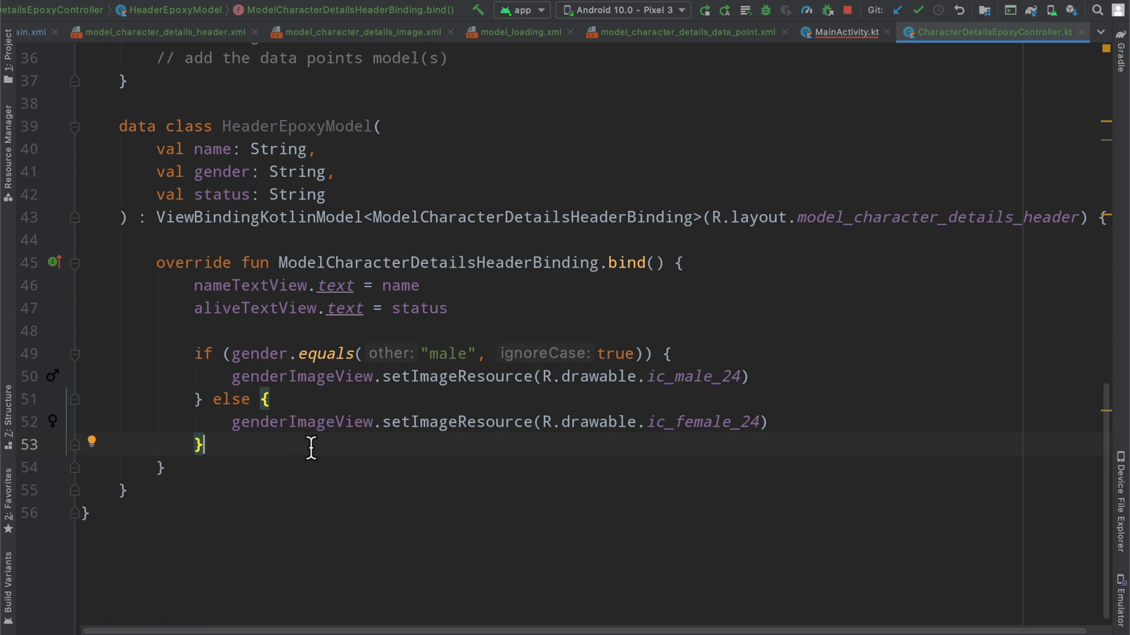
mouse_move(91, 416)
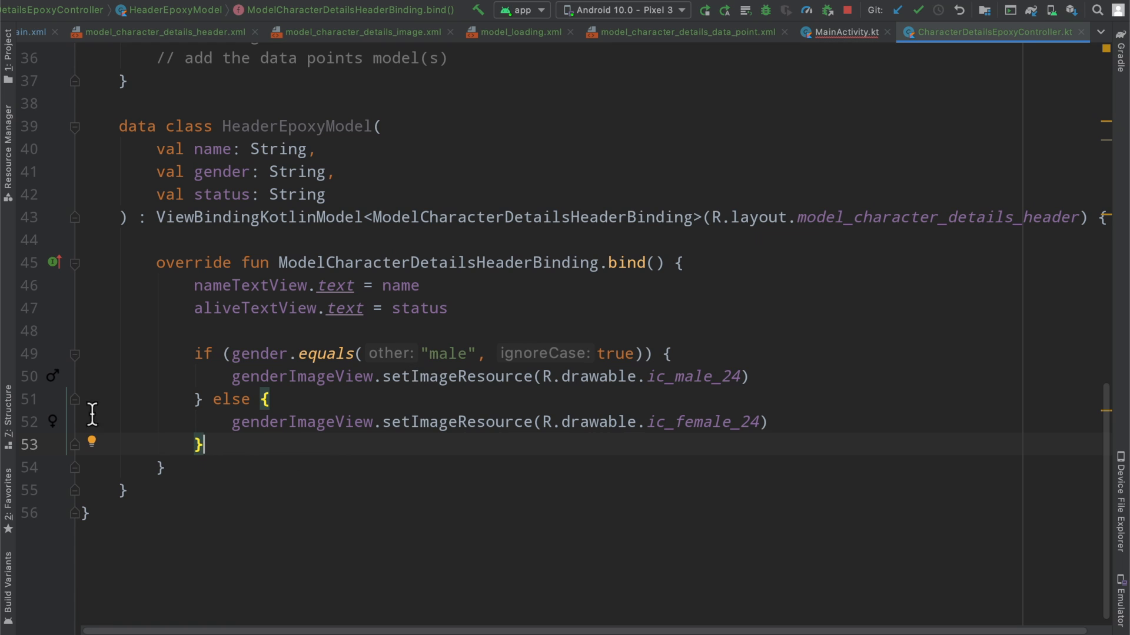
mouse_move(399, 445)
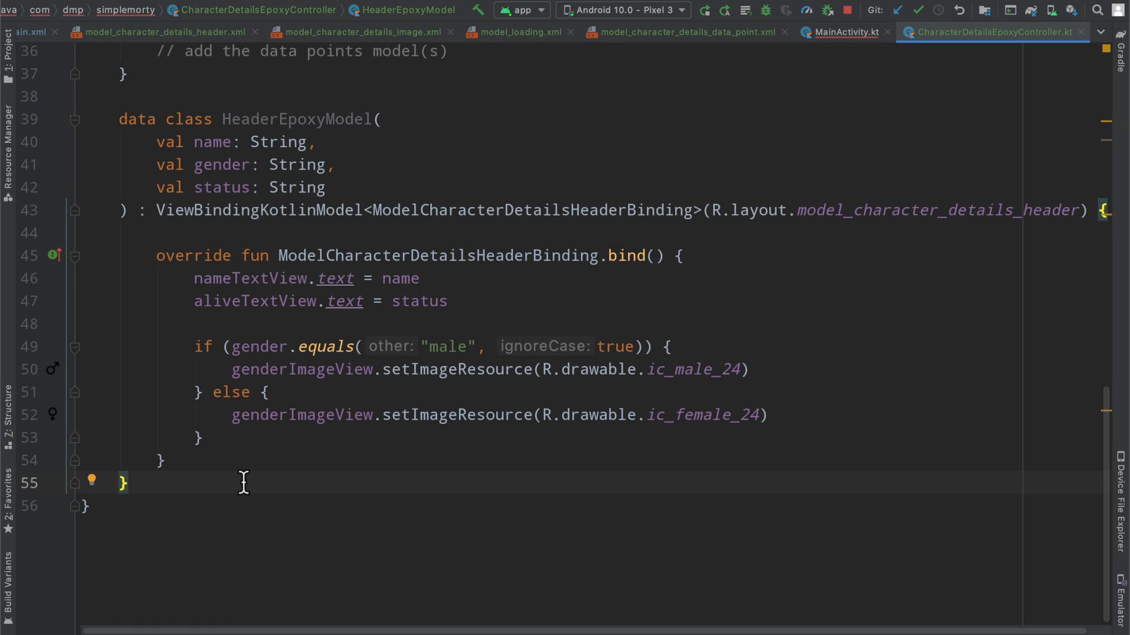
scroll(down, 3)
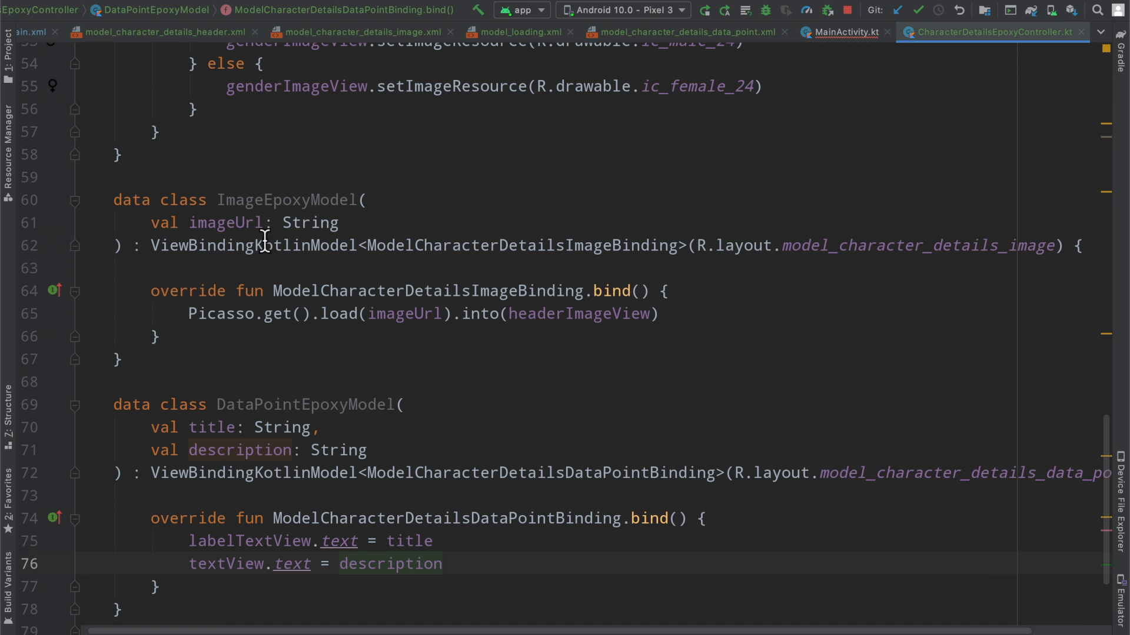
double_click(303, 405)
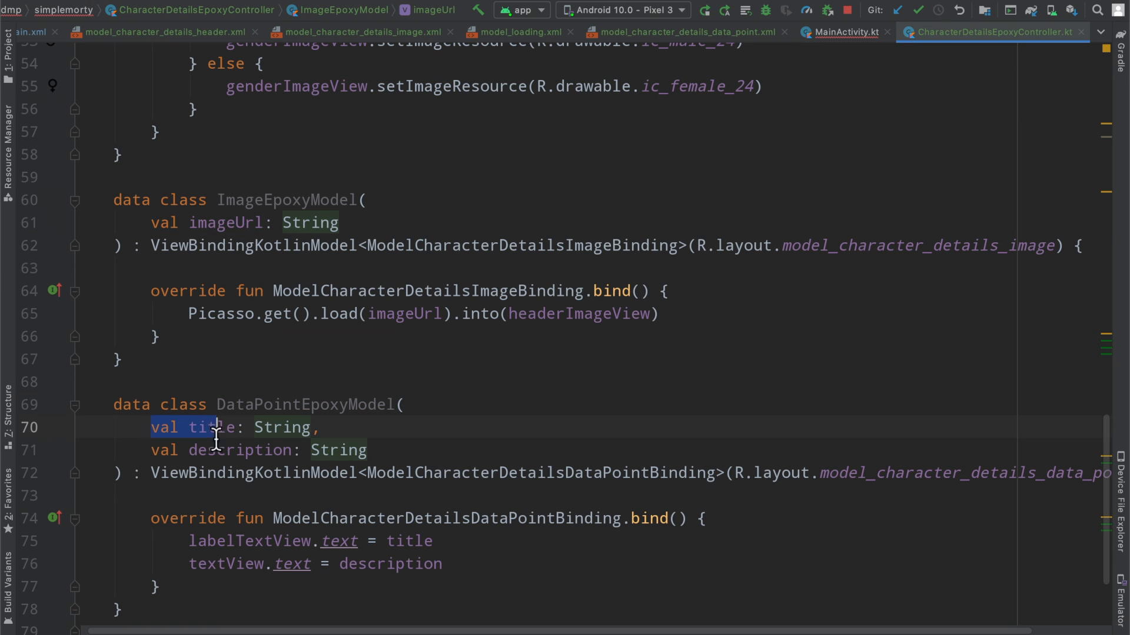
double_click(240, 244)
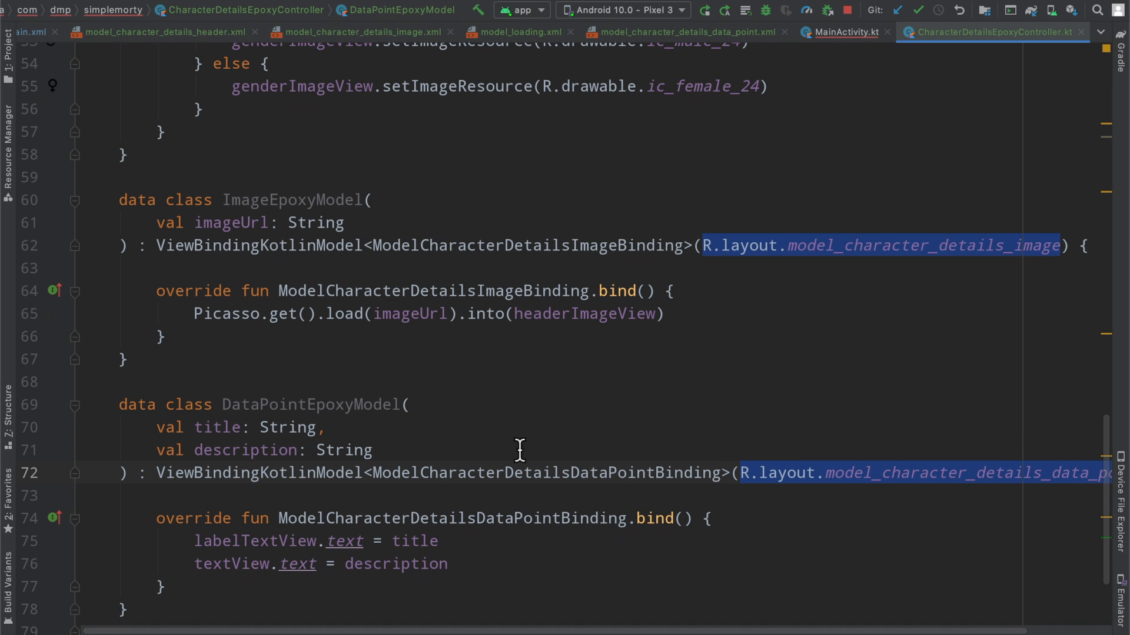
click(451, 532)
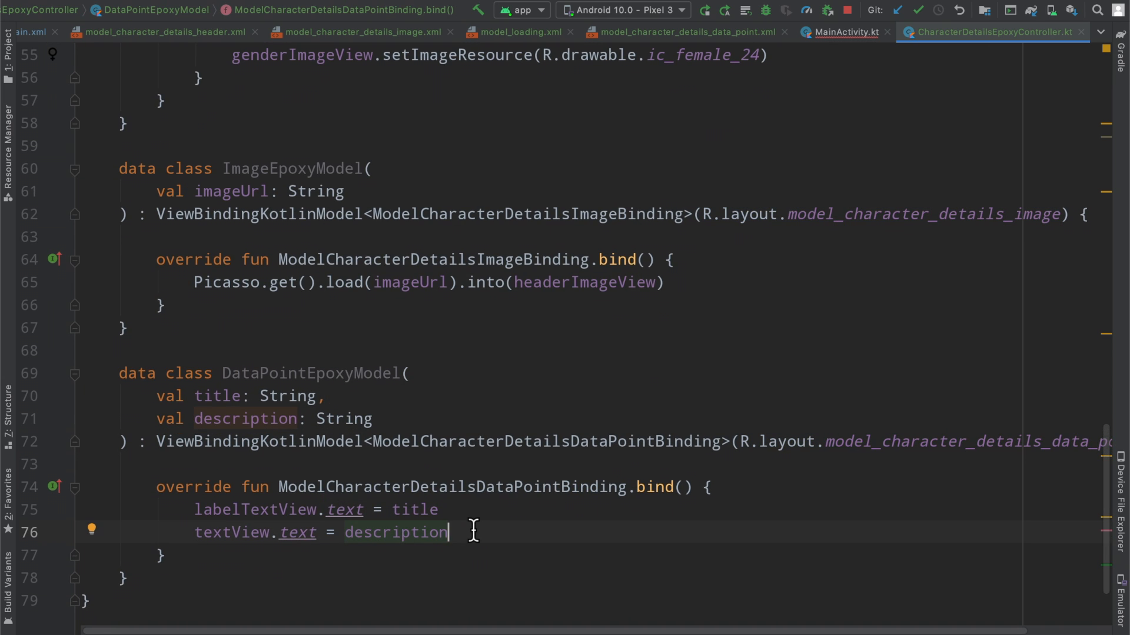
scroll(up, 3)
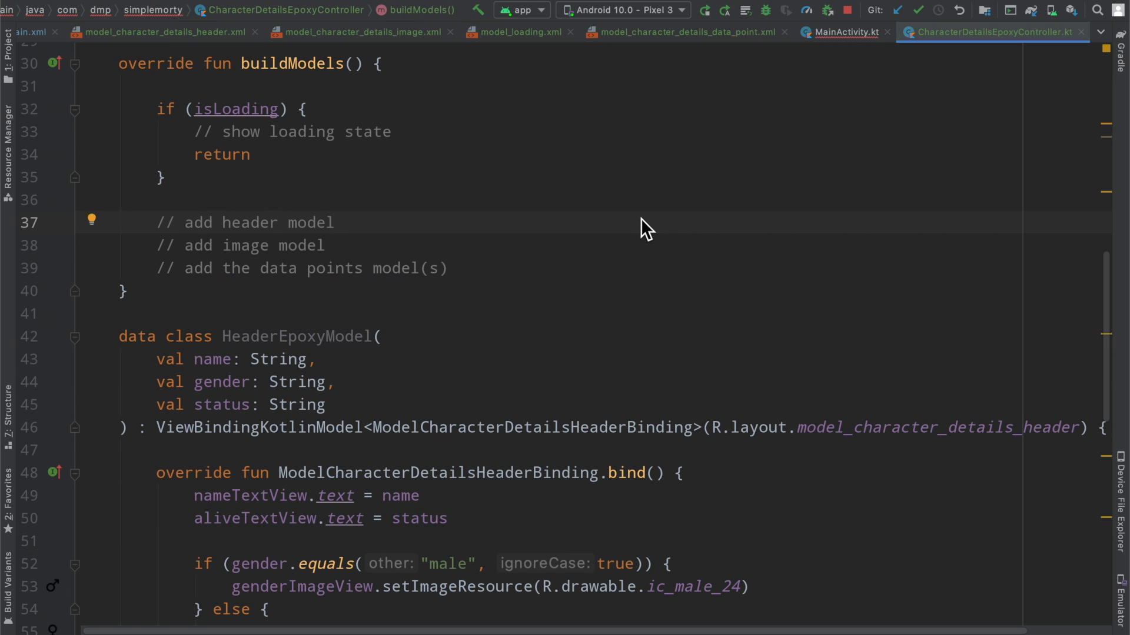
Step: Add a HeaderEpoxyModel from the character response's name, with id 'header', to buildModels
text(Header)
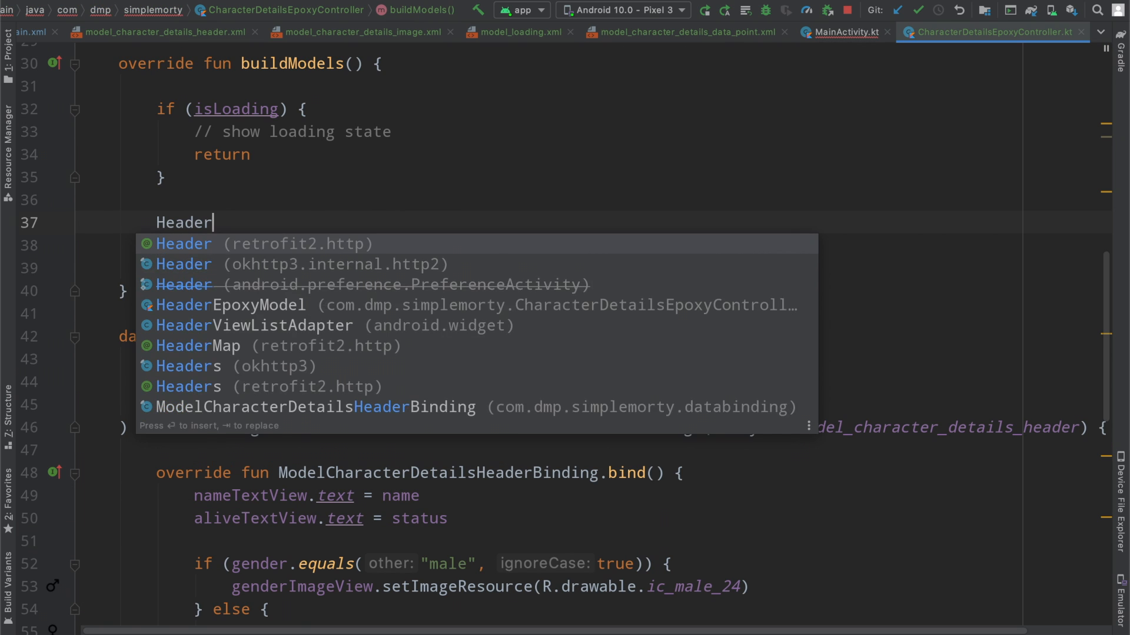
click(232, 304)
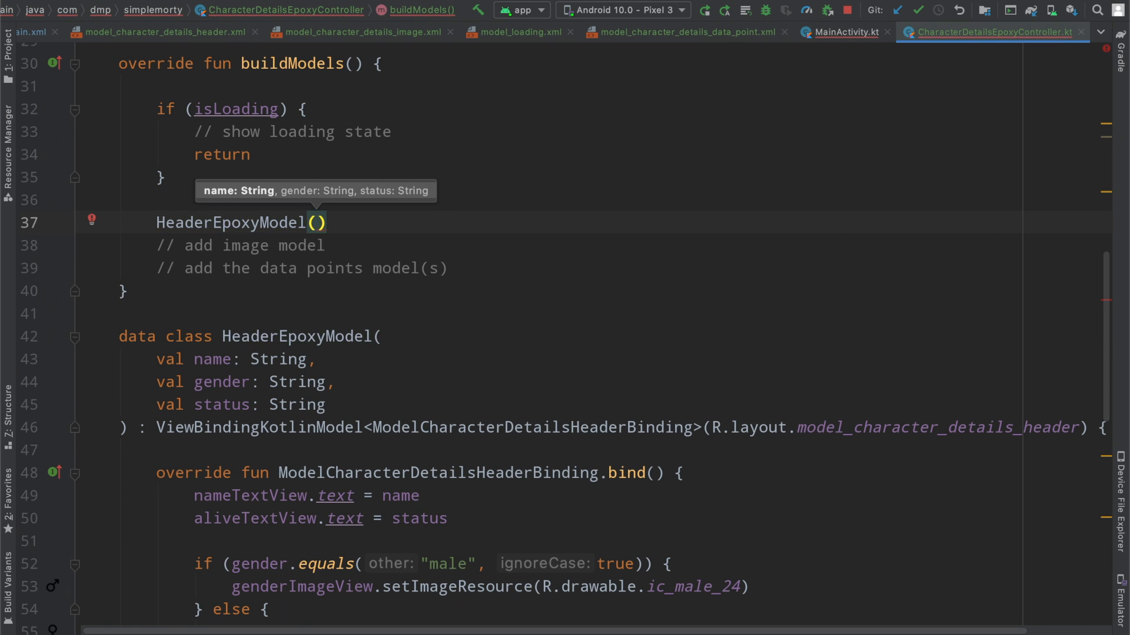
text(name = characterResponse)
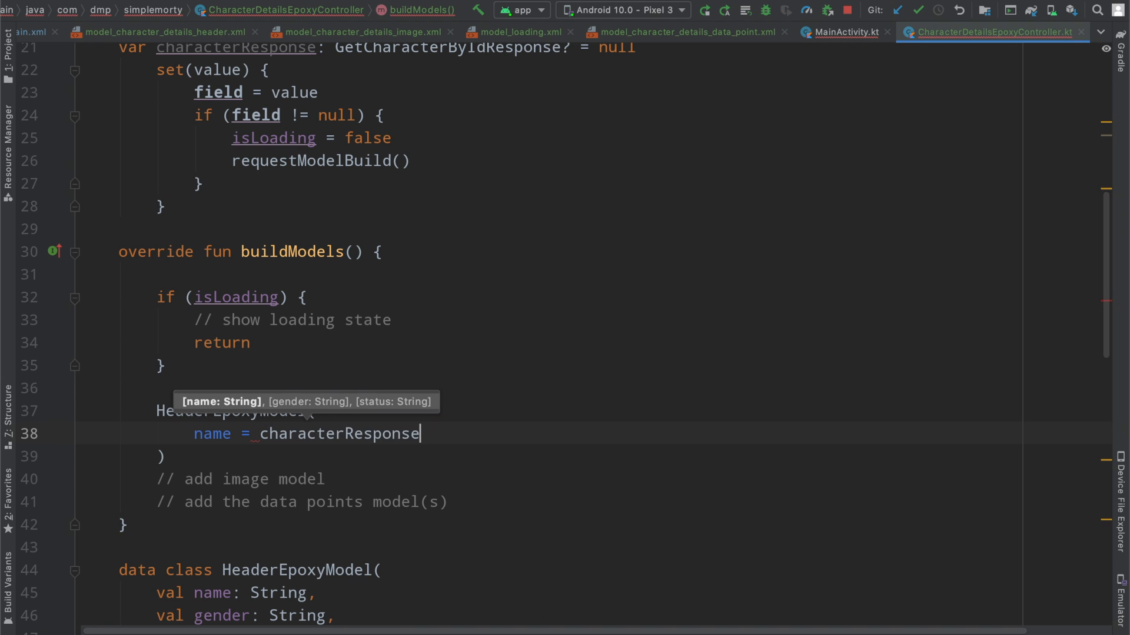
text(!!.name,)
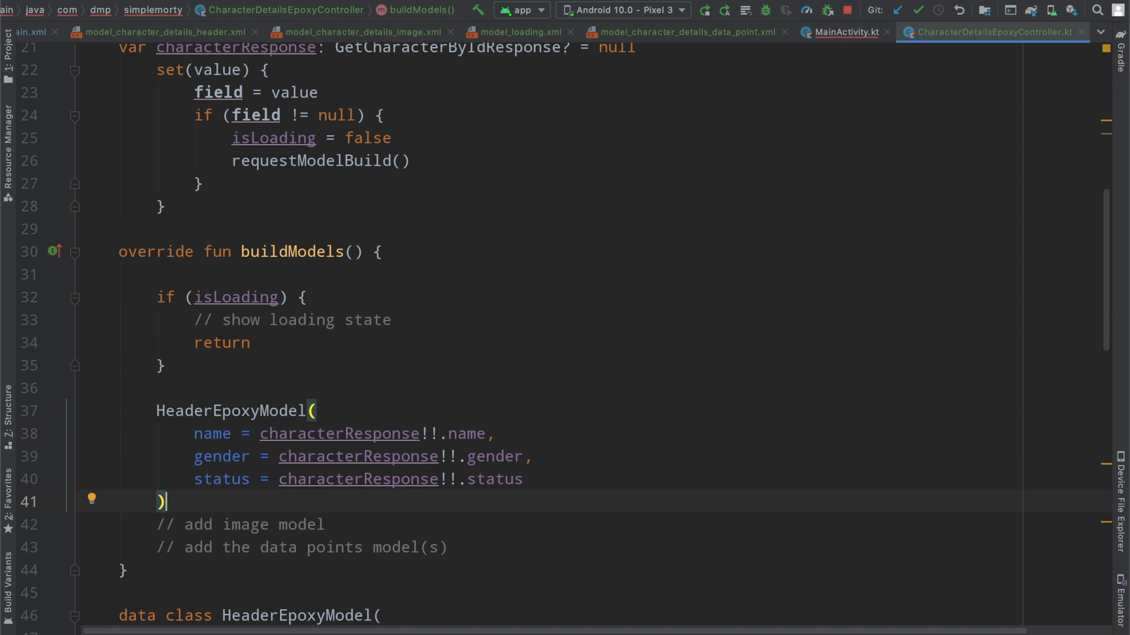
scroll(down, 3)
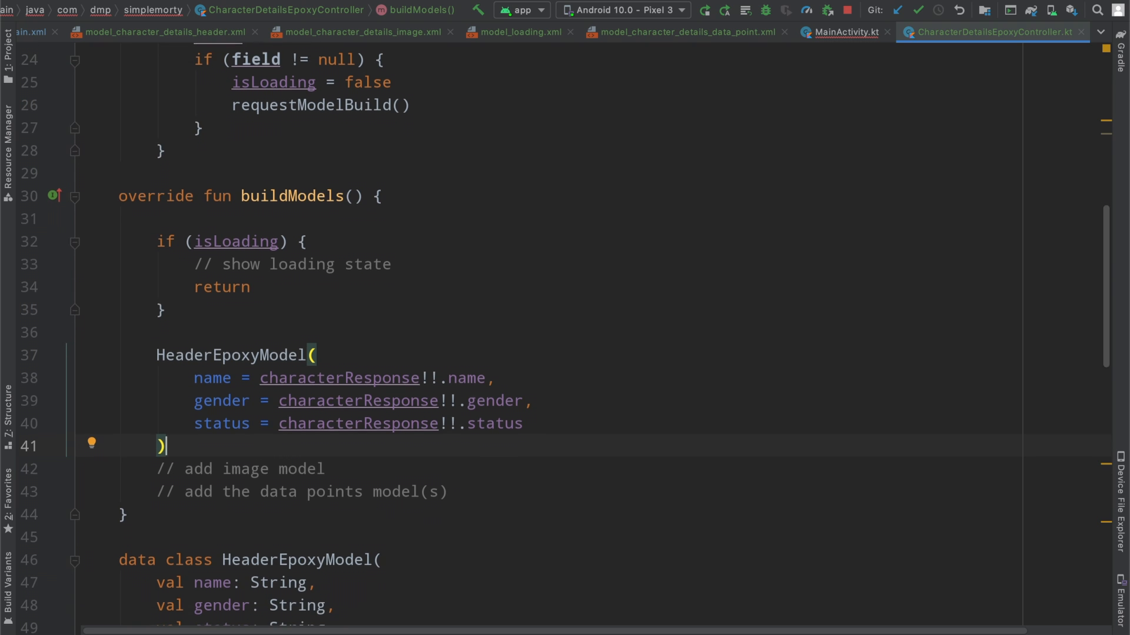
text(.)
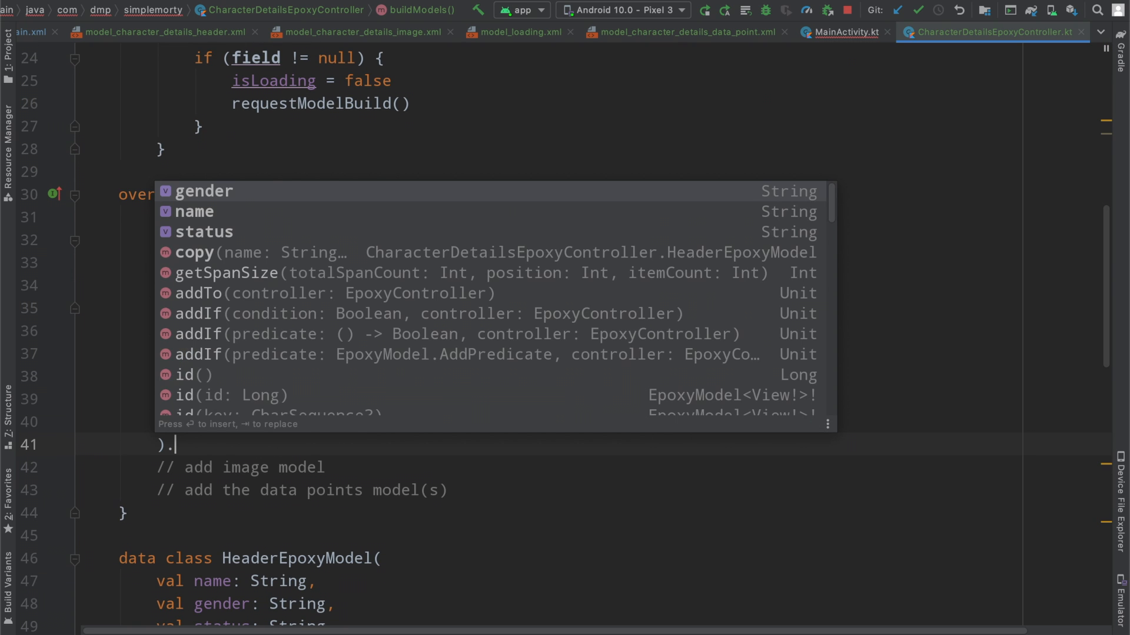
click(189, 375)
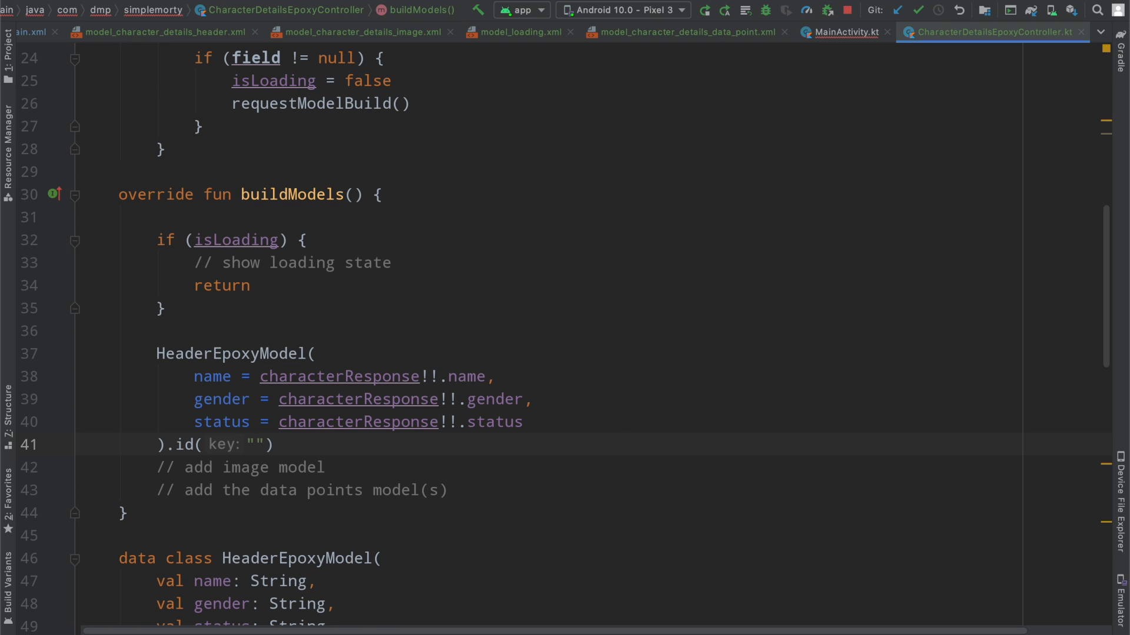
text(header)
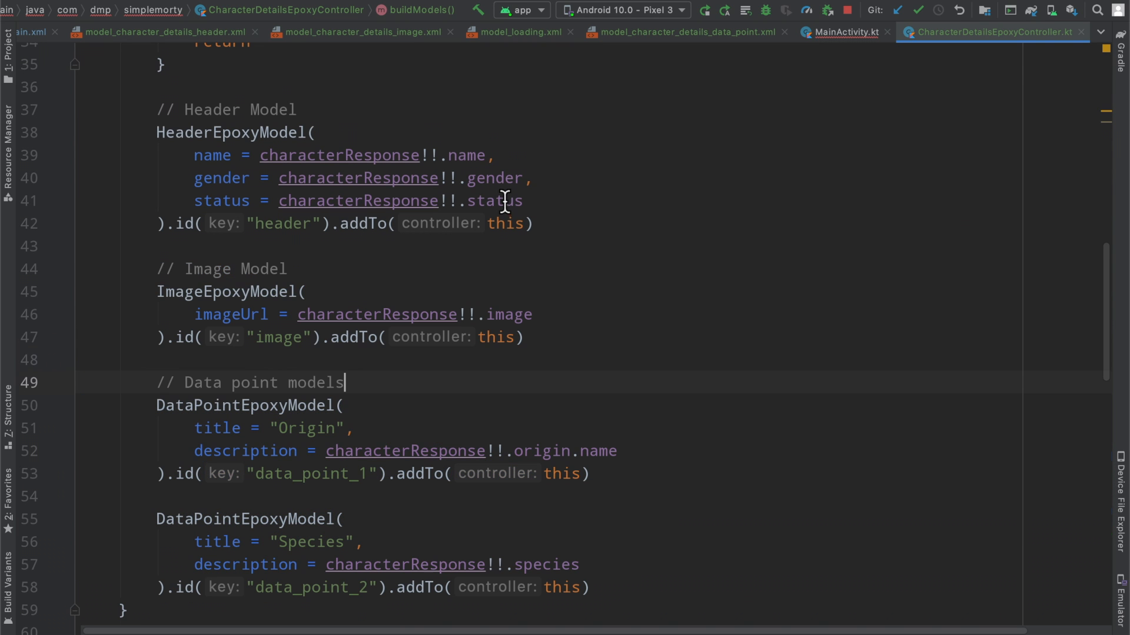
scroll(down, 3)
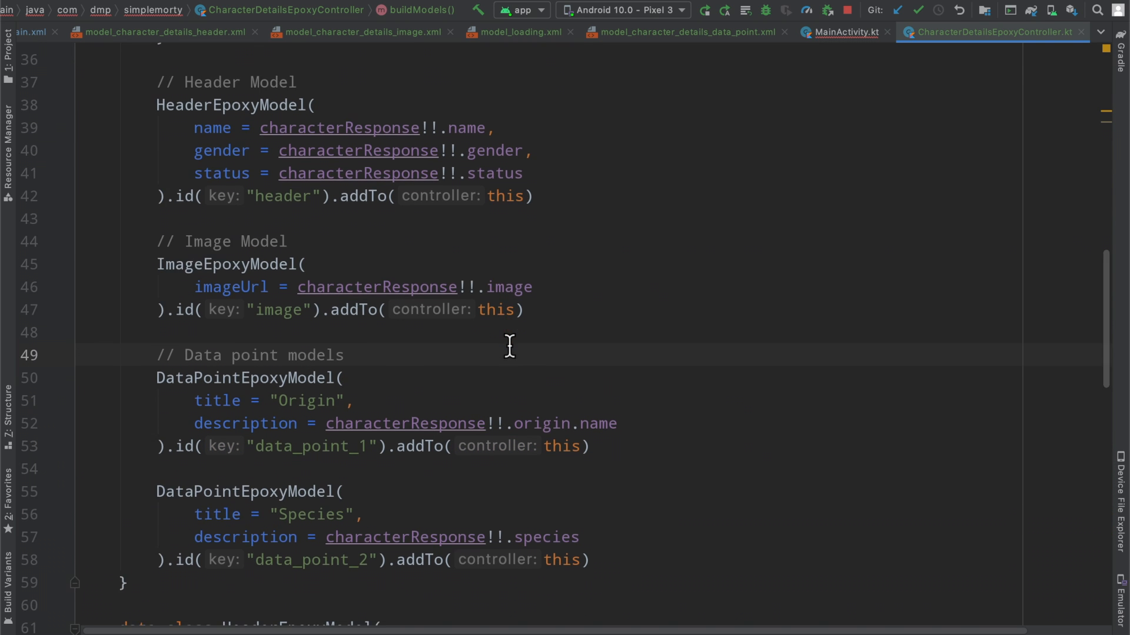
scroll(down, 3)
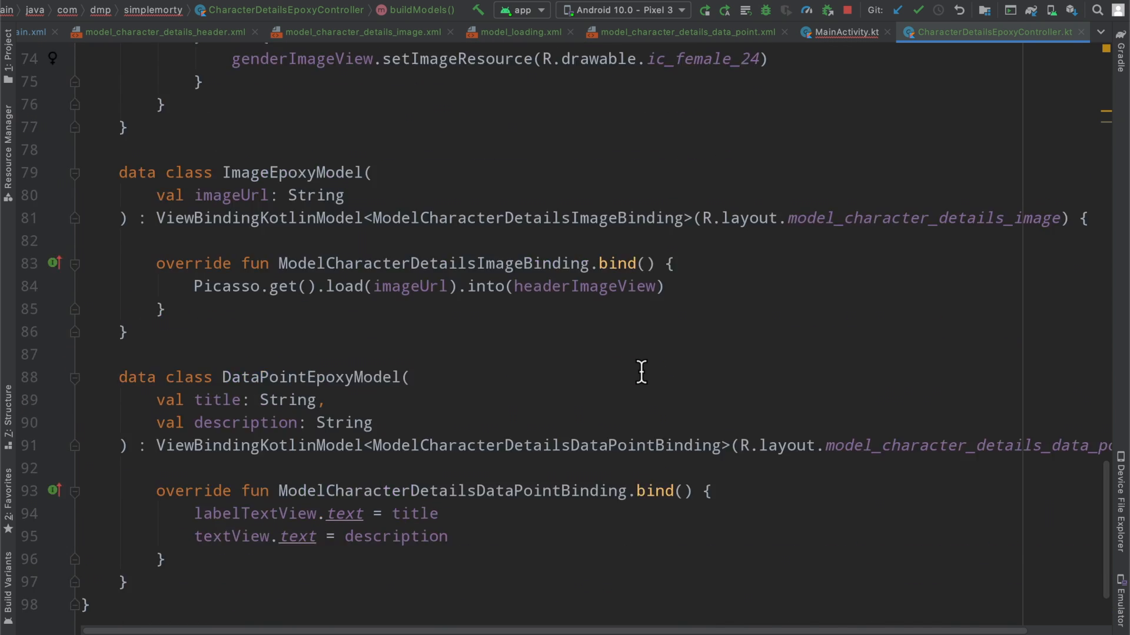
scroll(up, 3)
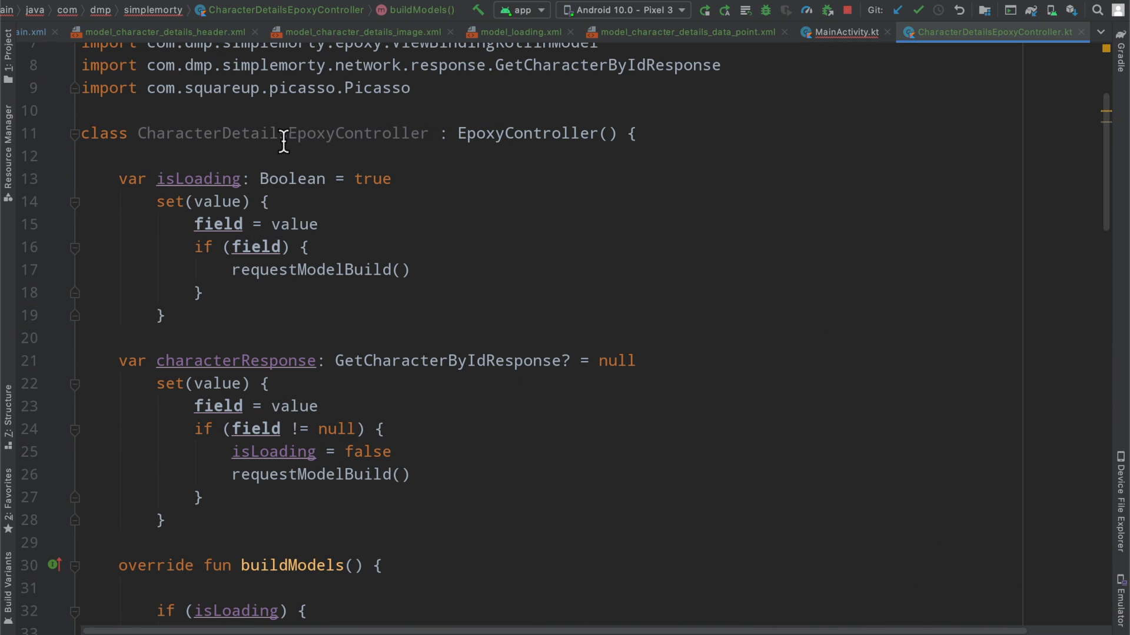
click(841, 31)
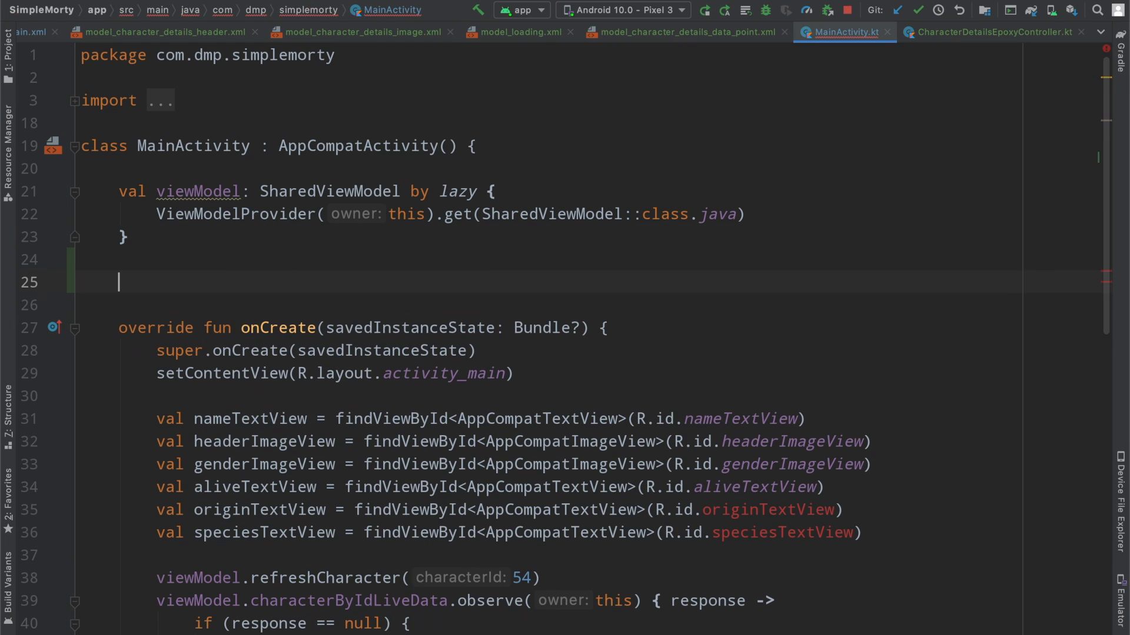
Step: Add a private CharacterDetailsEpoxyController to MainActivity and pass it each character response
text(pri)
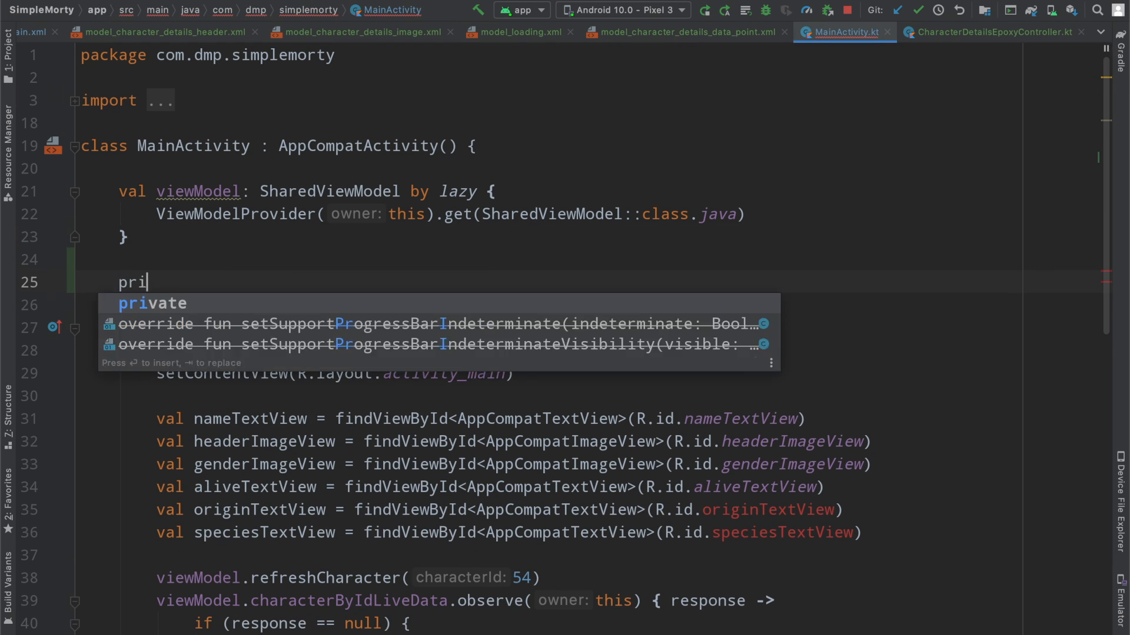
text(private val epoxyController = CharacterDetailsEpoxyController())
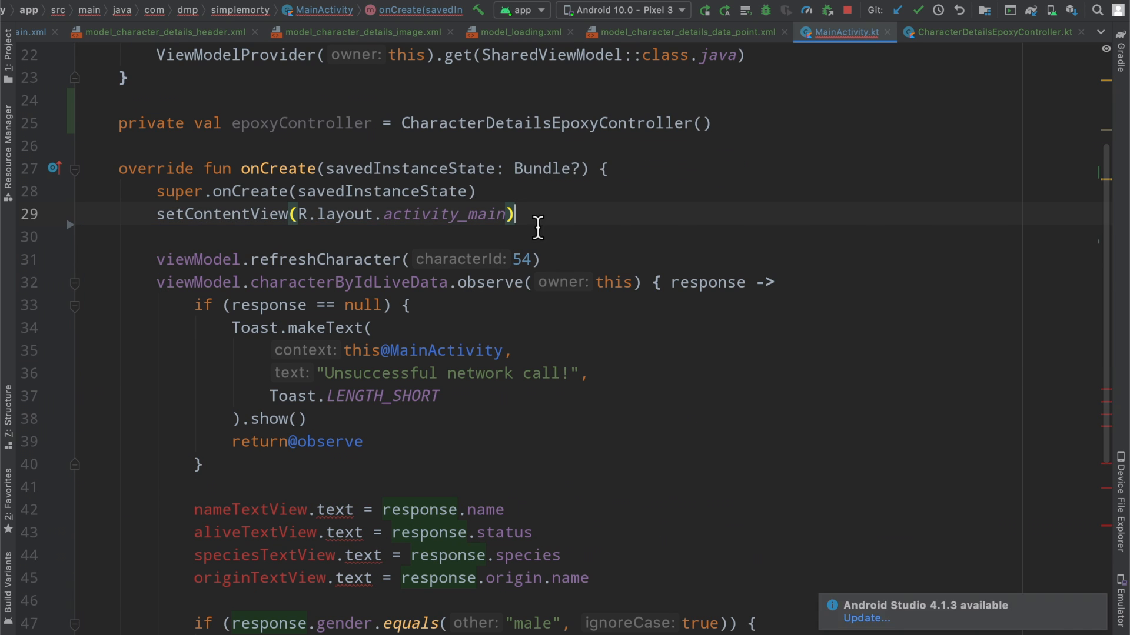
mouse_move(331, 381)
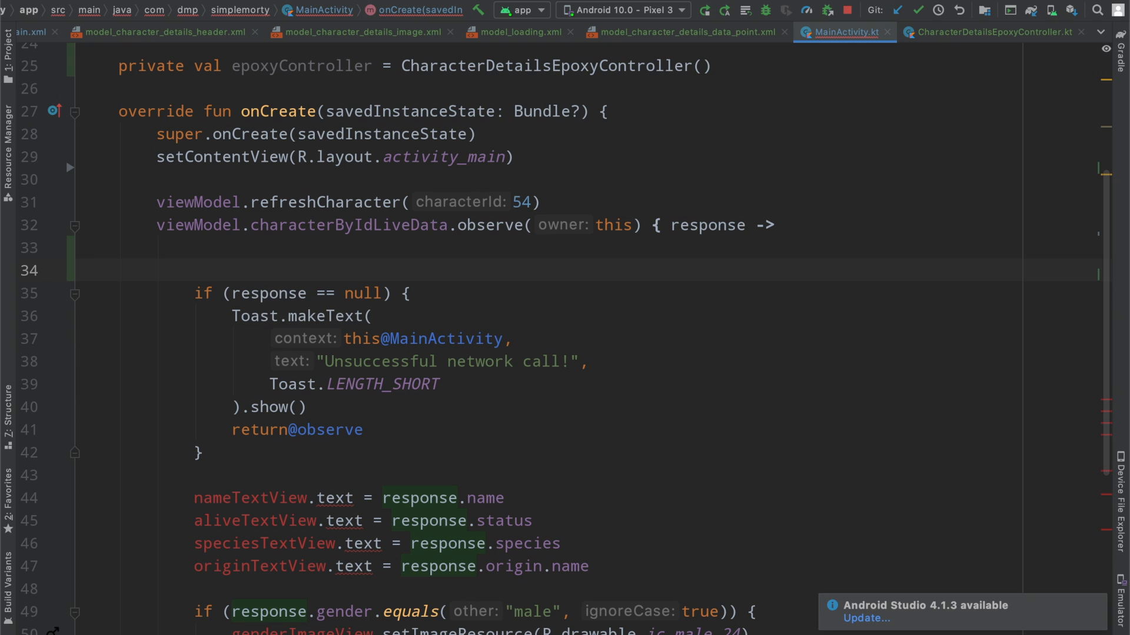
text(epoxyController.characterResponse = response)
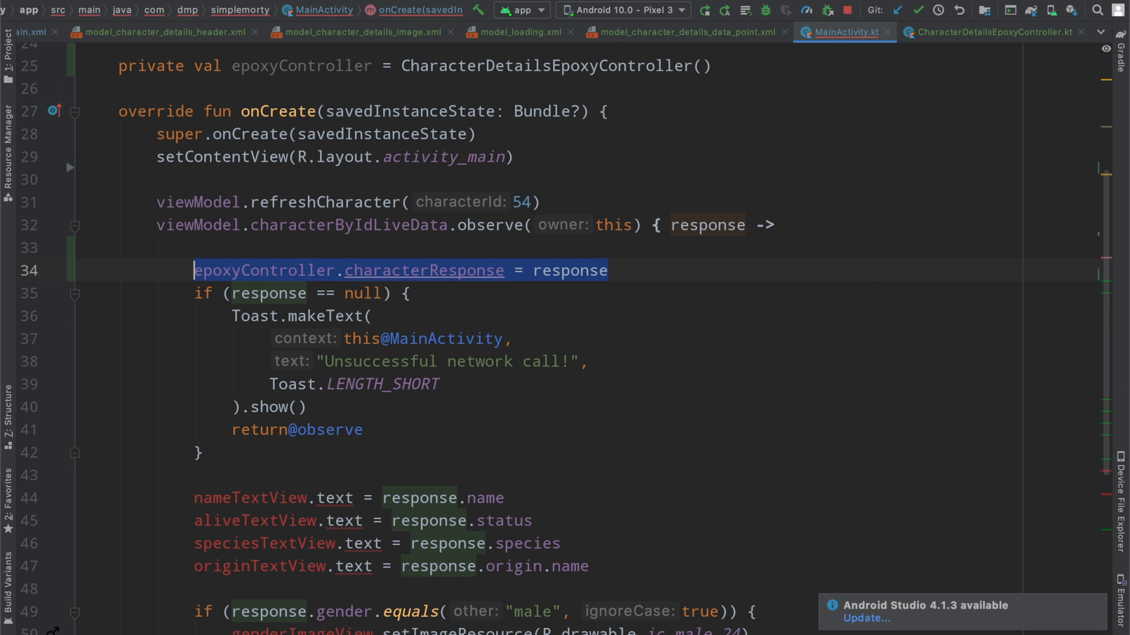
click(608, 271)
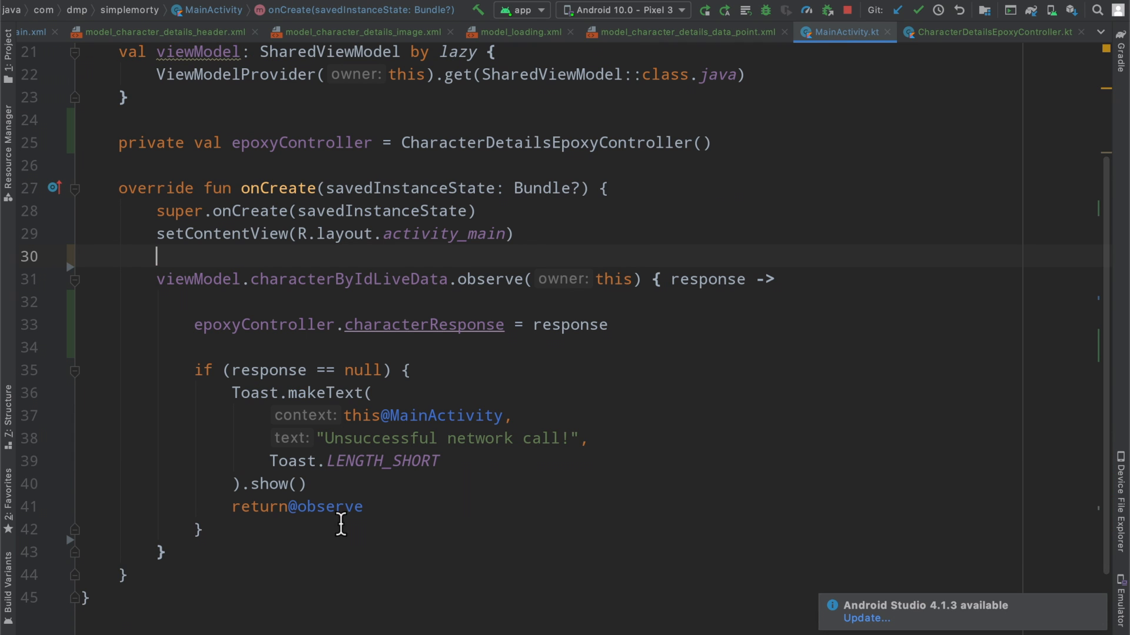
Step: Call refreshCharacter(54), find epoxyRecyclerView, and attach the controller via setControllerAndBuildModels
text(viewModel.refreshCharacter(54))
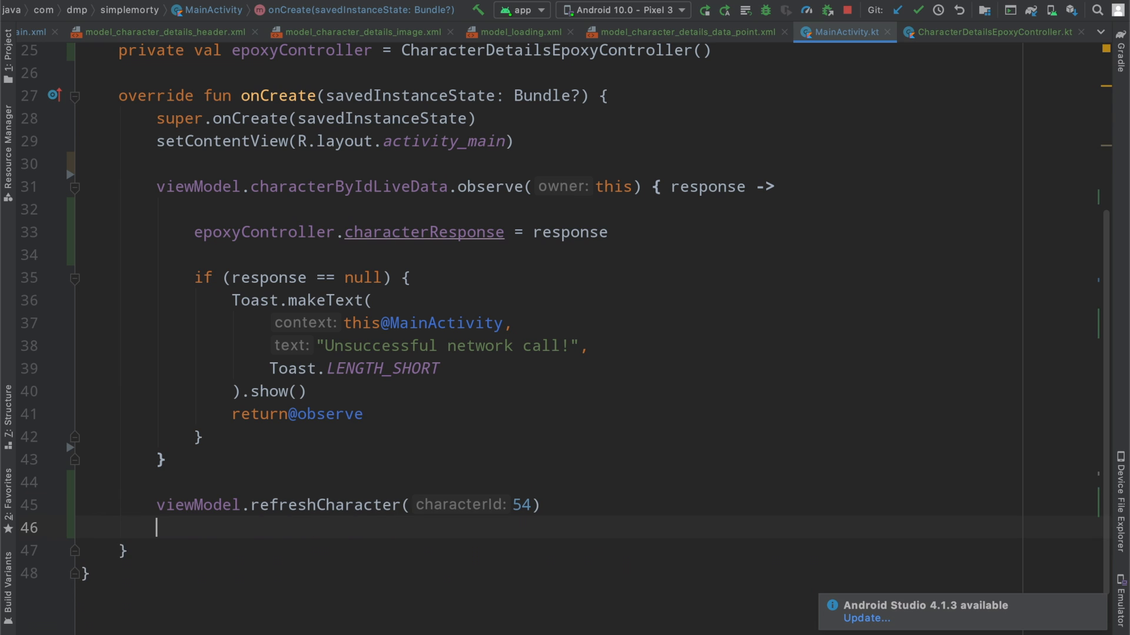
text(val epoxyRecyclerView = findViewById<EpoxyRecyclerView>(R.id.epoxyRecyclerView))
text(epoxyRecyclerView.setControllerAndBuildModels(epoxyController))
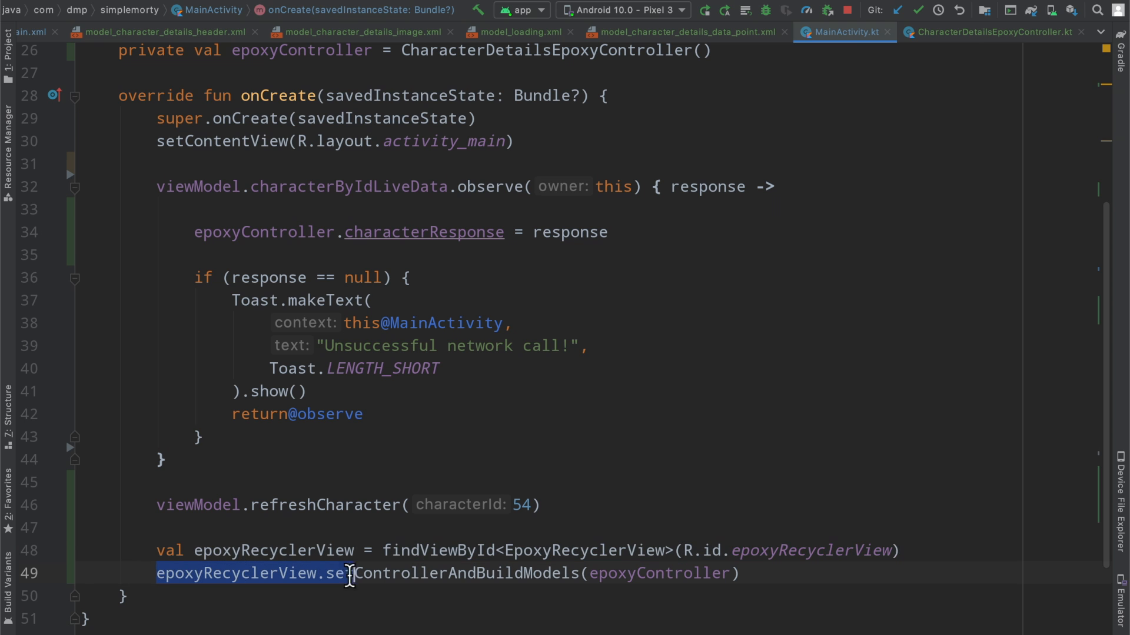
click(739, 574)
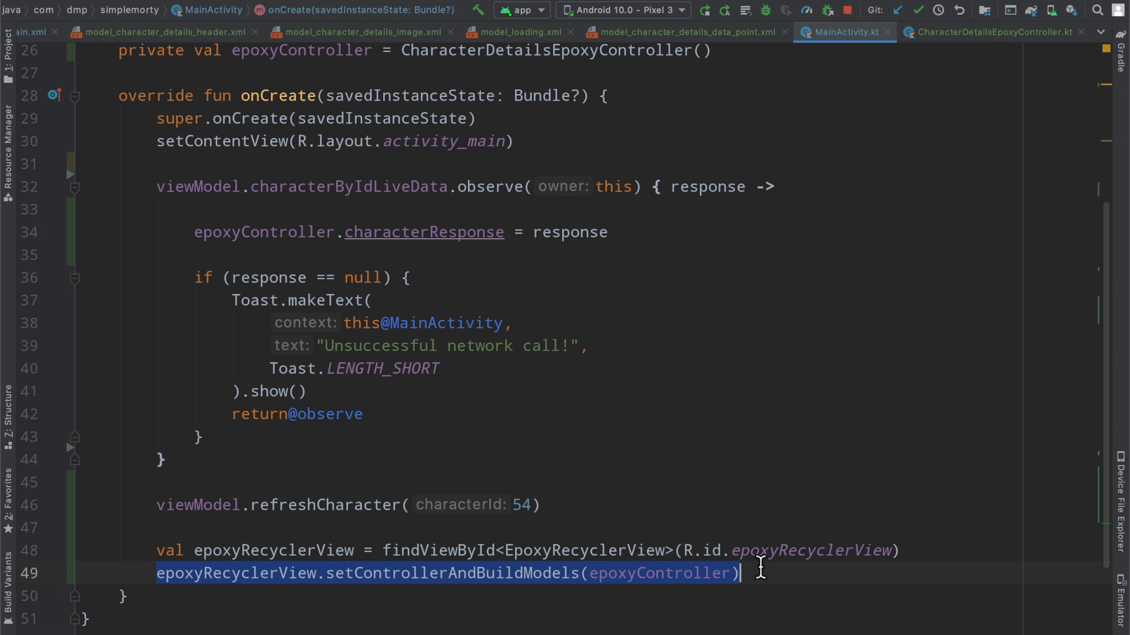
click(995, 31)
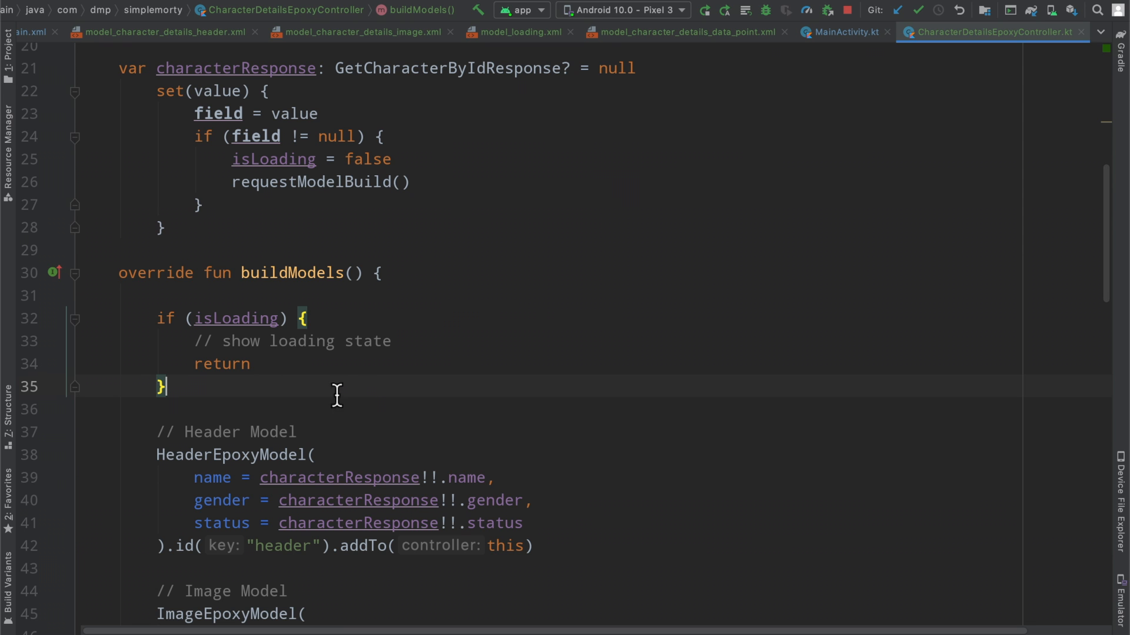
Step: Add an empty if (characterResponse == null) branch with a '// todo error state' comment
text(if ()
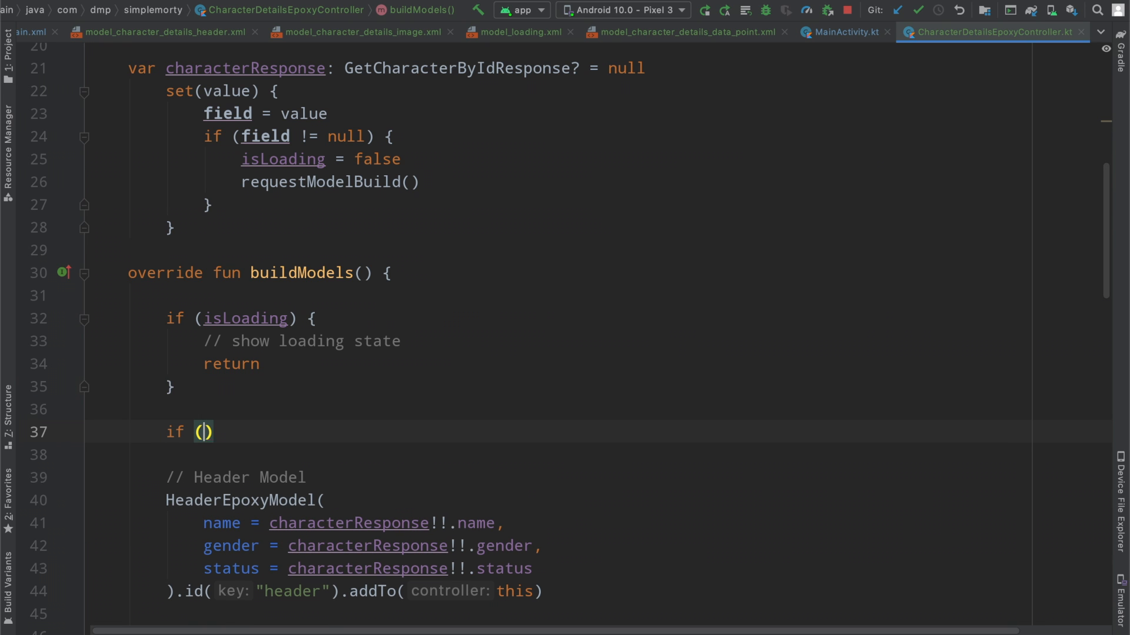
text(characterResponse == null)
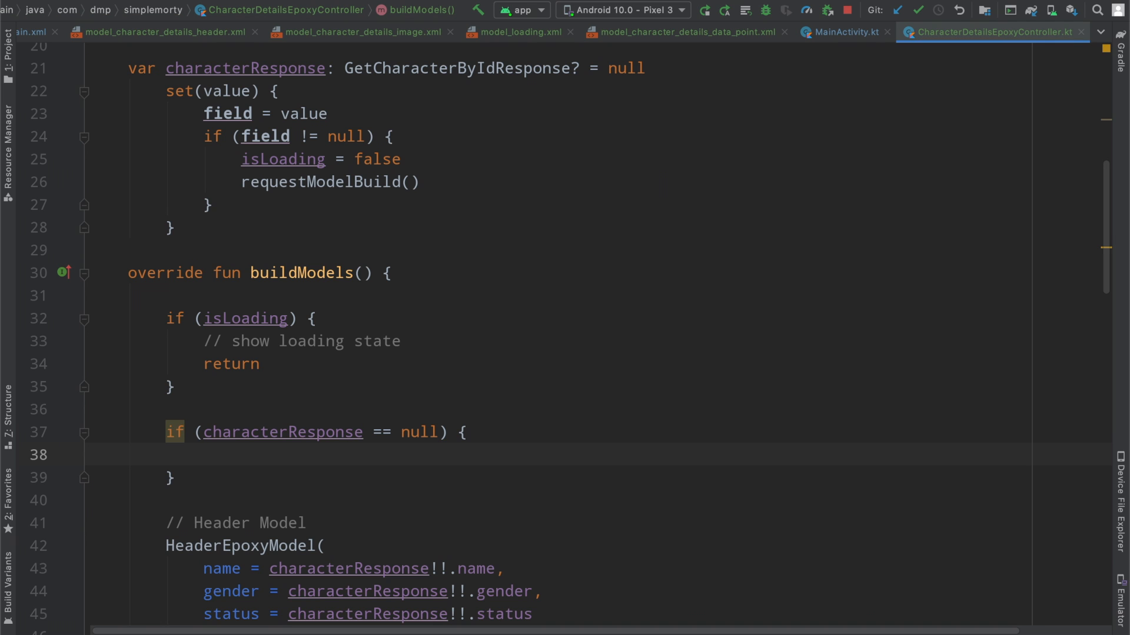
text(// todo error state)
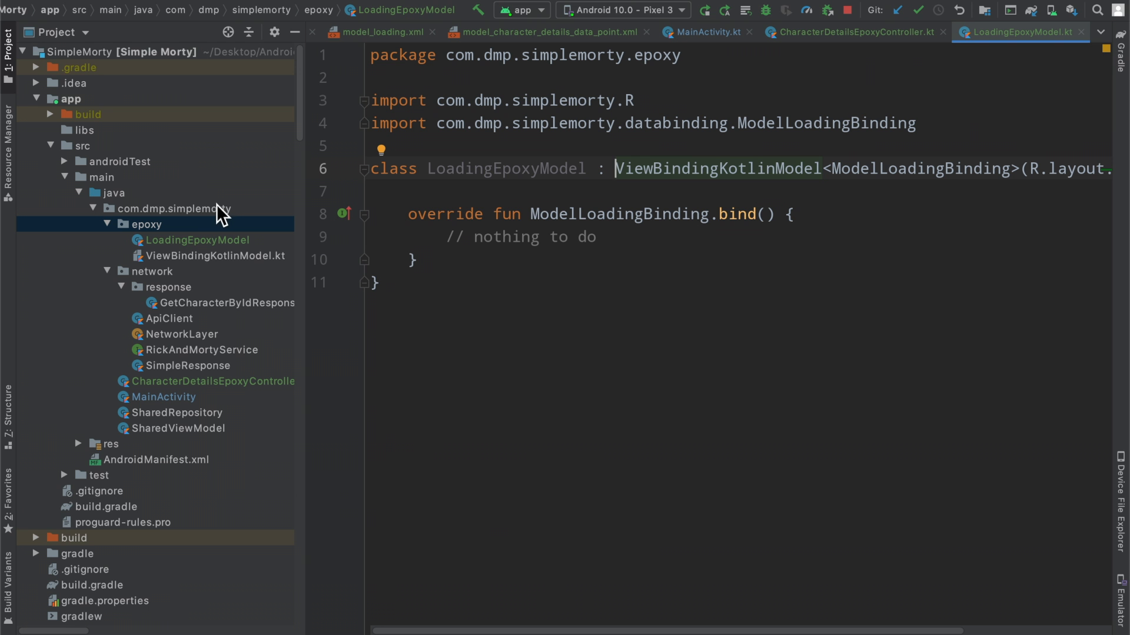
Step: Hide the Project panel and add LoadingEpoxyModel with id 'loading' in the isLoading branch
click(197, 240)
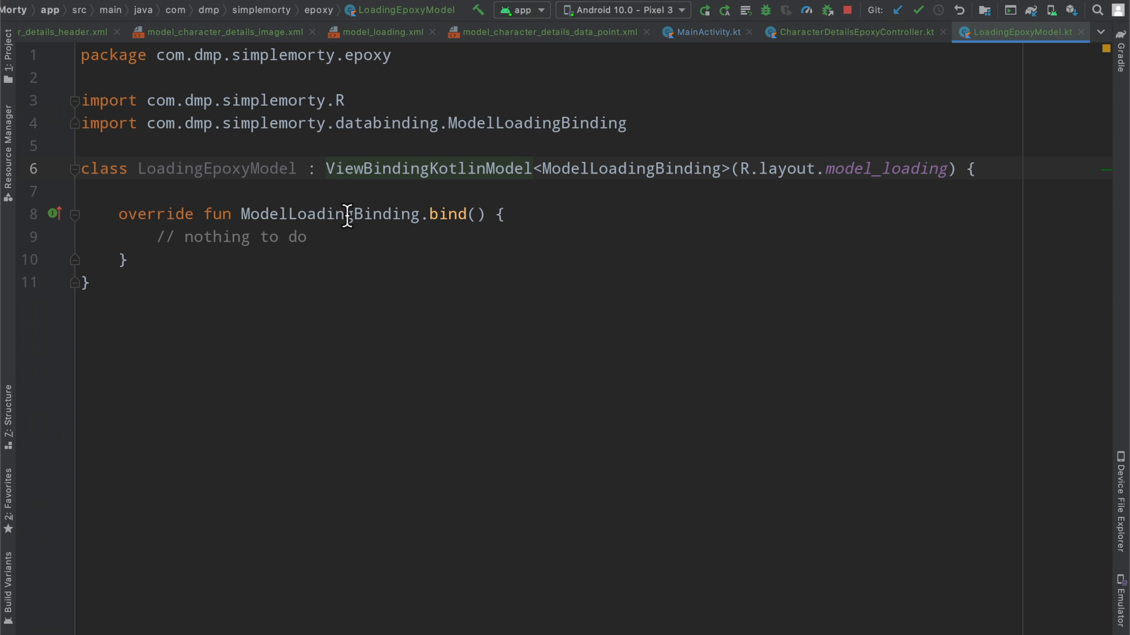
drag(327, 169, 937, 169)
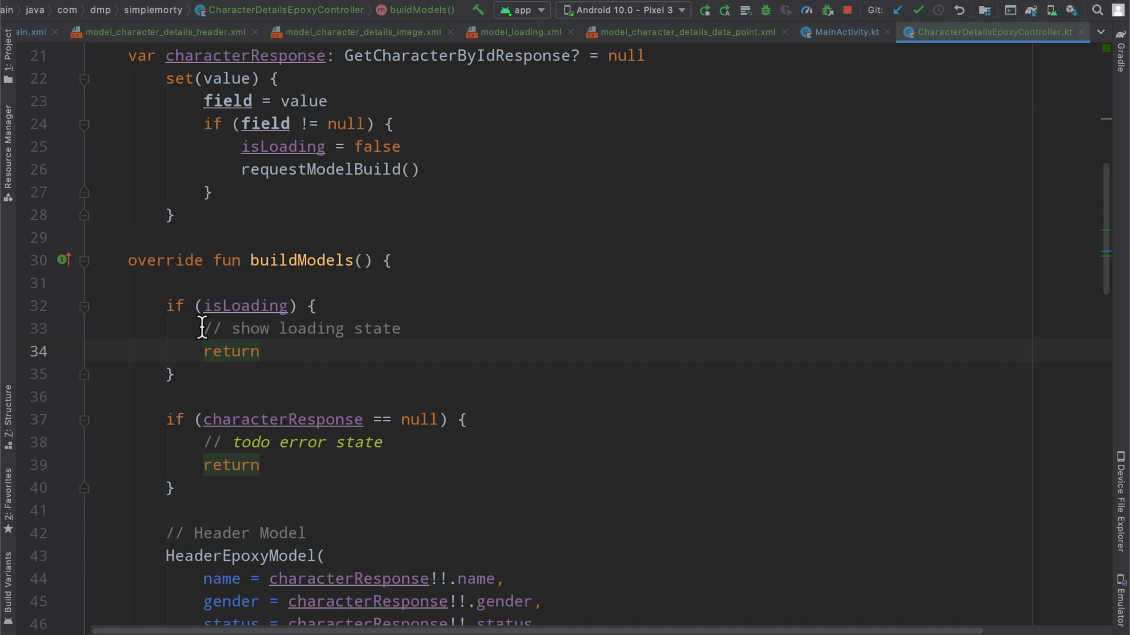
text(LoadingEpoxyModel().id("loading").addTo()
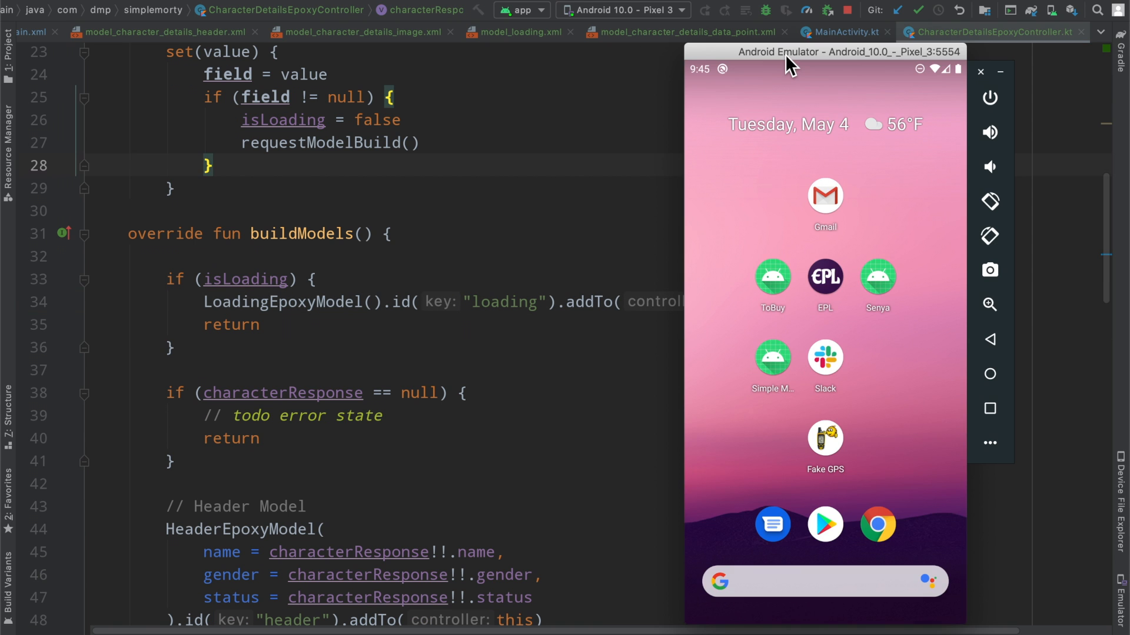
Step: Check Bobby Moynihan's details in the emulator, then open model_character_details_data_point.xml
click(710, 10)
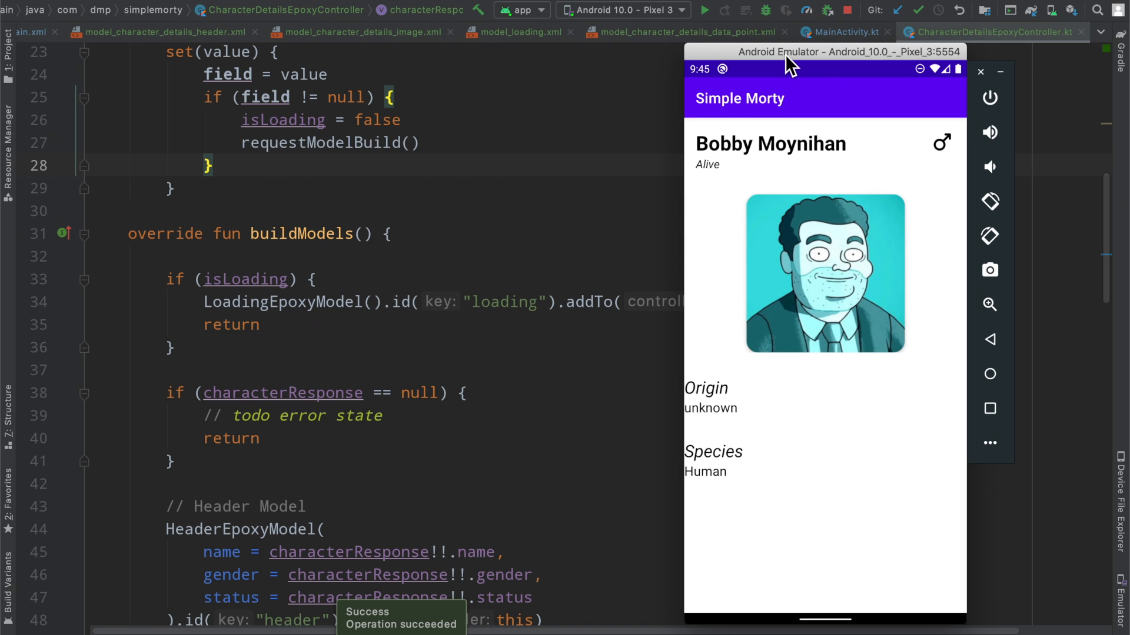
mouse_move(671, 418)
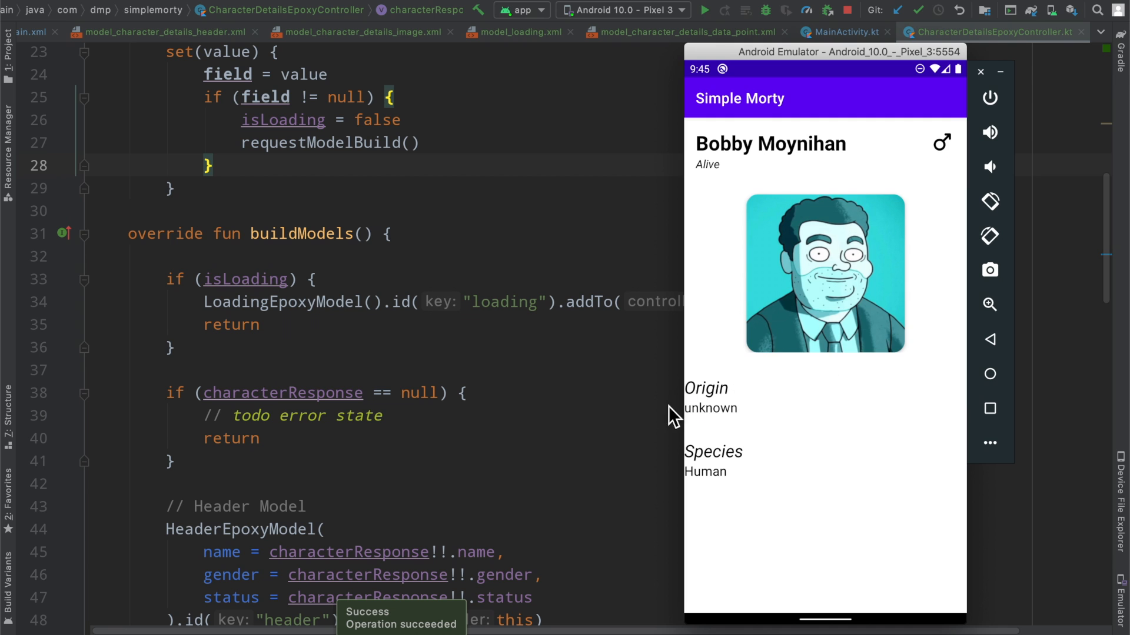
mouse_move(465, 396)
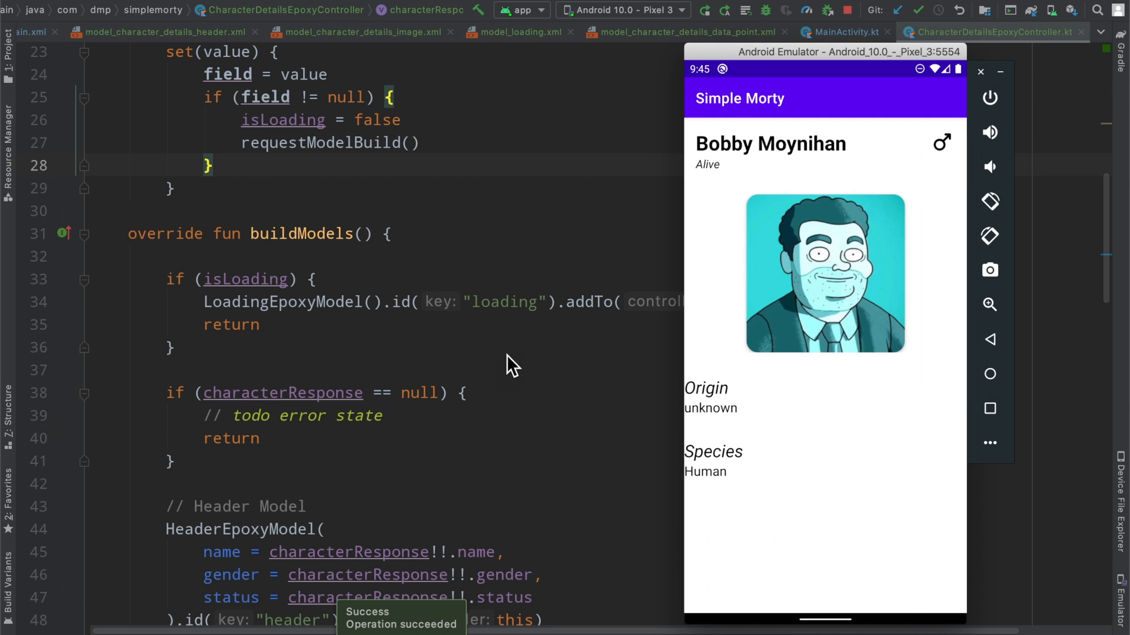
click(691, 32)
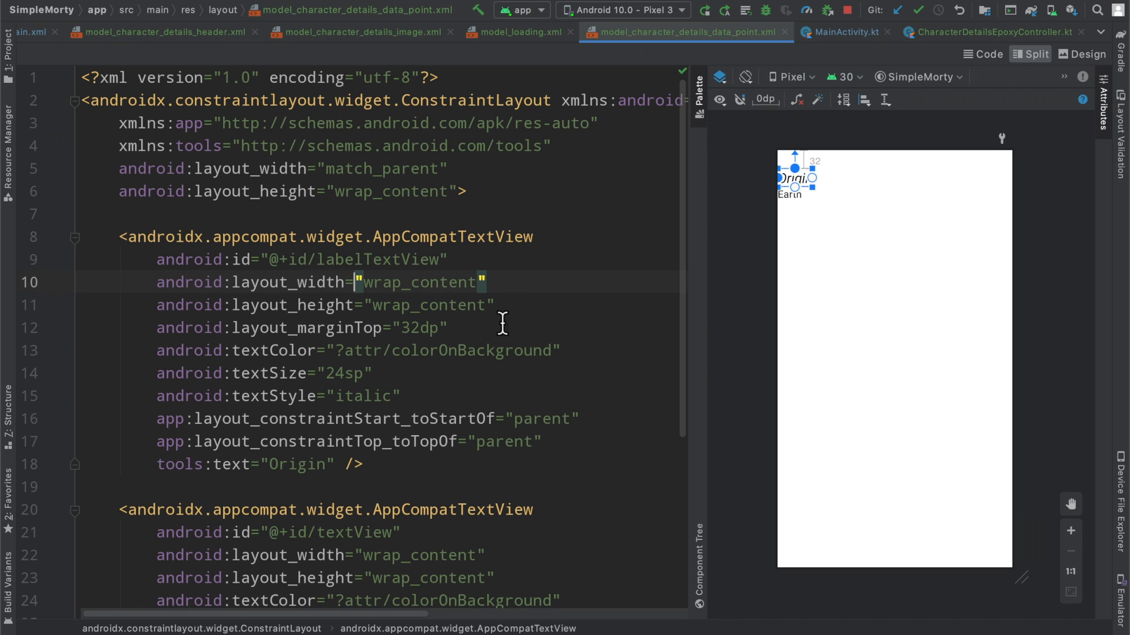
Step: Give labelTextView a 16dp start margin, then return to CharacterDetailsEpoxyController.kt
text(margins)
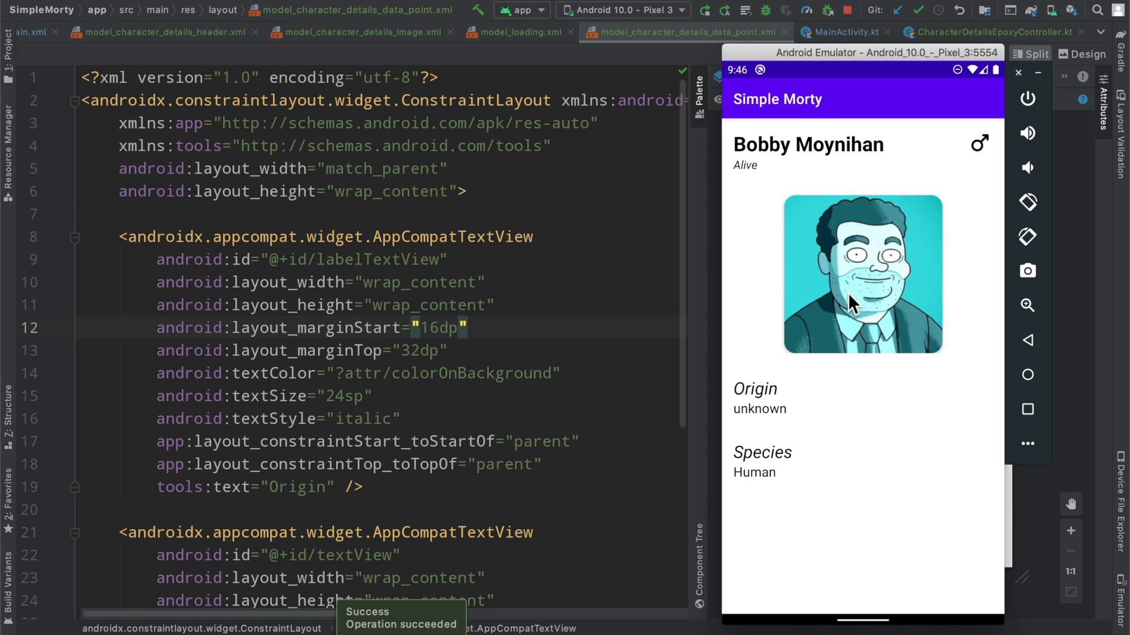
mouse_move(867, 463)
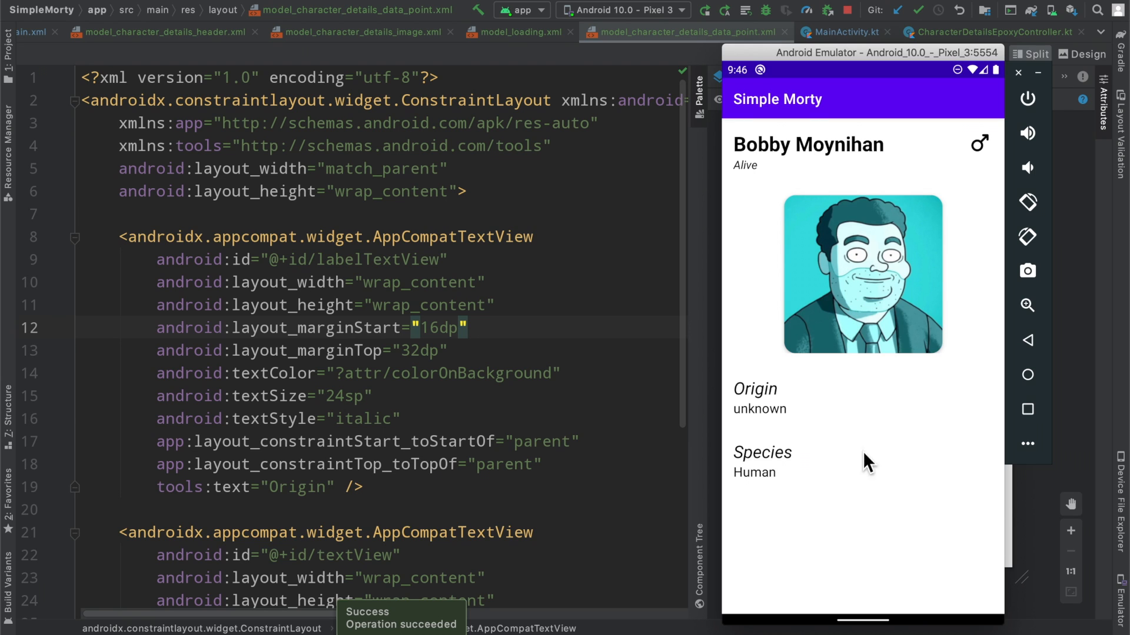
mouse_move(760, 476)
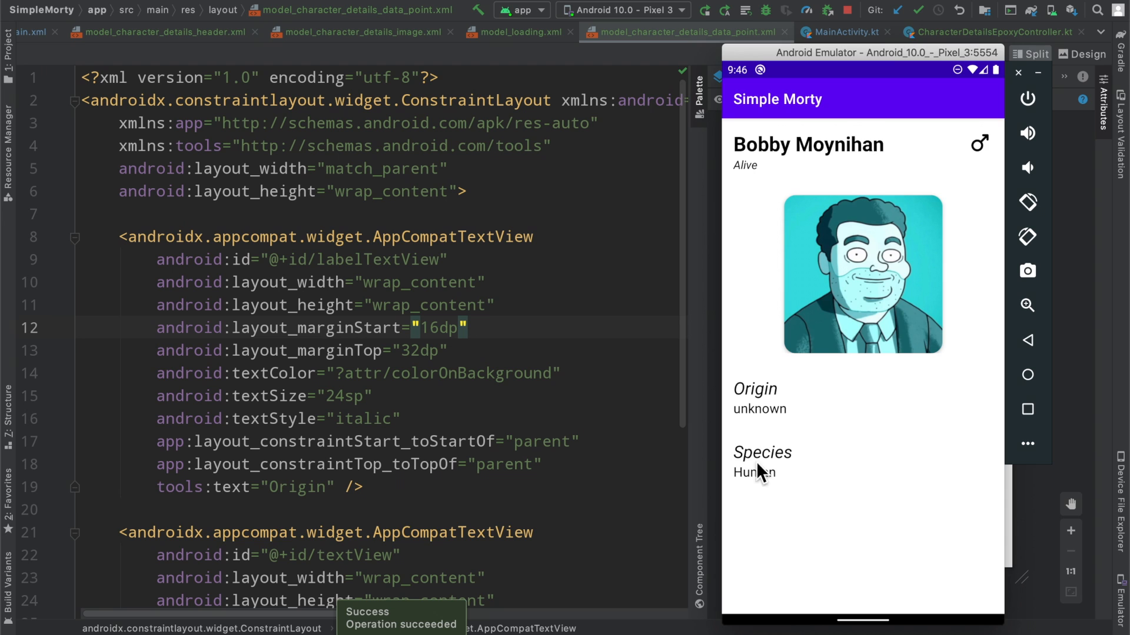
mouse_move(819, 427)
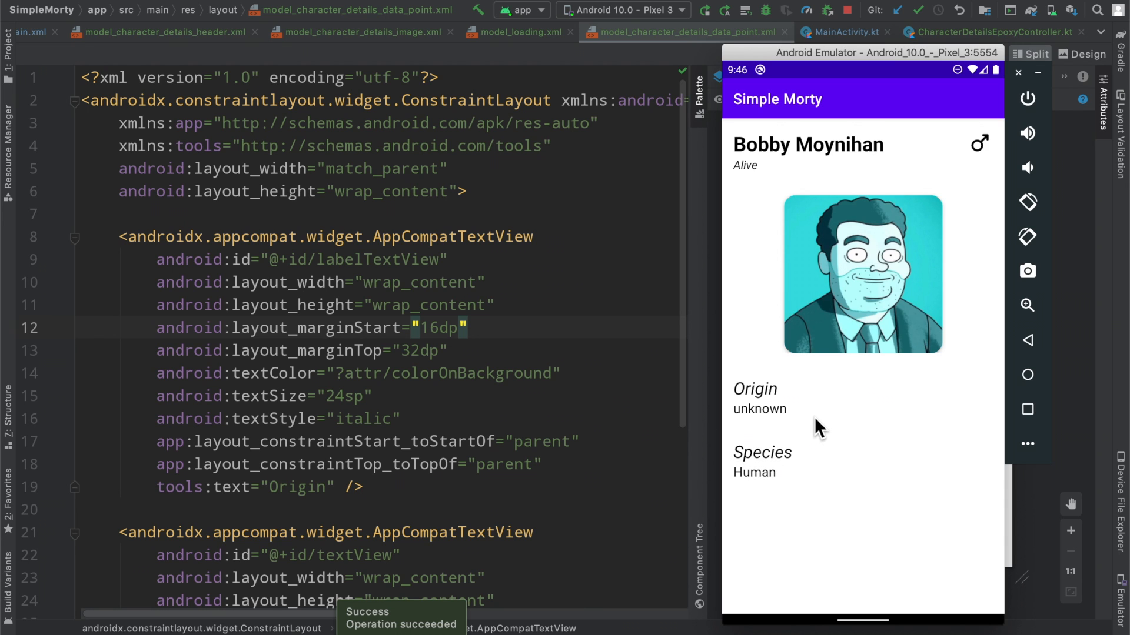
click(994, 32)
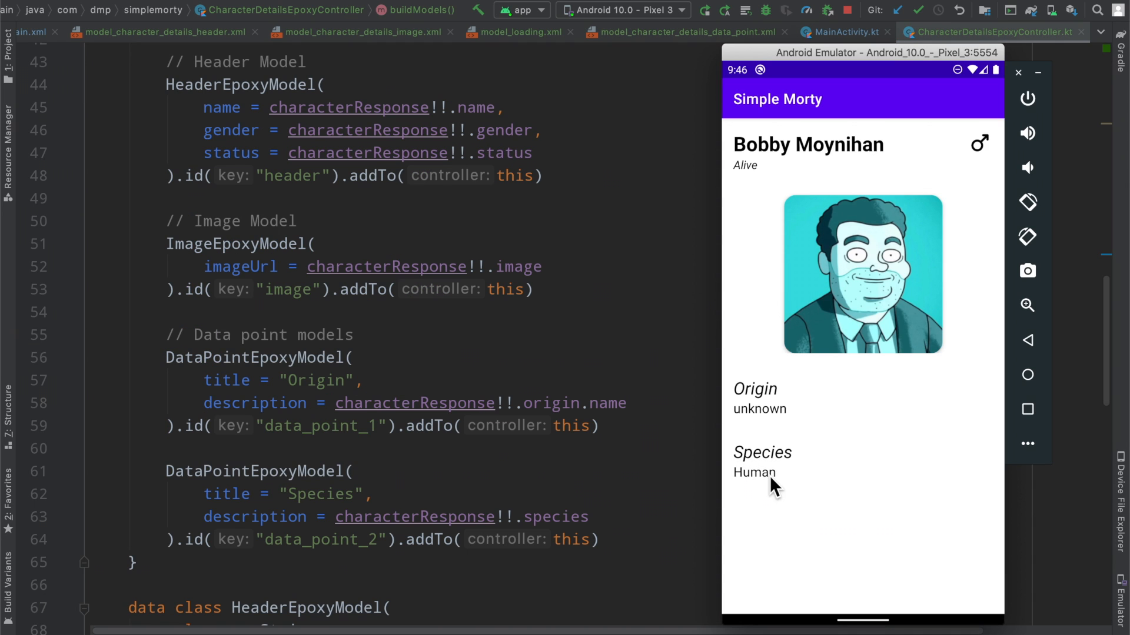
mouse_move(770, 471)
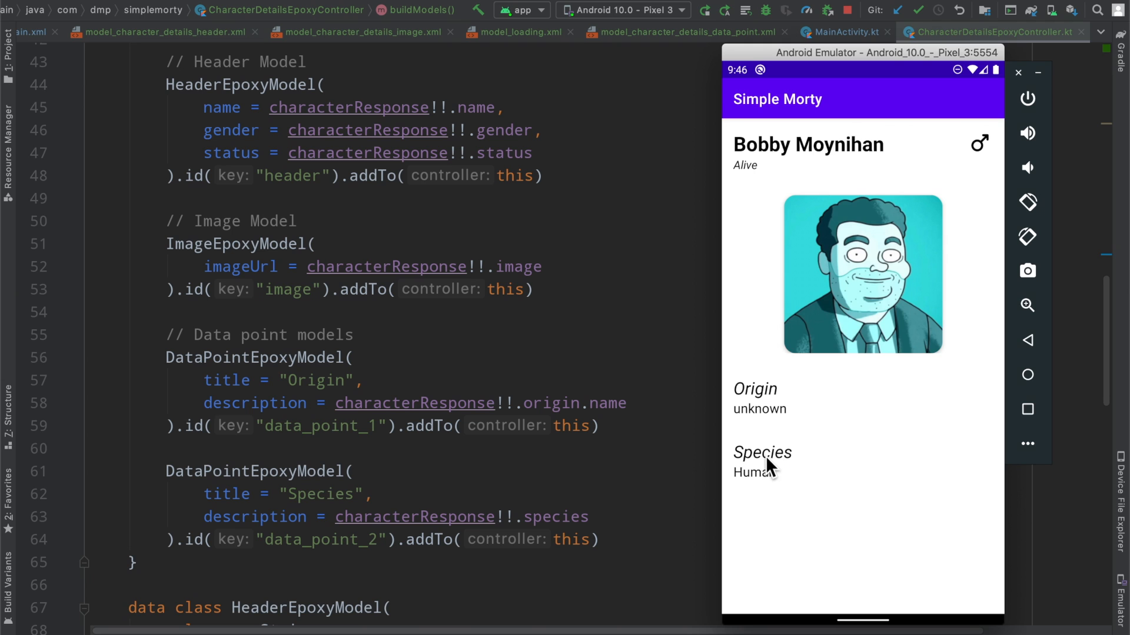
mouse_move(518, 574)
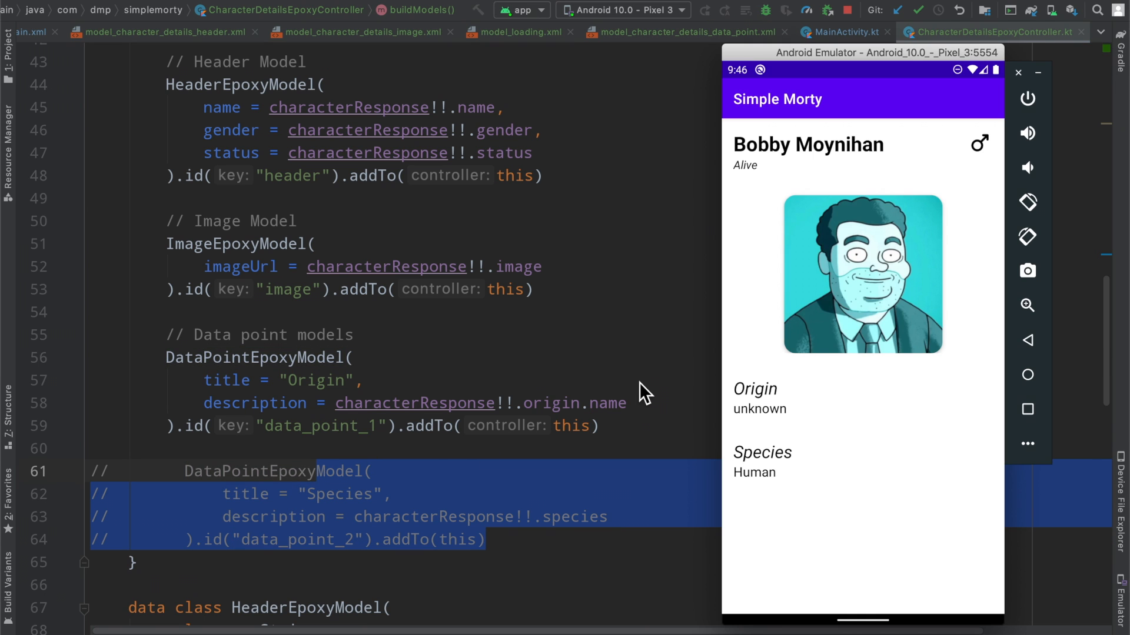
mouse_move(642, 391)
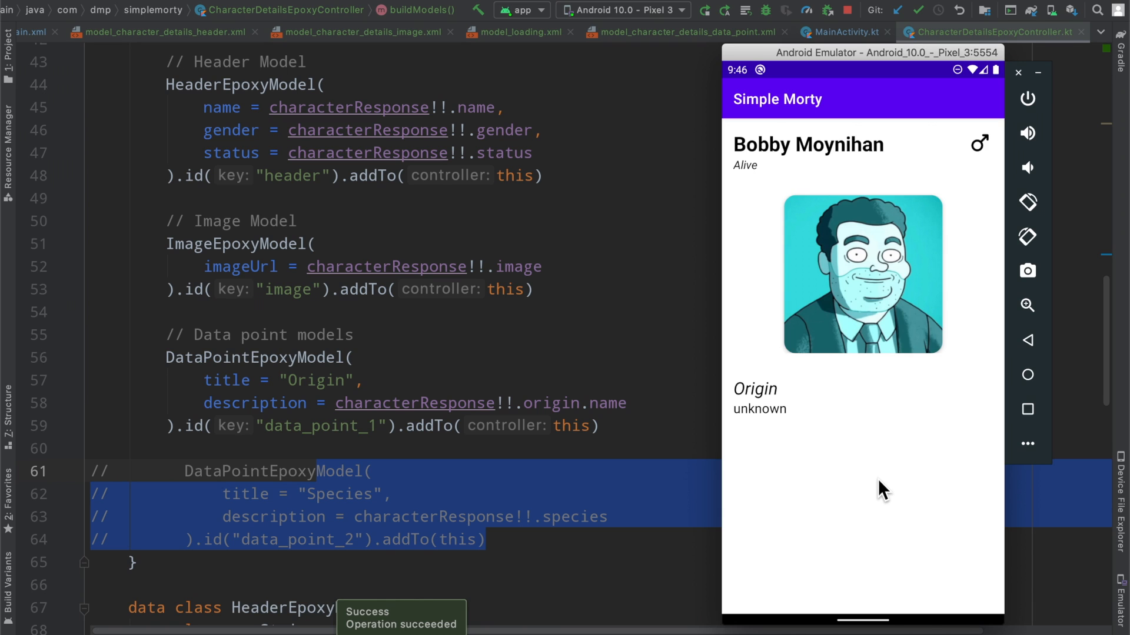
mouse_move(860, 498)
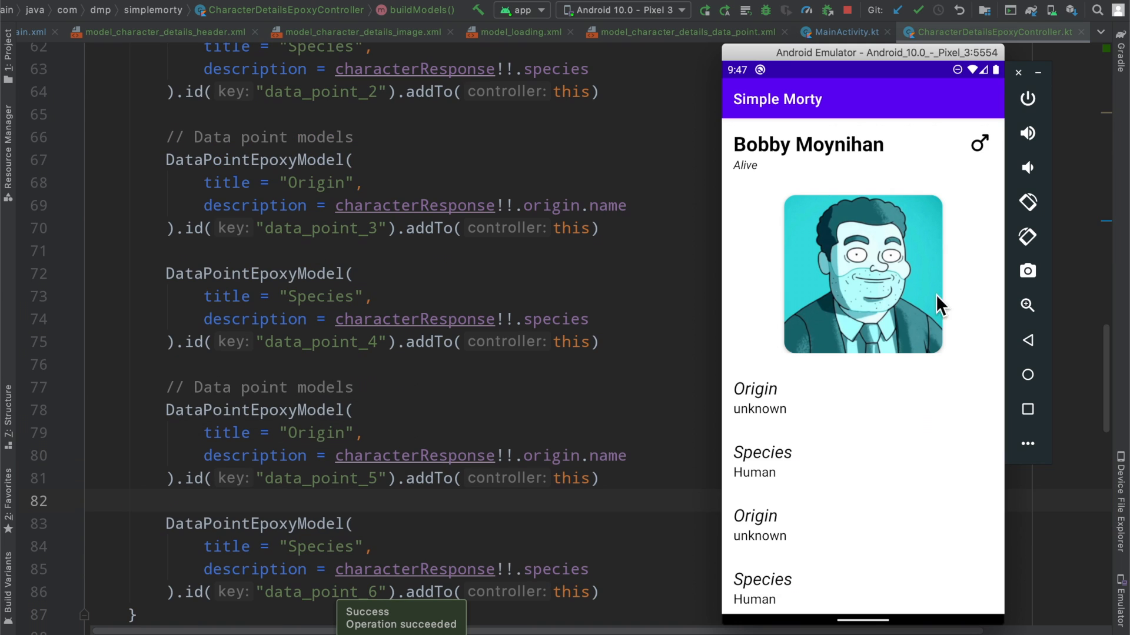
mouse_move(918, 399)
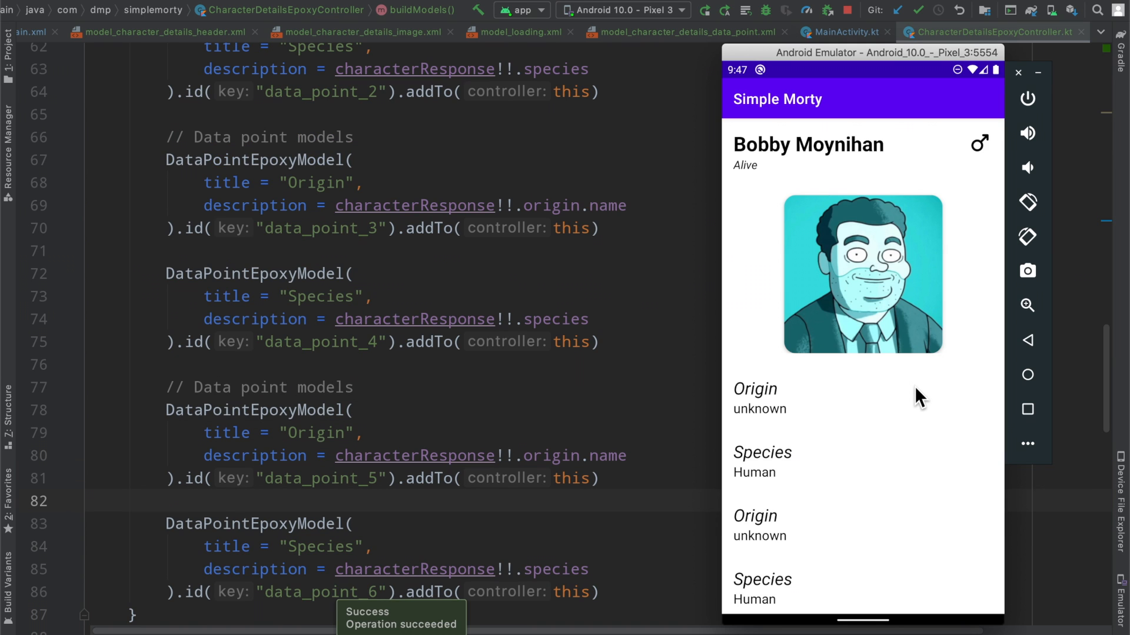
mouse_move(874, 516)
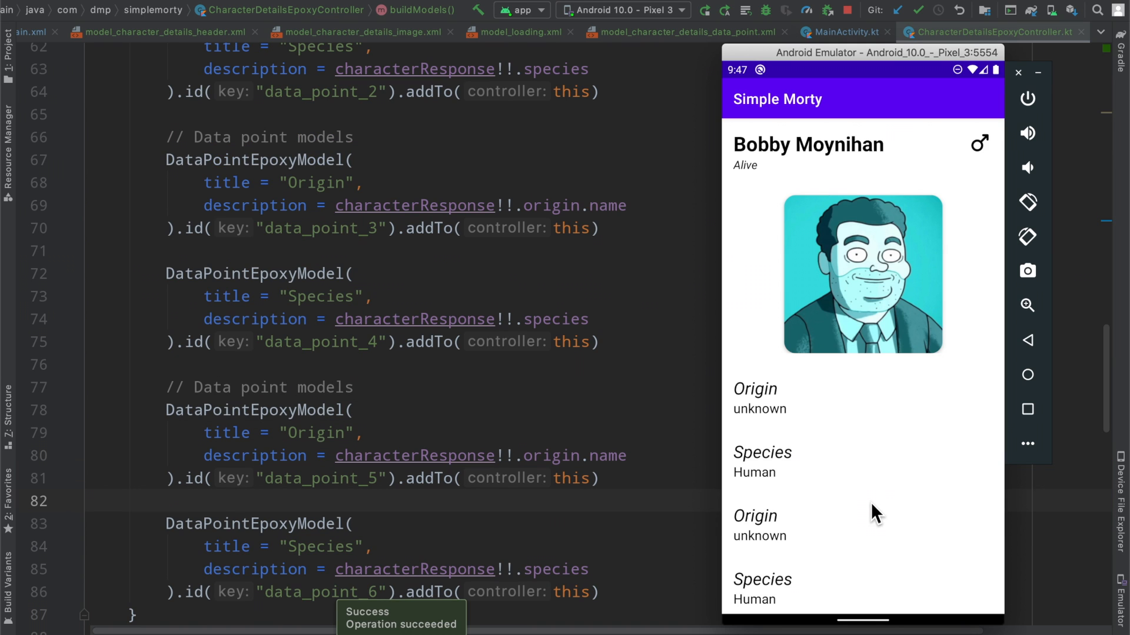
scroll(down, 3)
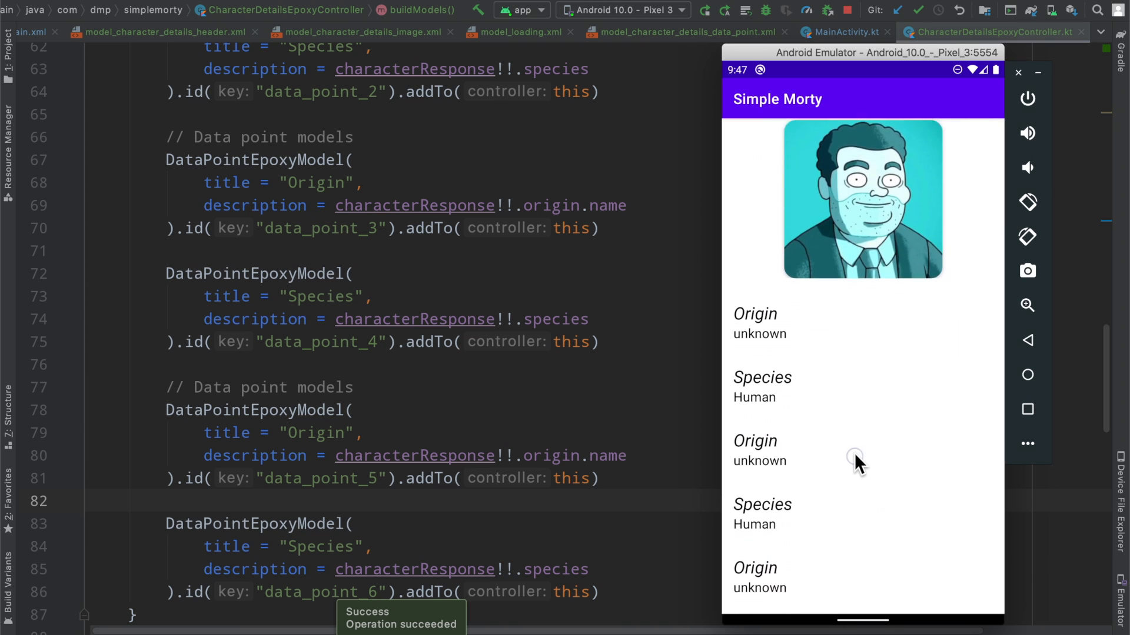
scroll(down, 3)
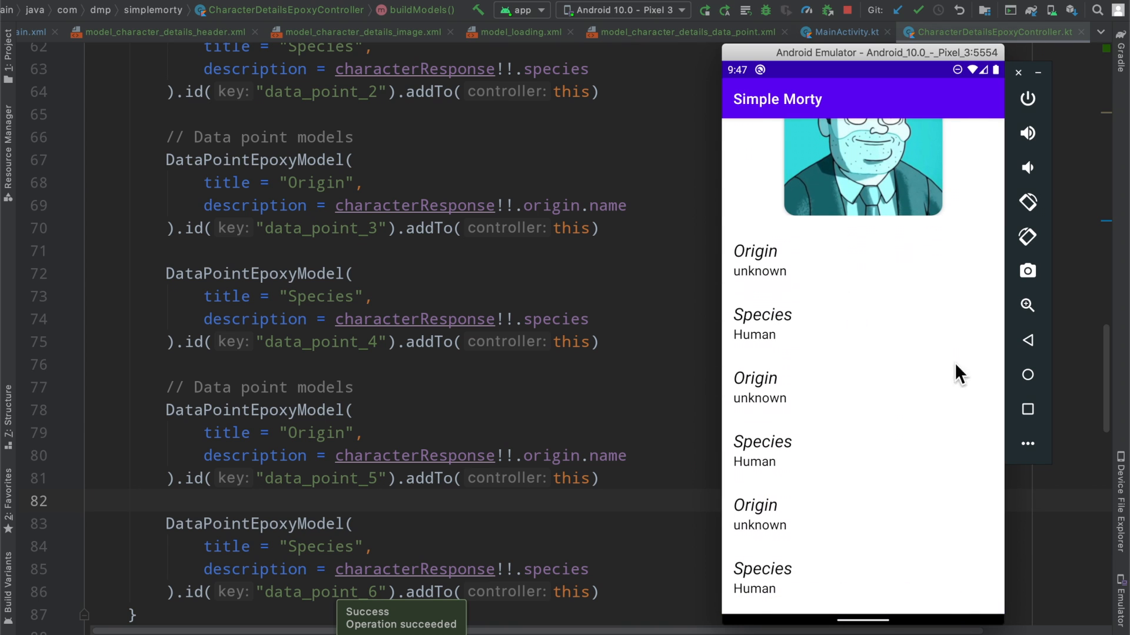
mouse_move(861, 549)
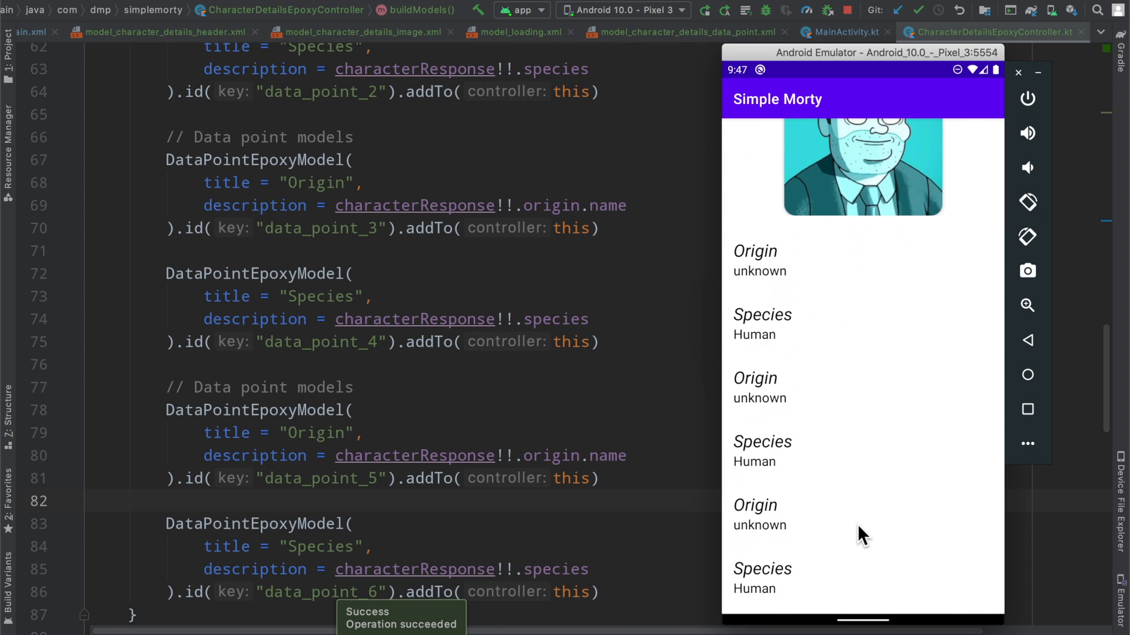
mouse_move(862, 522)
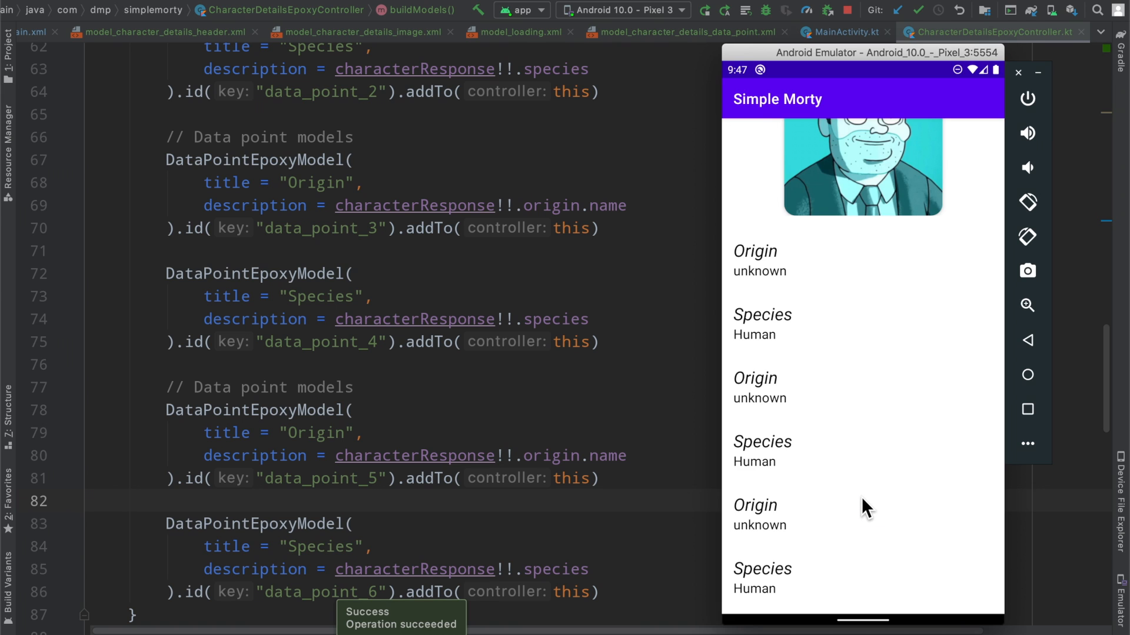
mouse_move(839, 513)
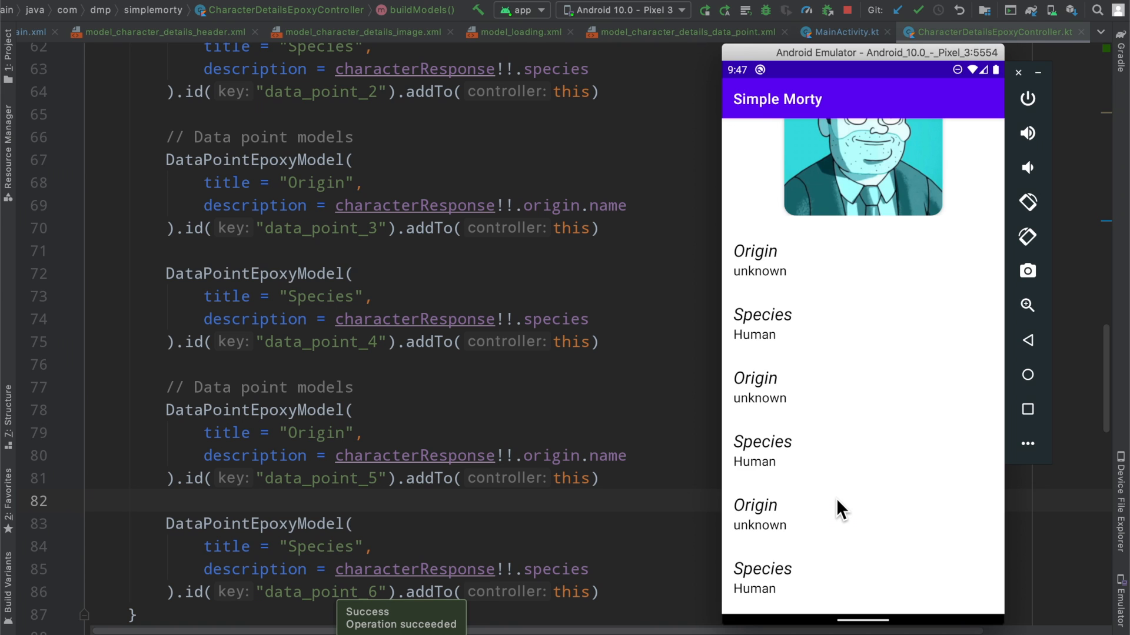
mouse_move(846, 384)
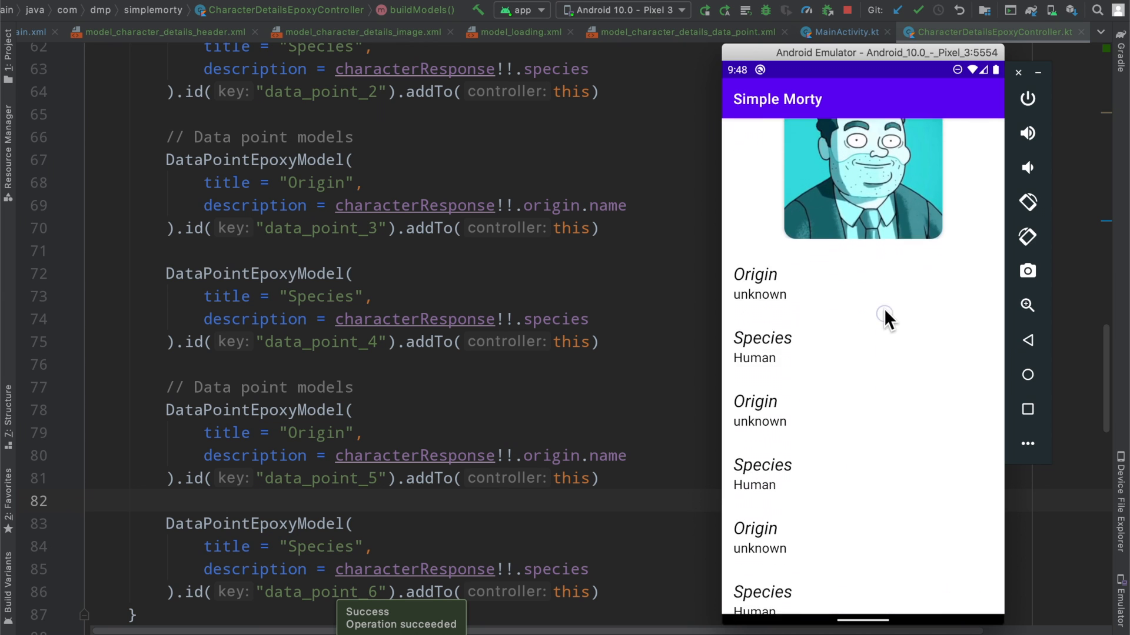
scroll(down, 3)
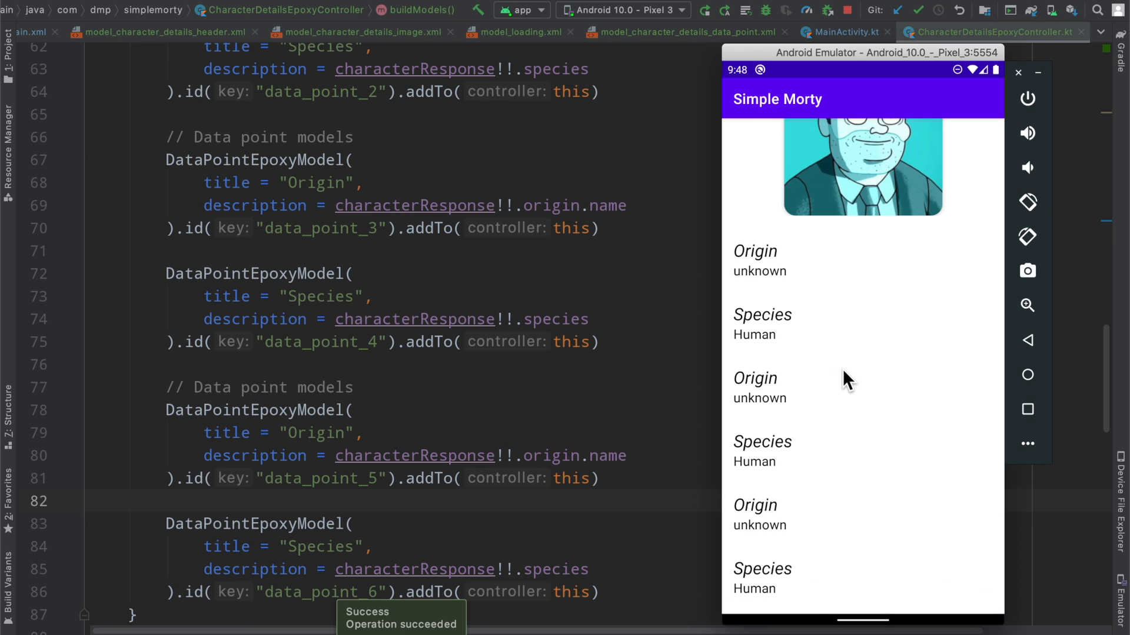
mouse_move(864, 299)
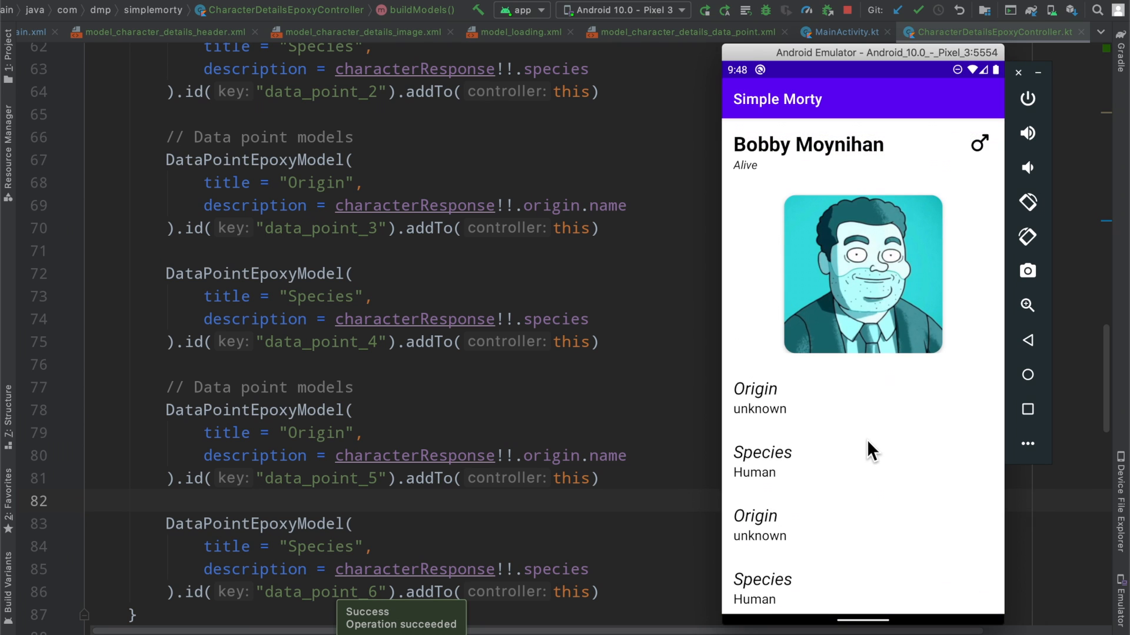
scroll(down, 3)
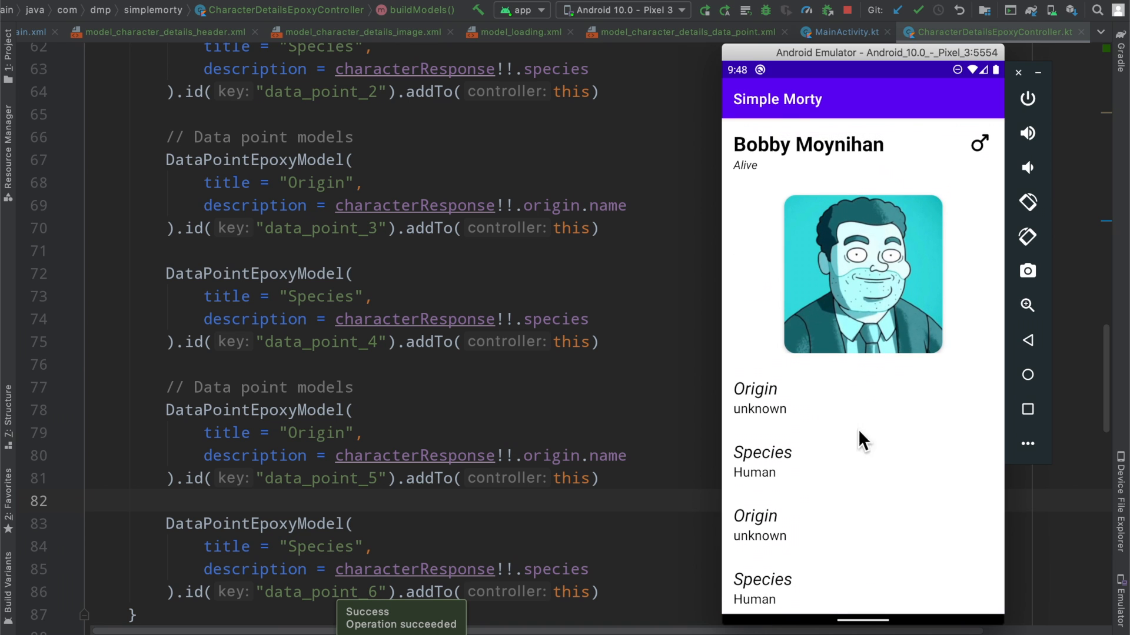
scroll(down, 3)
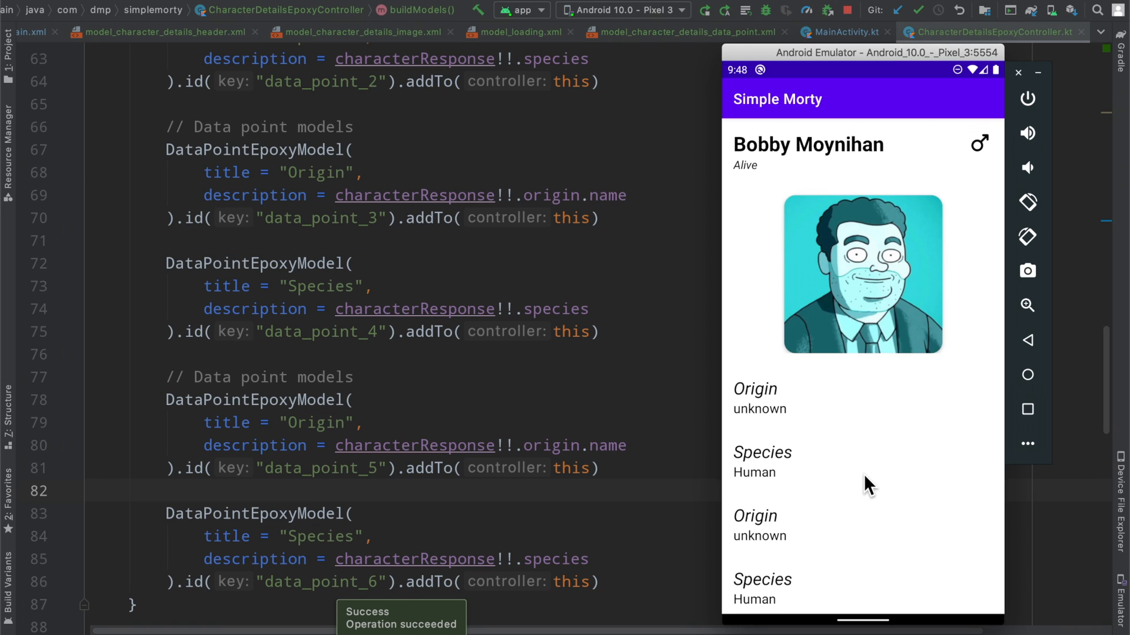
mouse_move(586, 404)
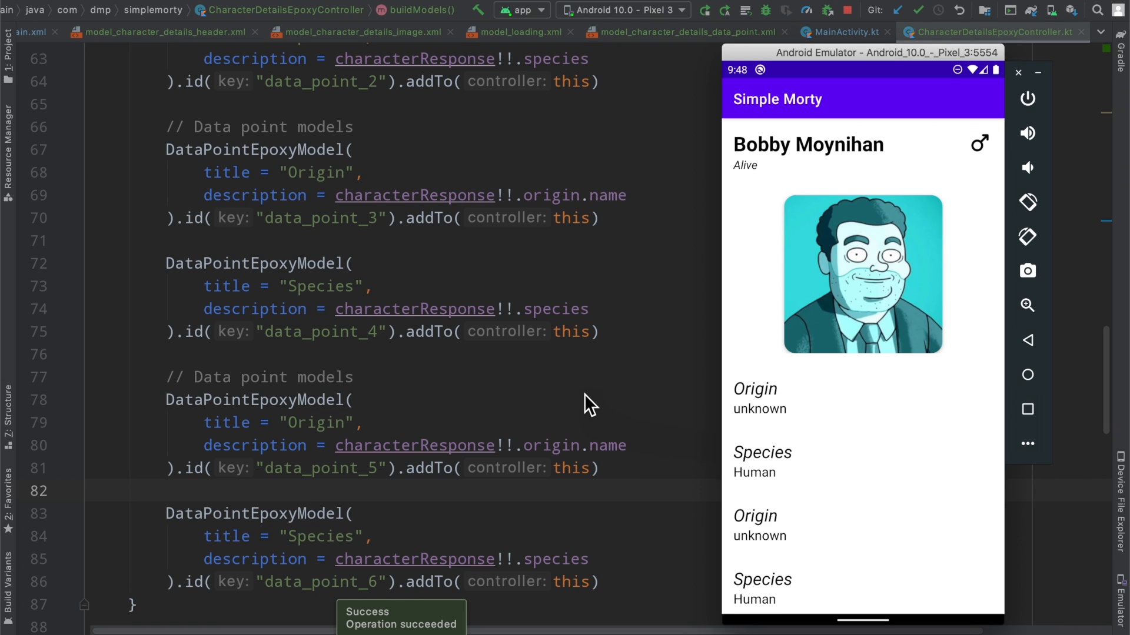
mouse_move(590, 401)
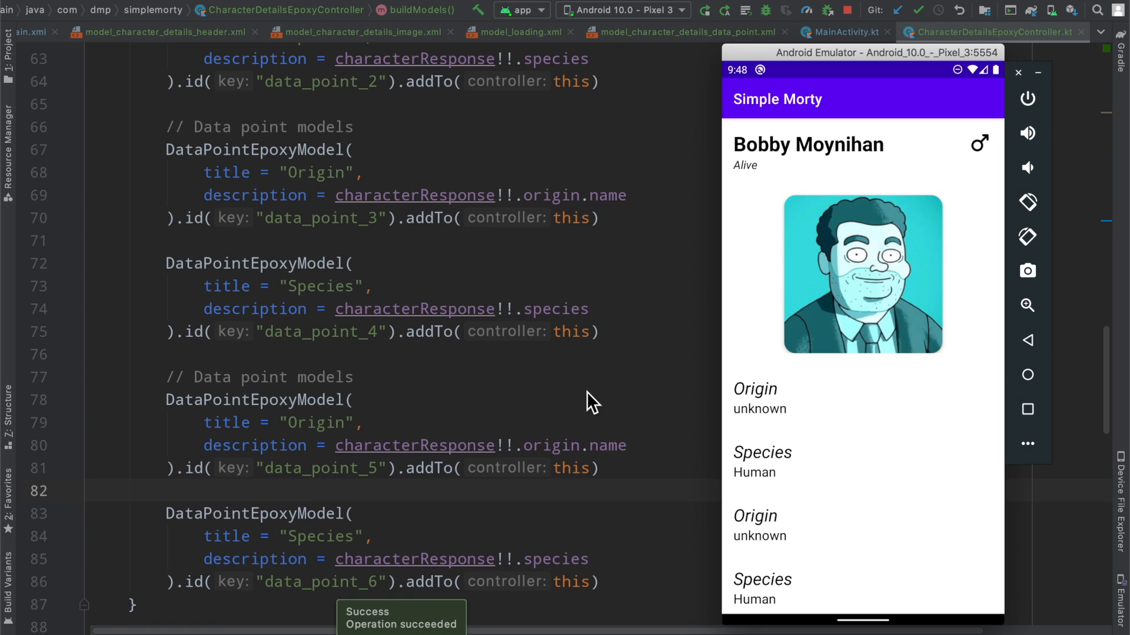